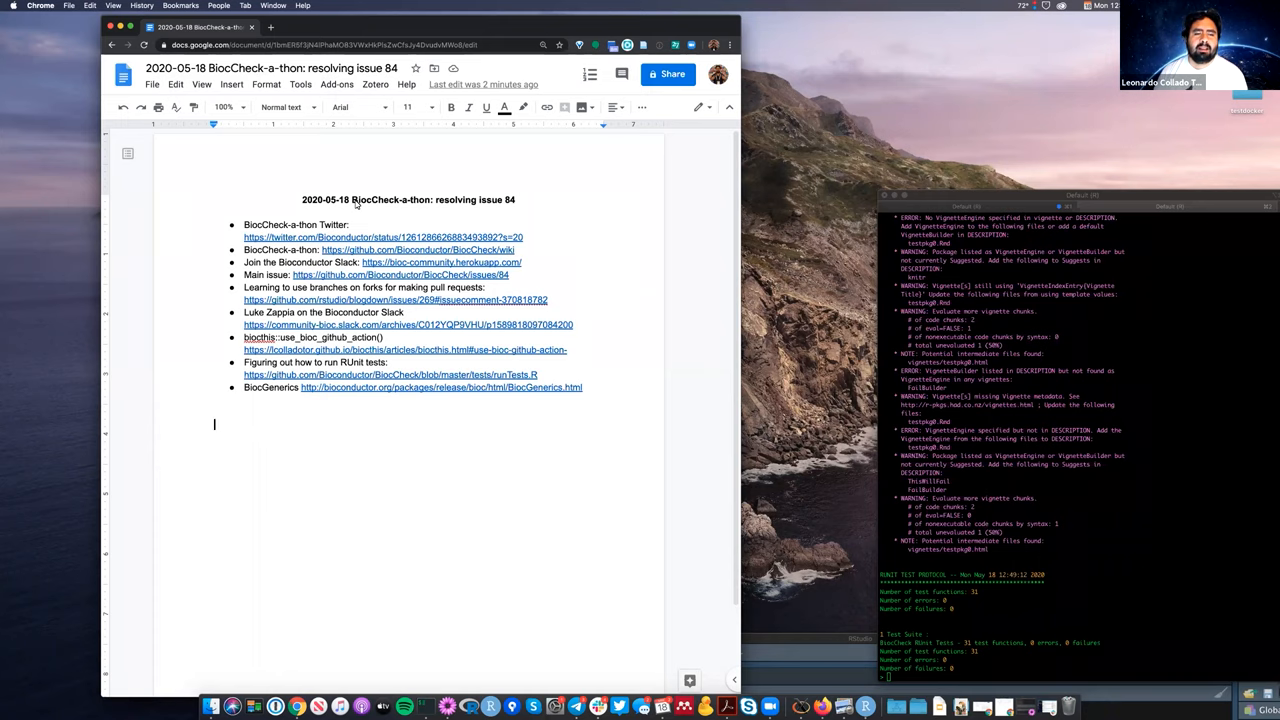
mouse_move(368, 206)
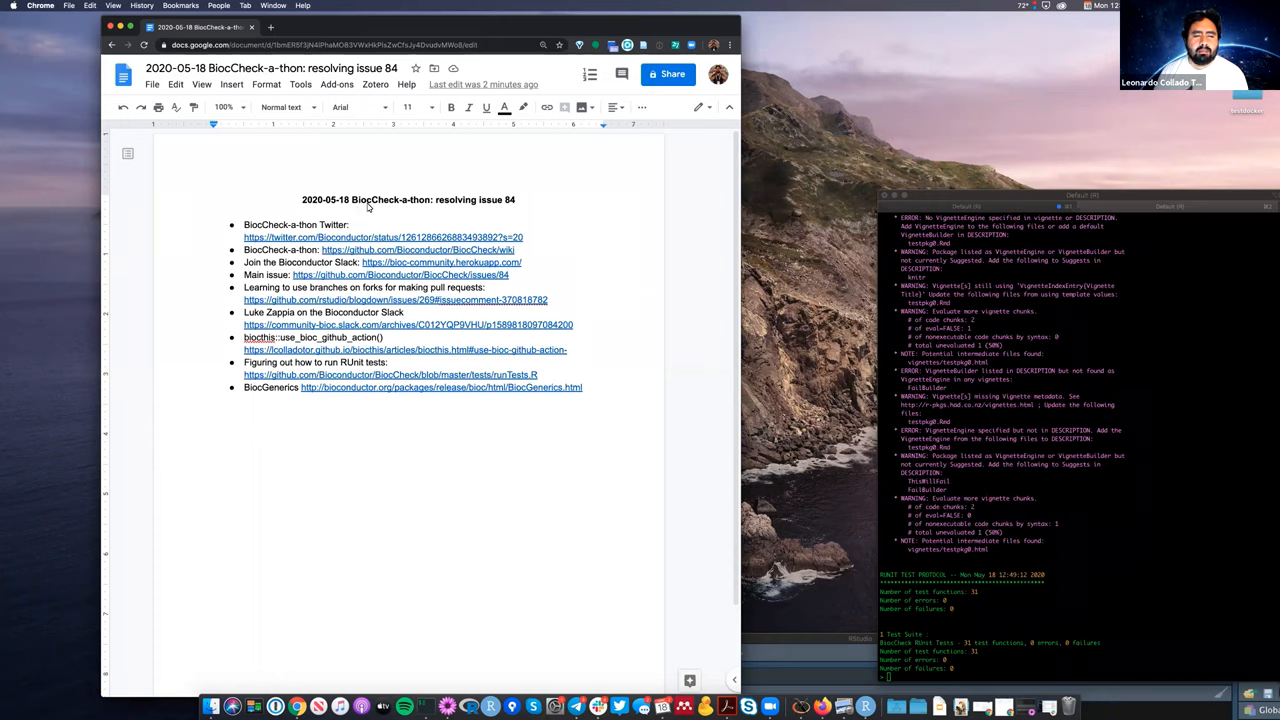
mouse_move(410, 204)
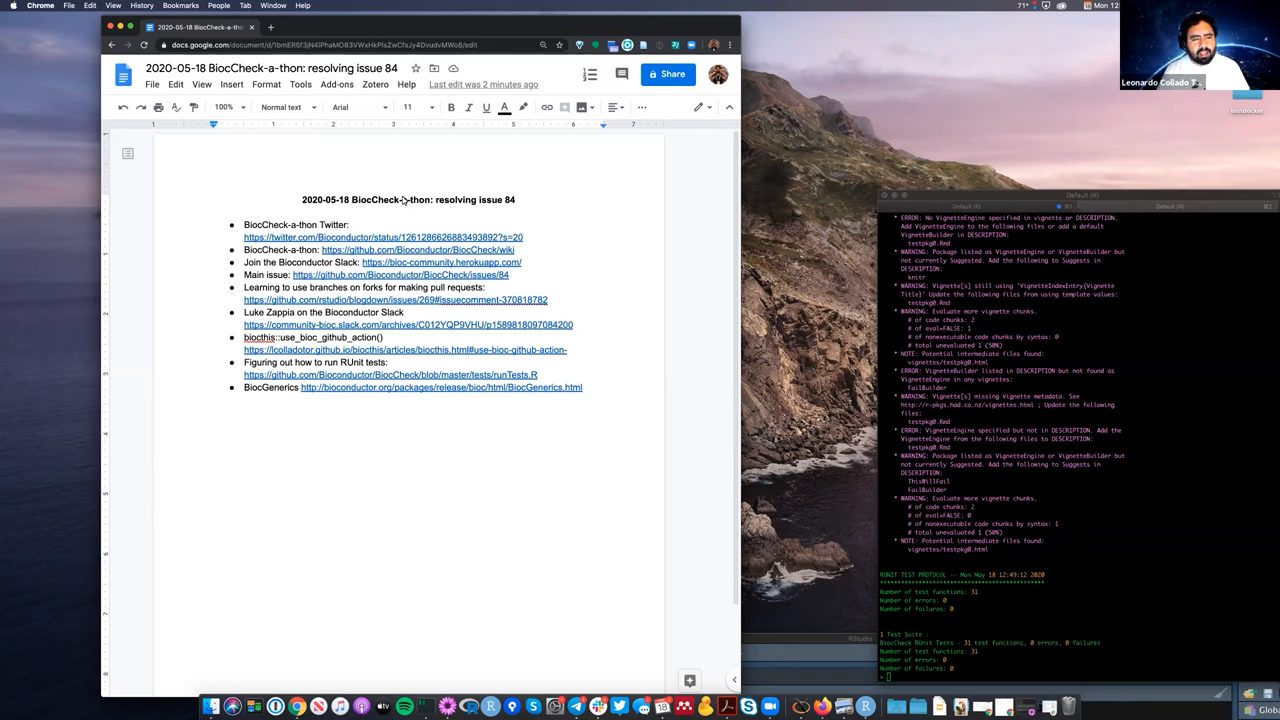
mouse_move(468, 210)
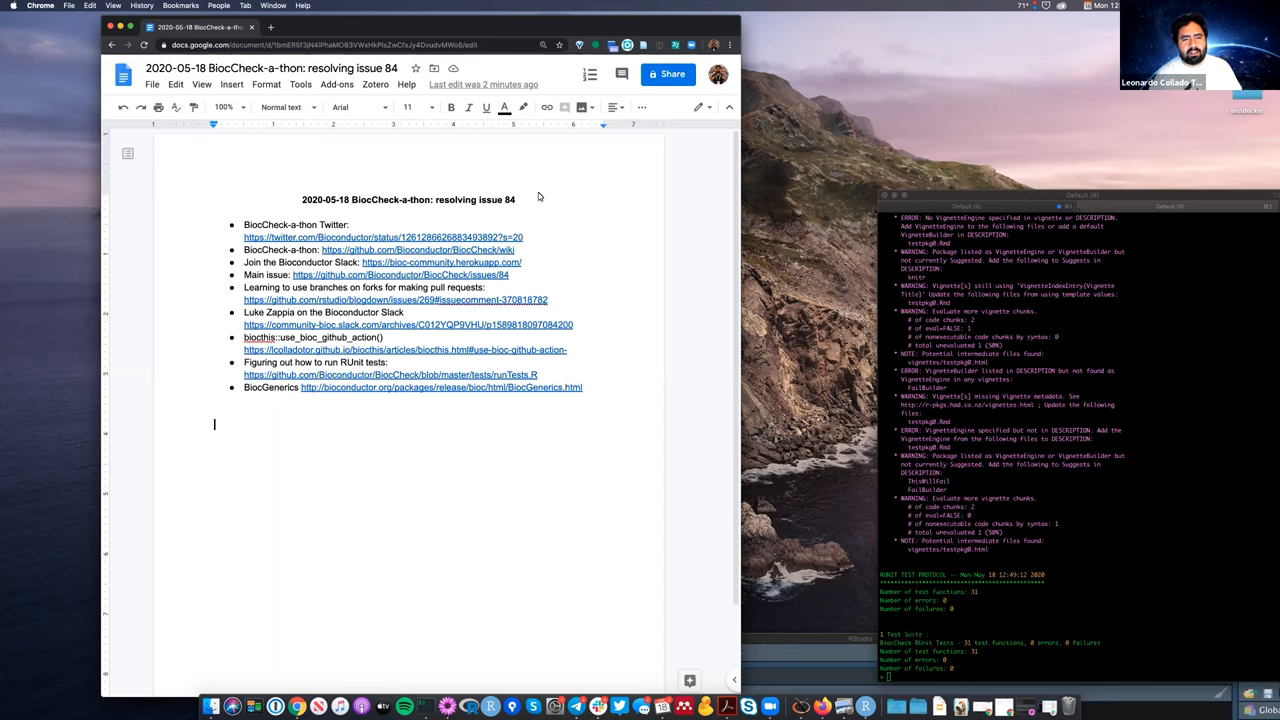
mouse_move(504, 204)
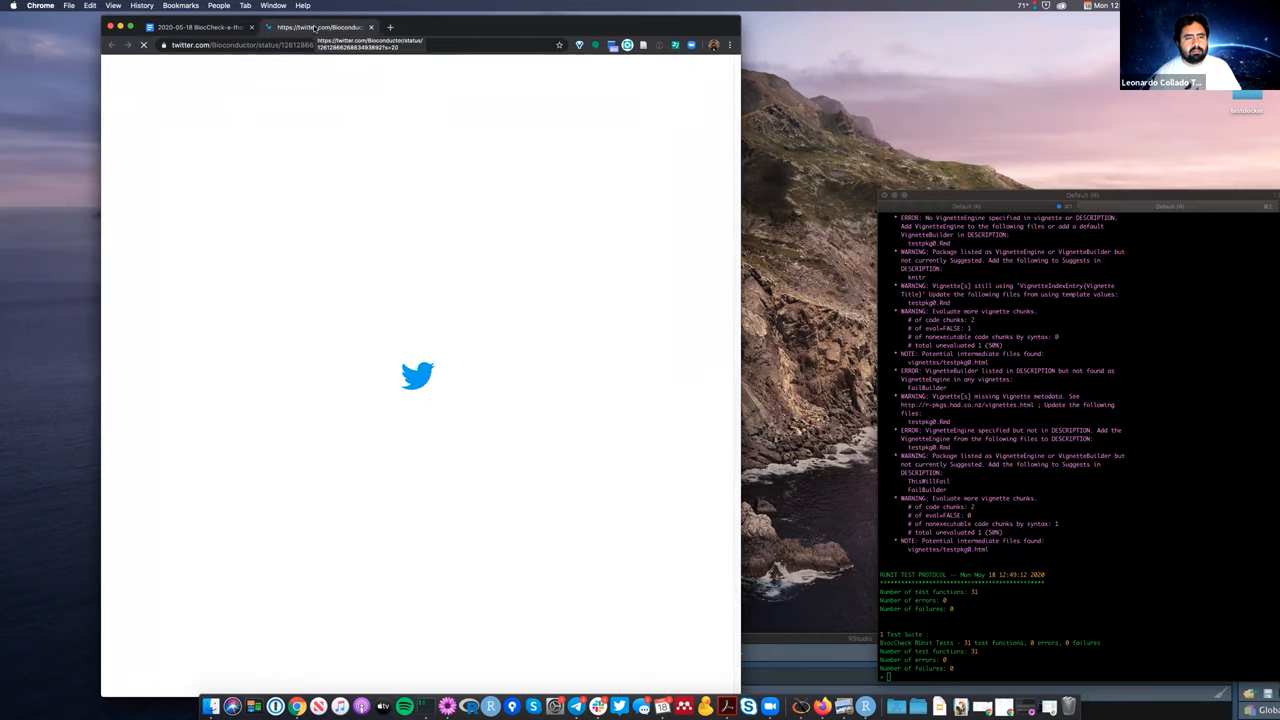
View the Bioconductor BiocCheck-a-thon announcement thread and its follow-up tweets on Twitter.
left_click(300, 28)
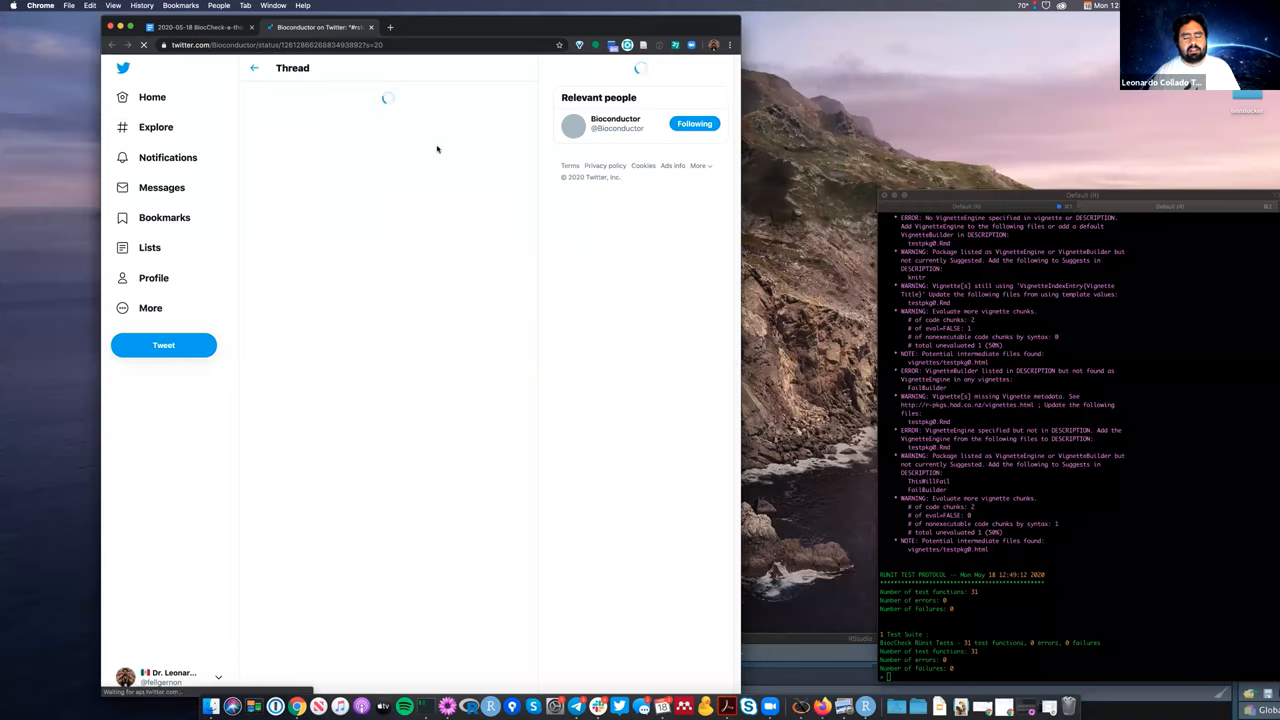
mouse_move(460, 144)
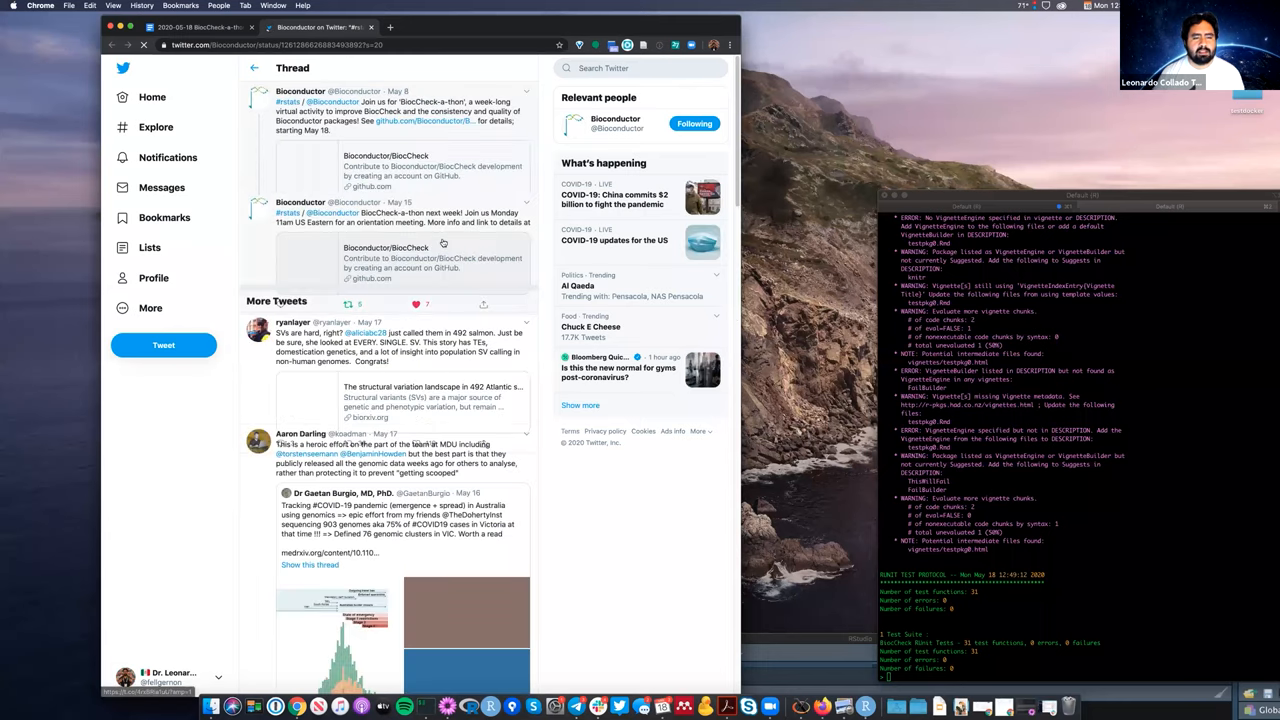
scroll("down", 3)
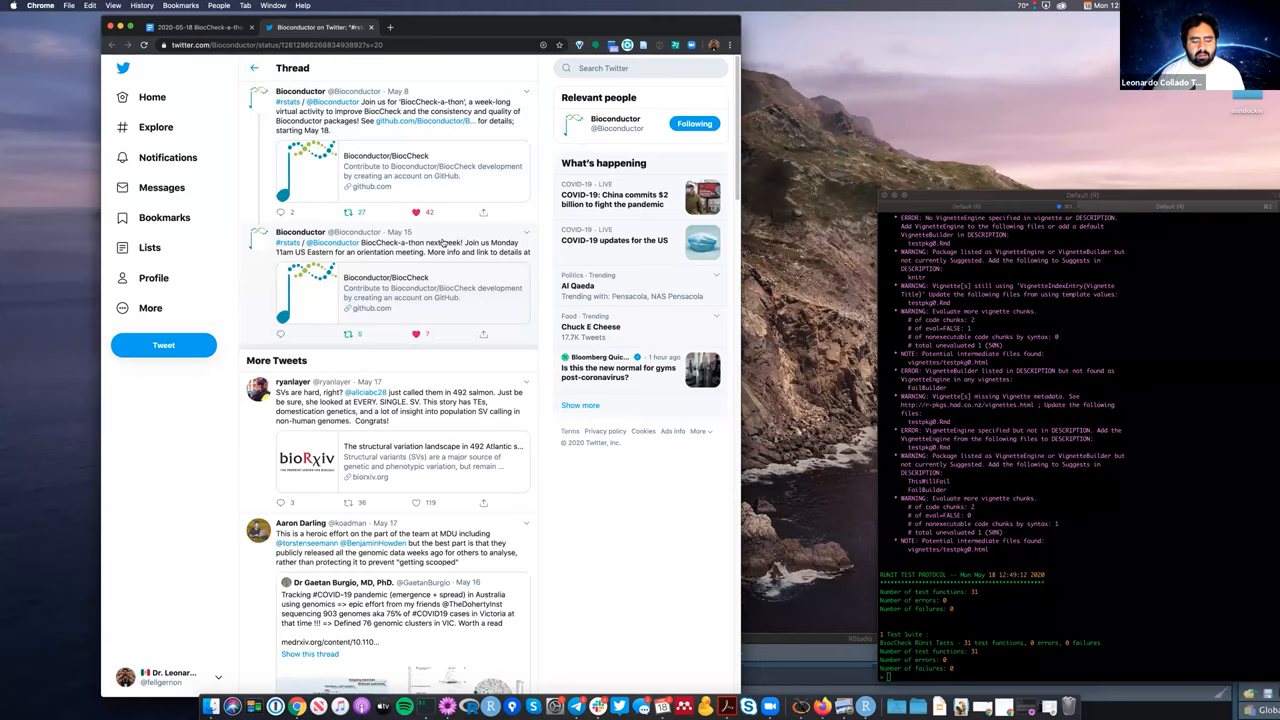
mouse_move(448, 254)
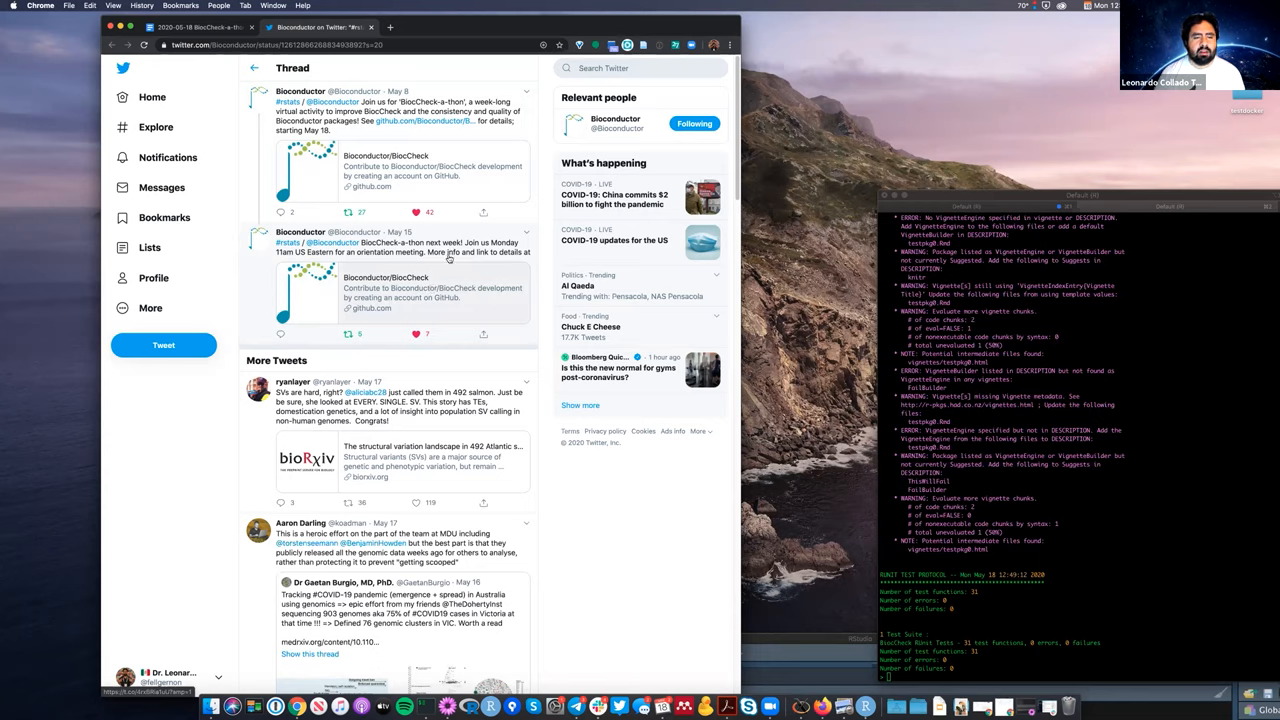
mouse_move(424, 276)
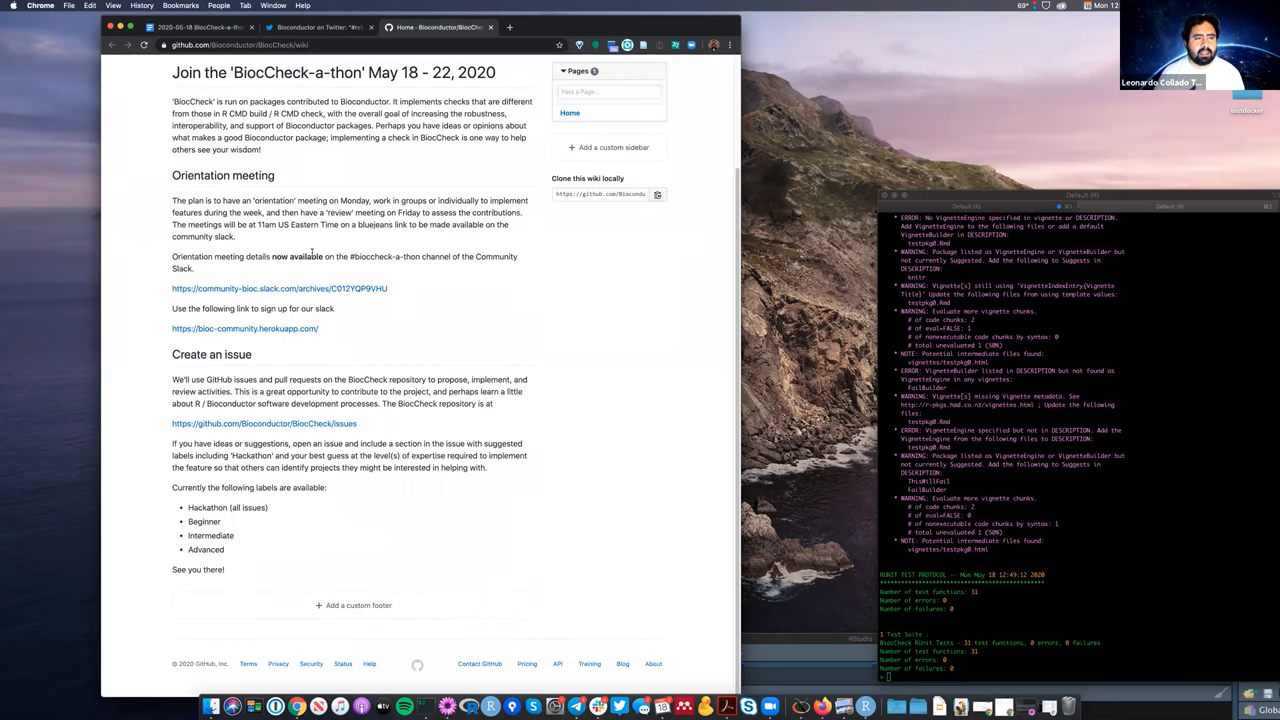
mouse_move(292, 336)
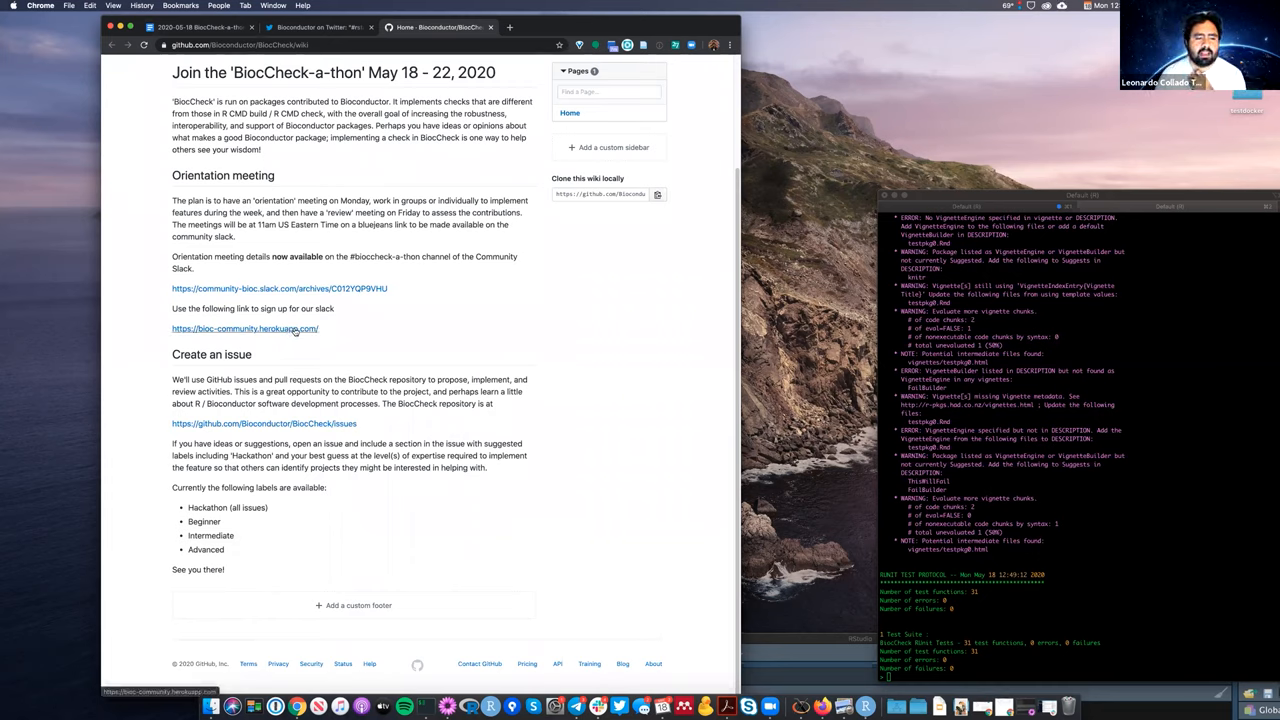
mouse_move(232, 88)
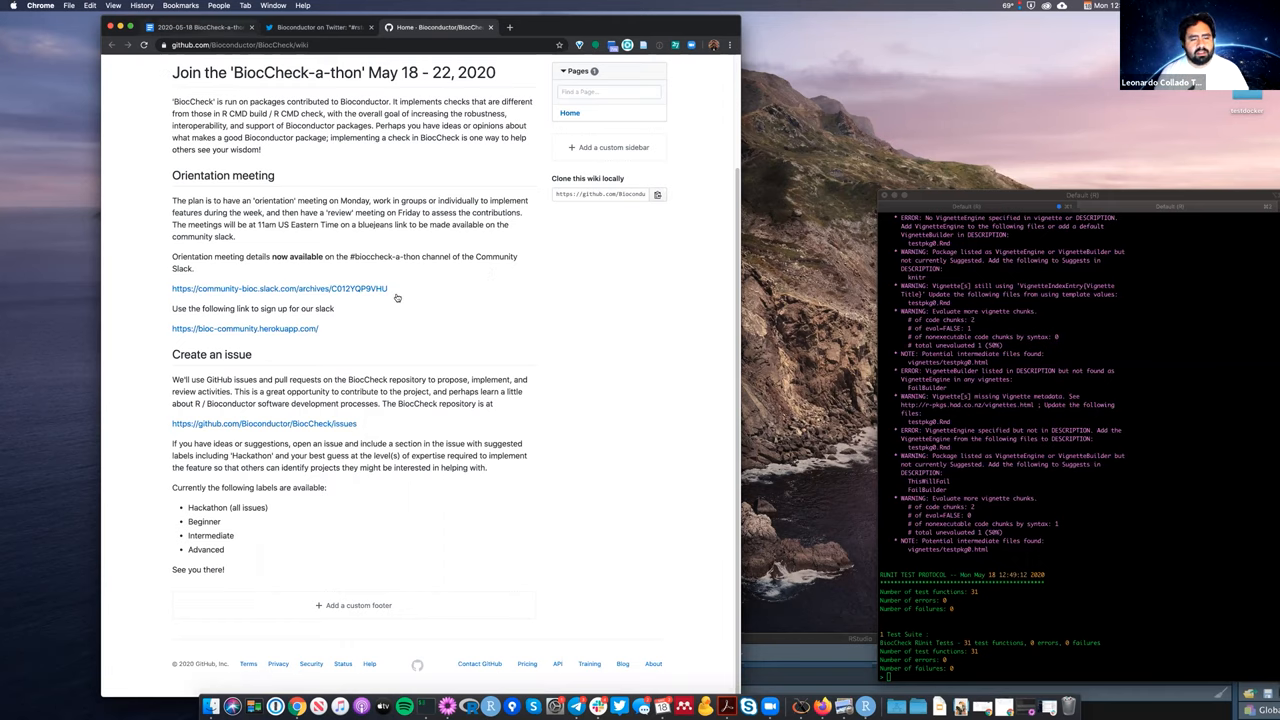
Return from the BiocCheck-a-thon wiki page to the hackathon notes document.
left_click(200, 28)
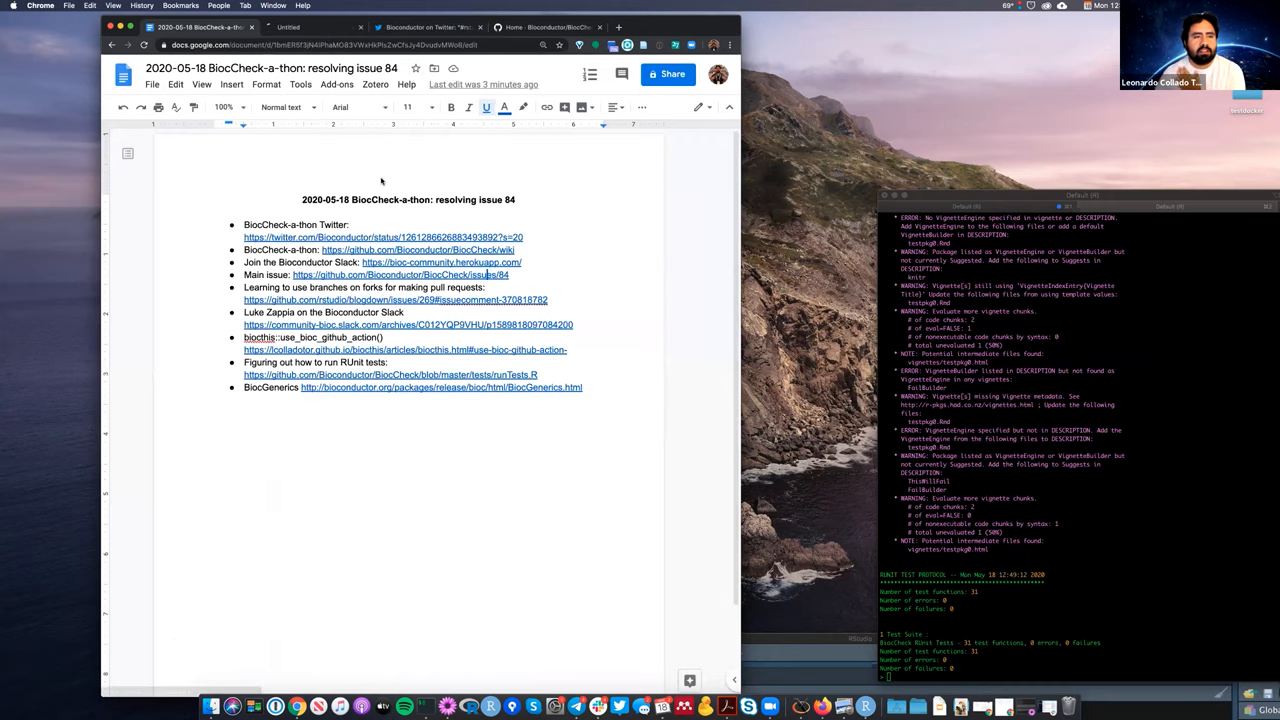
Follow the notes' Main issue link to GitHub issue #84 on a BiocCheck action workflow.
left_click(400, 274)
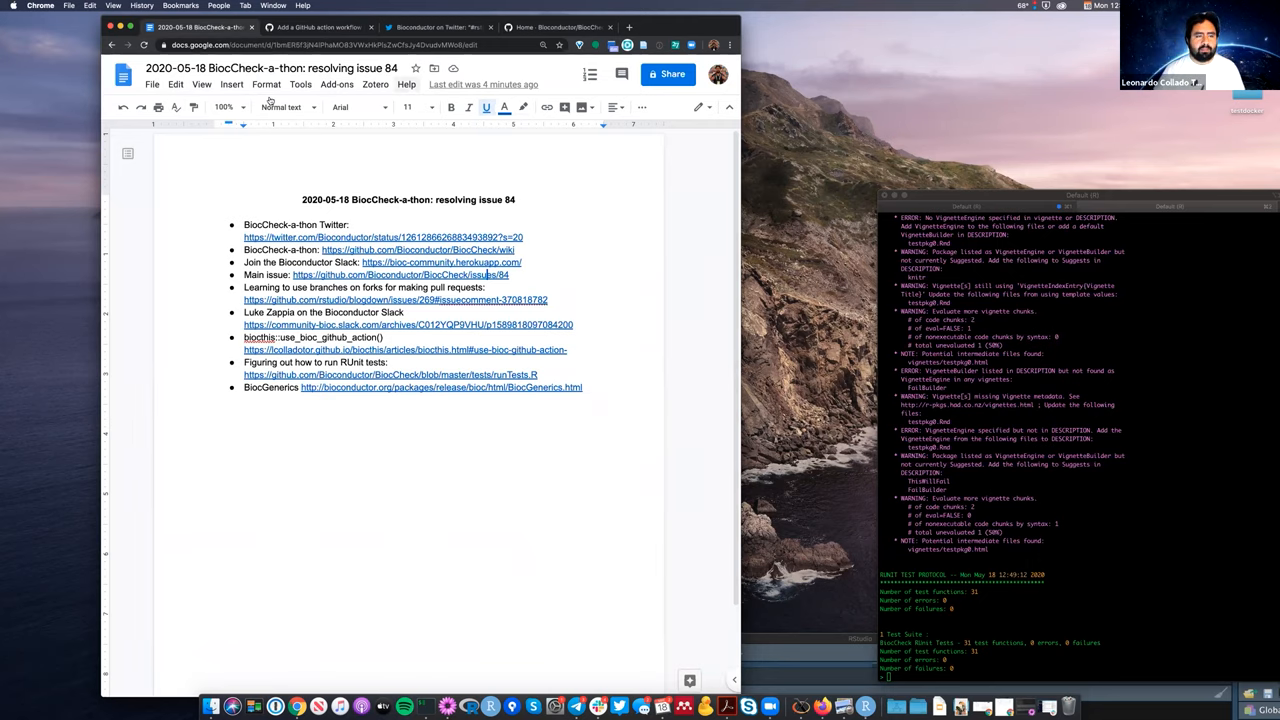
left_click(316, 28)
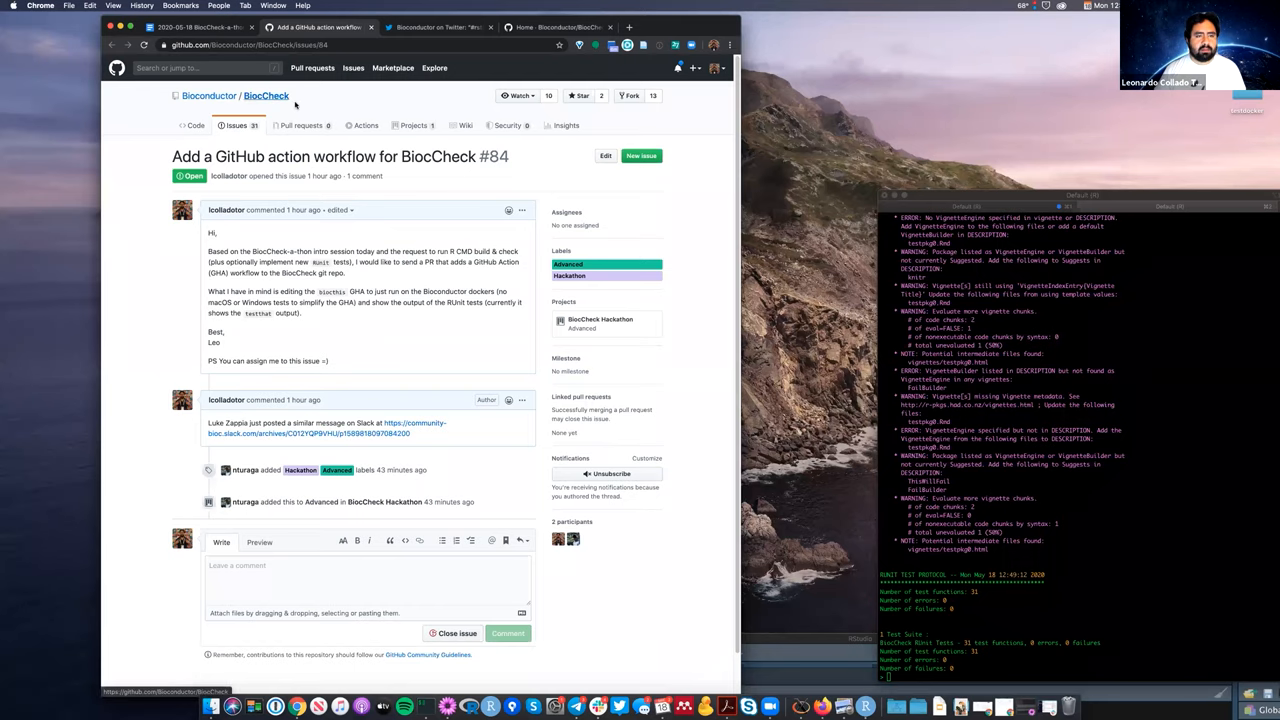
Go from Bioconductor/BiocCheck to the existing personal fork and get its SSH clone address.
right_click(266, 96)
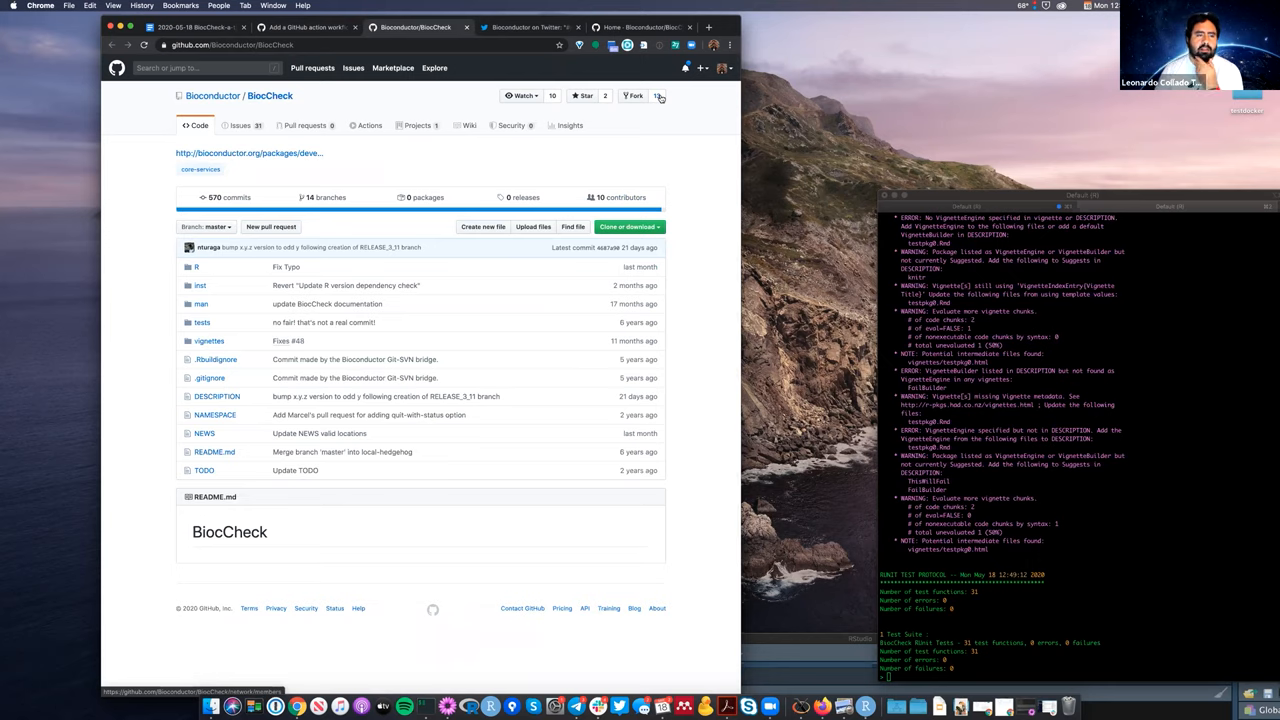
left_click(656, 96)
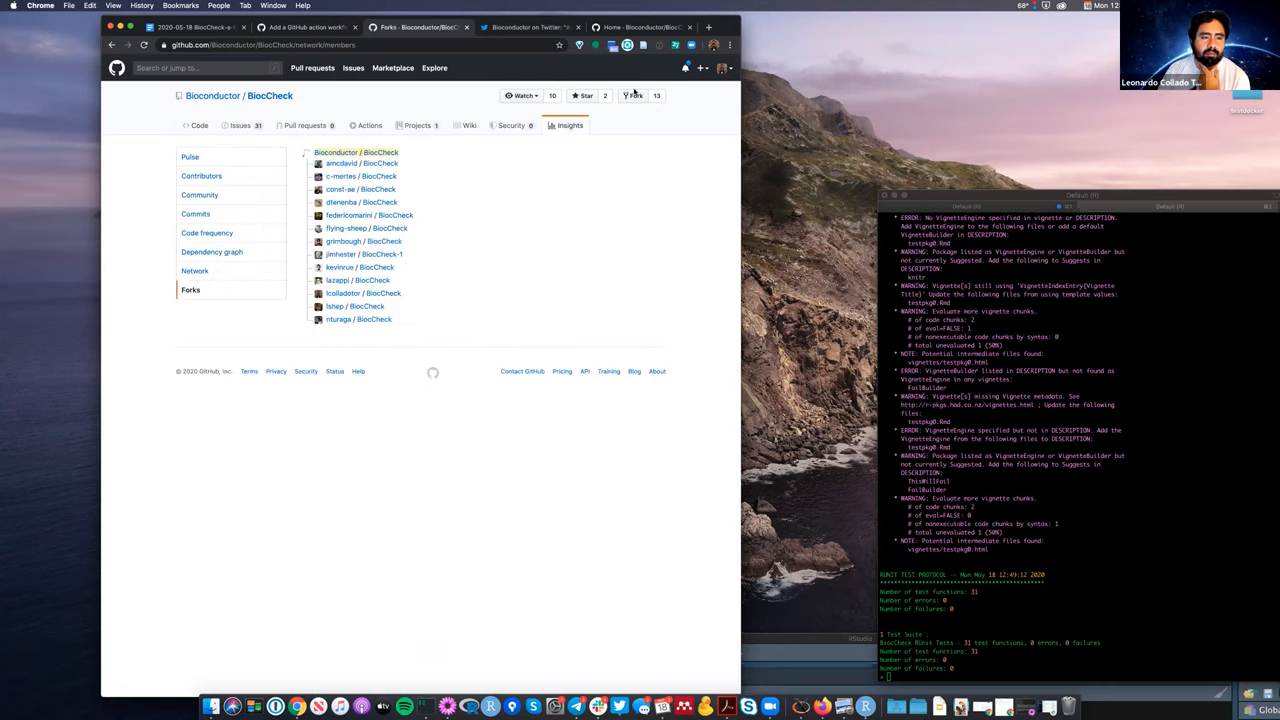
left_click(636, 96)
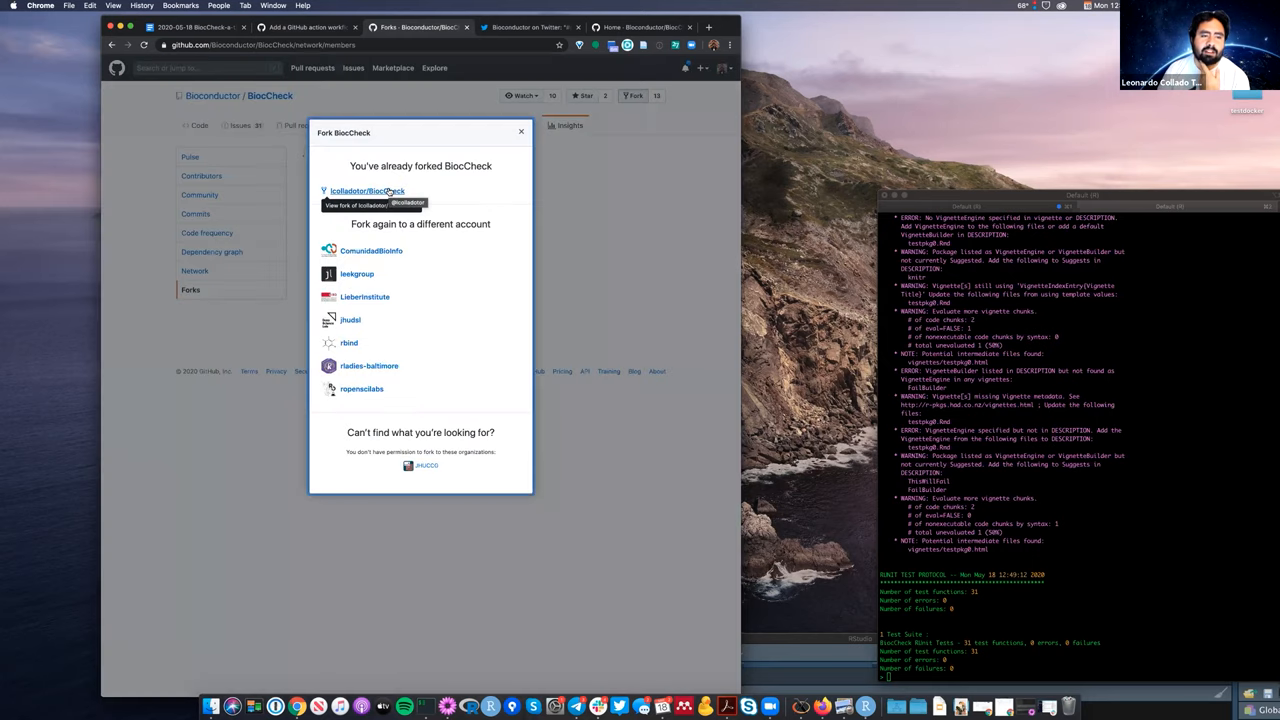
left_click(366, 192)
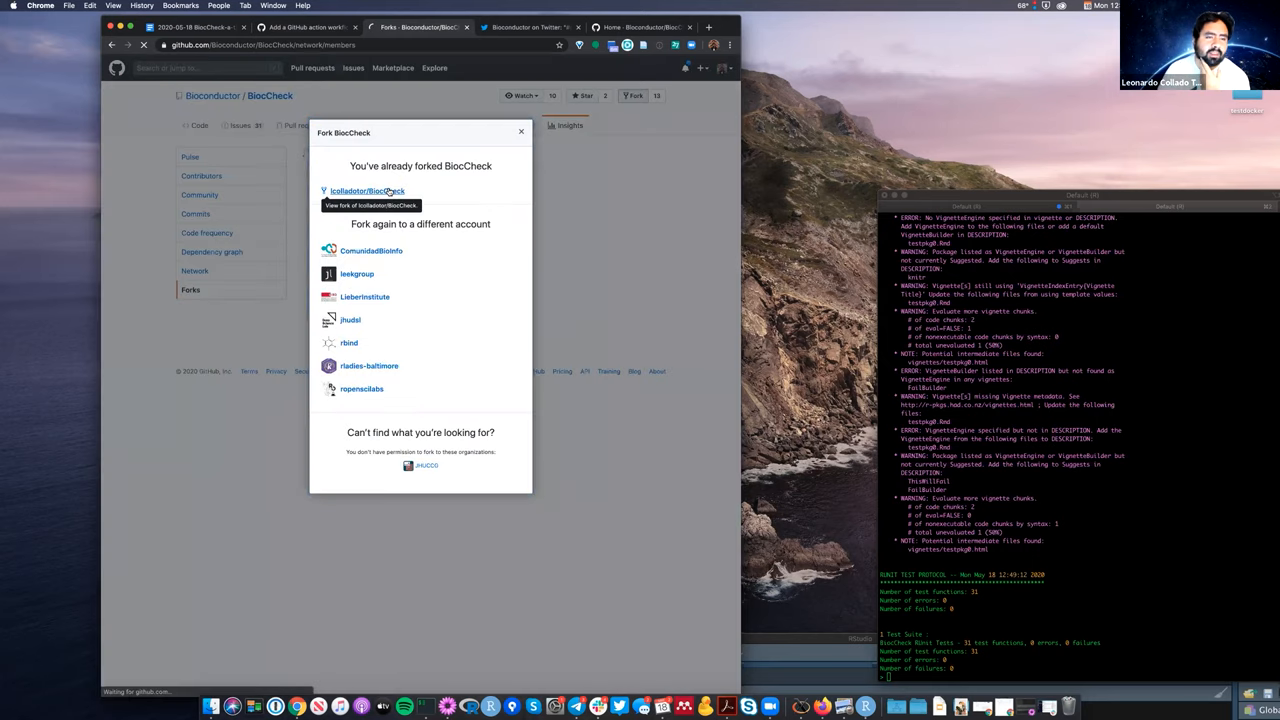
left_click(368, 192)
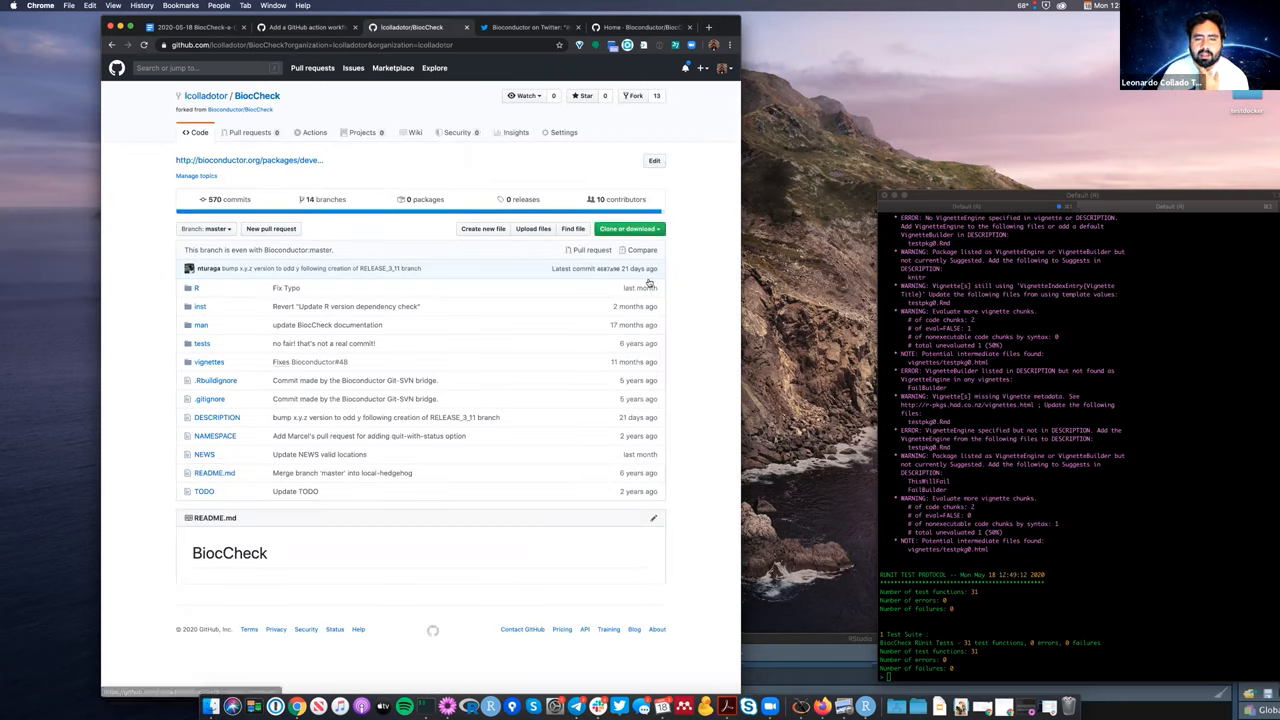
left_click(628, 228)
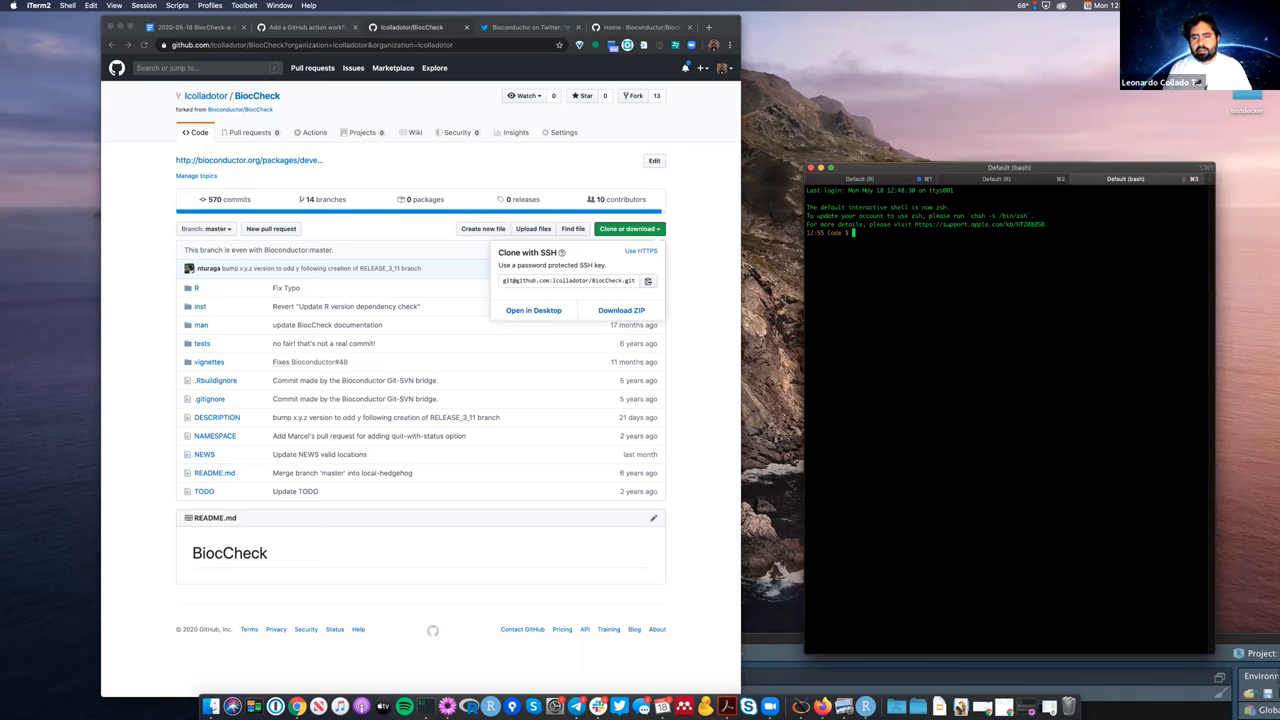
Clone the BiocCheck fork and check out a new add_github_action_workflow branch.
type("git clone git@github.com:lcolladotor/BiocCheck.git")
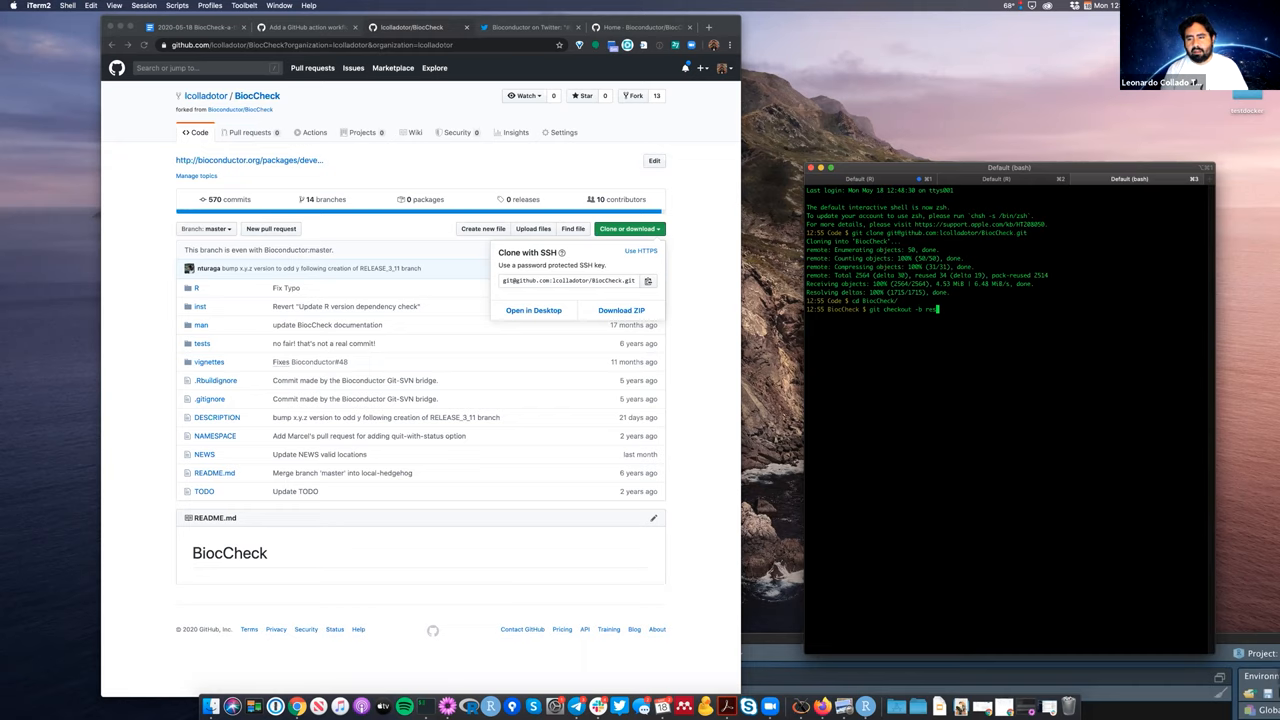
type("add_github_action_")
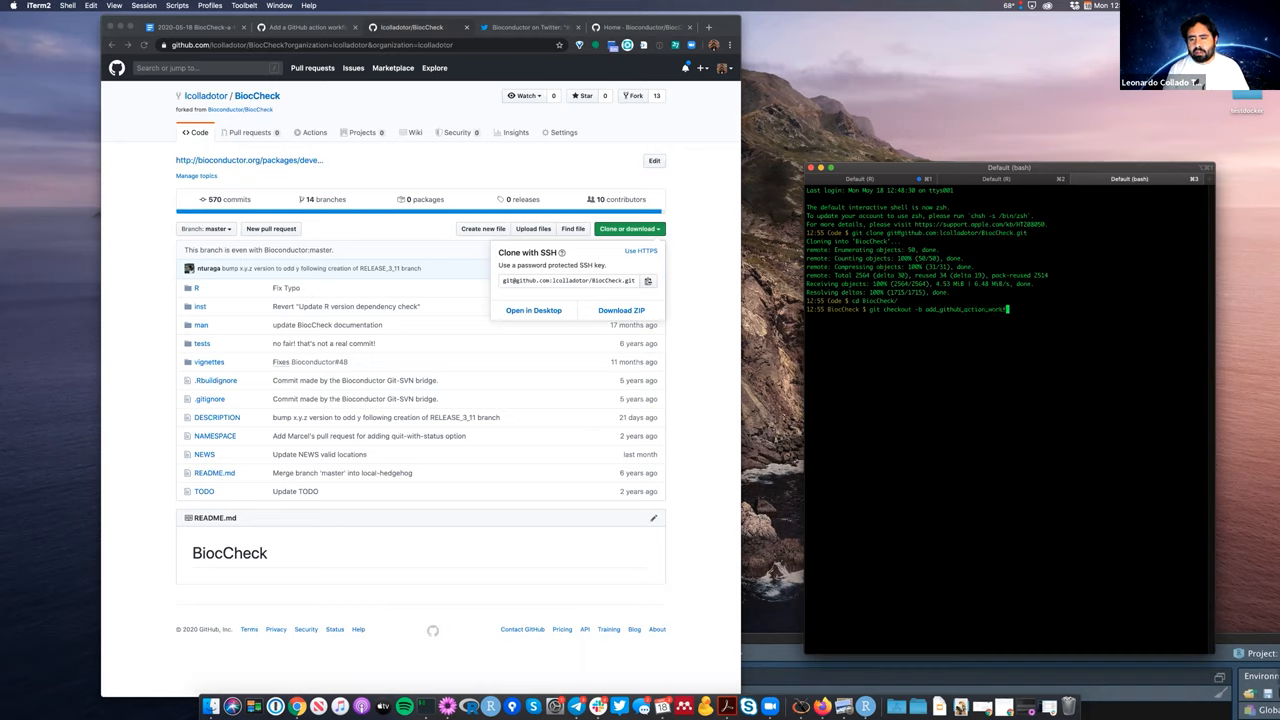
type("workflow")
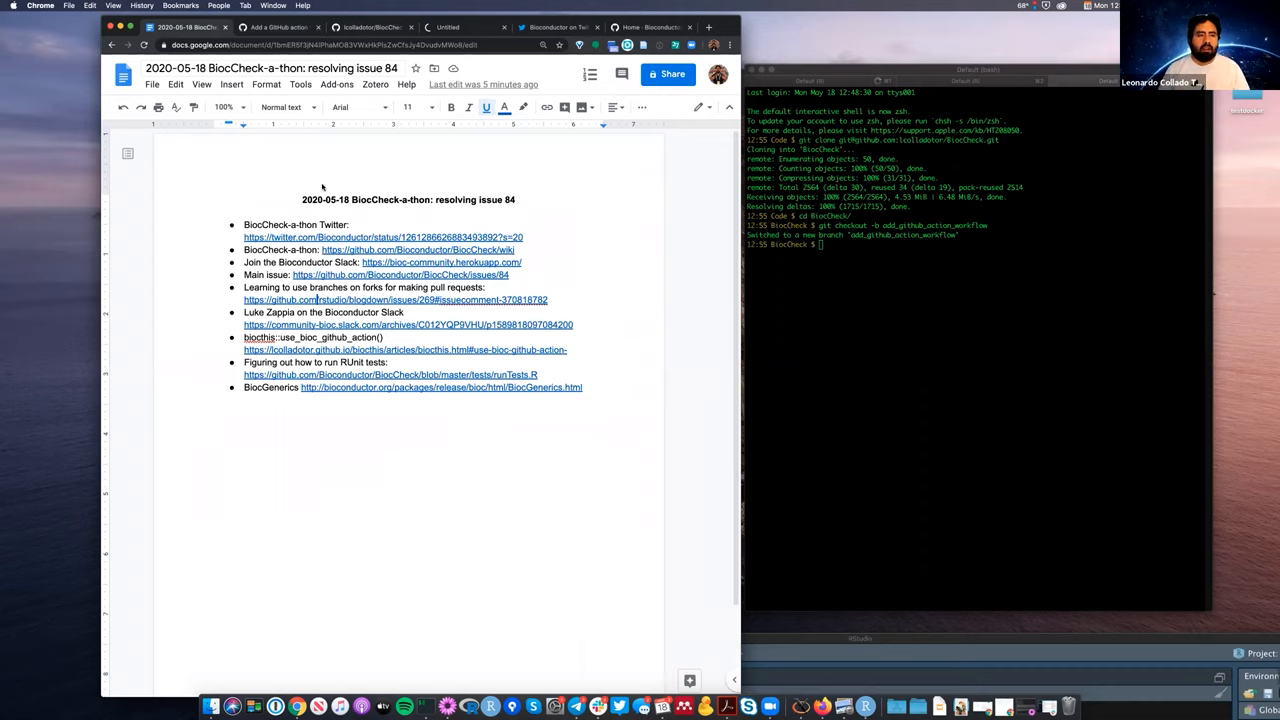
Read blogdown issue #269 on using fork branches for pull requests, then move to RStudio.
left_click(396, 300)
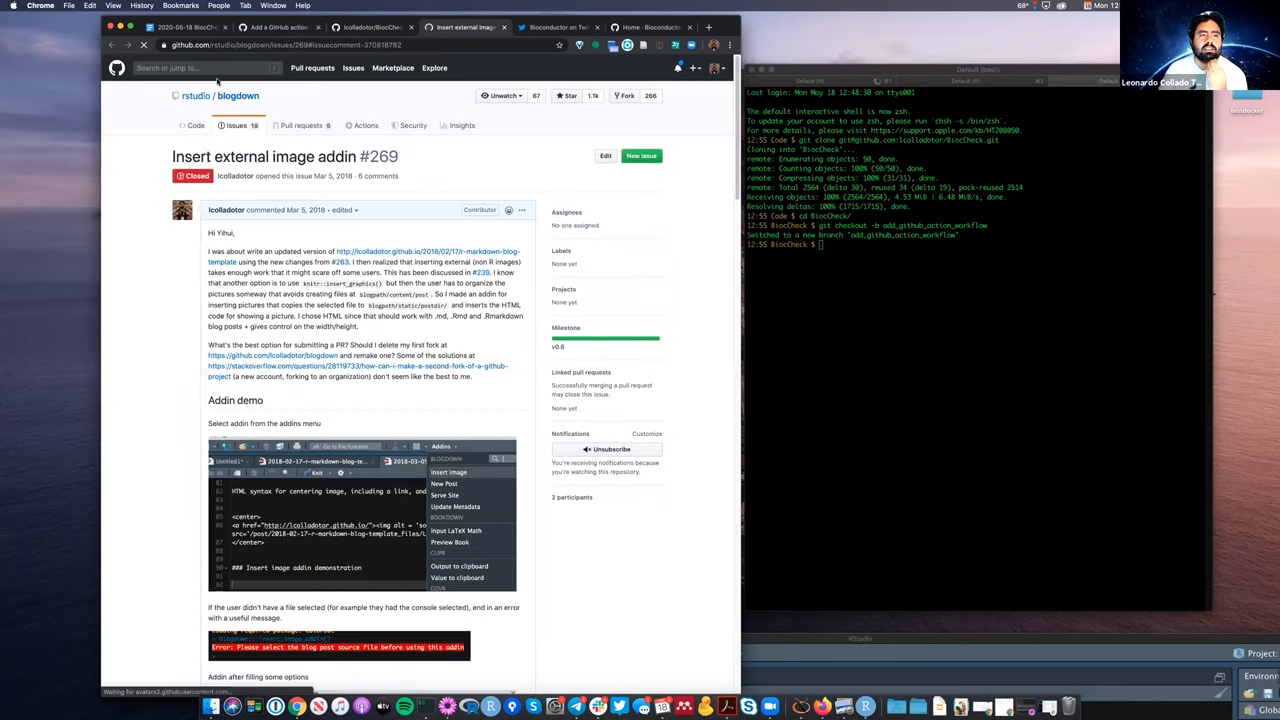
scroll("down", 3)
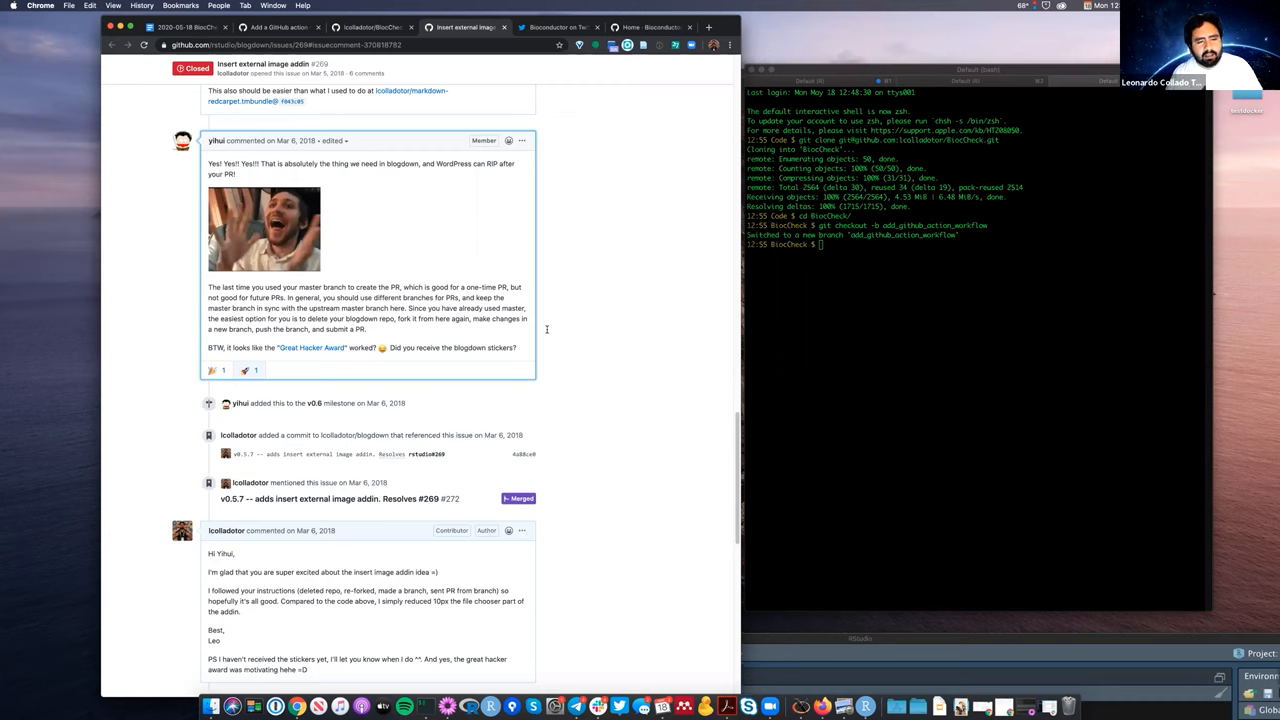
left_click(186, 28)
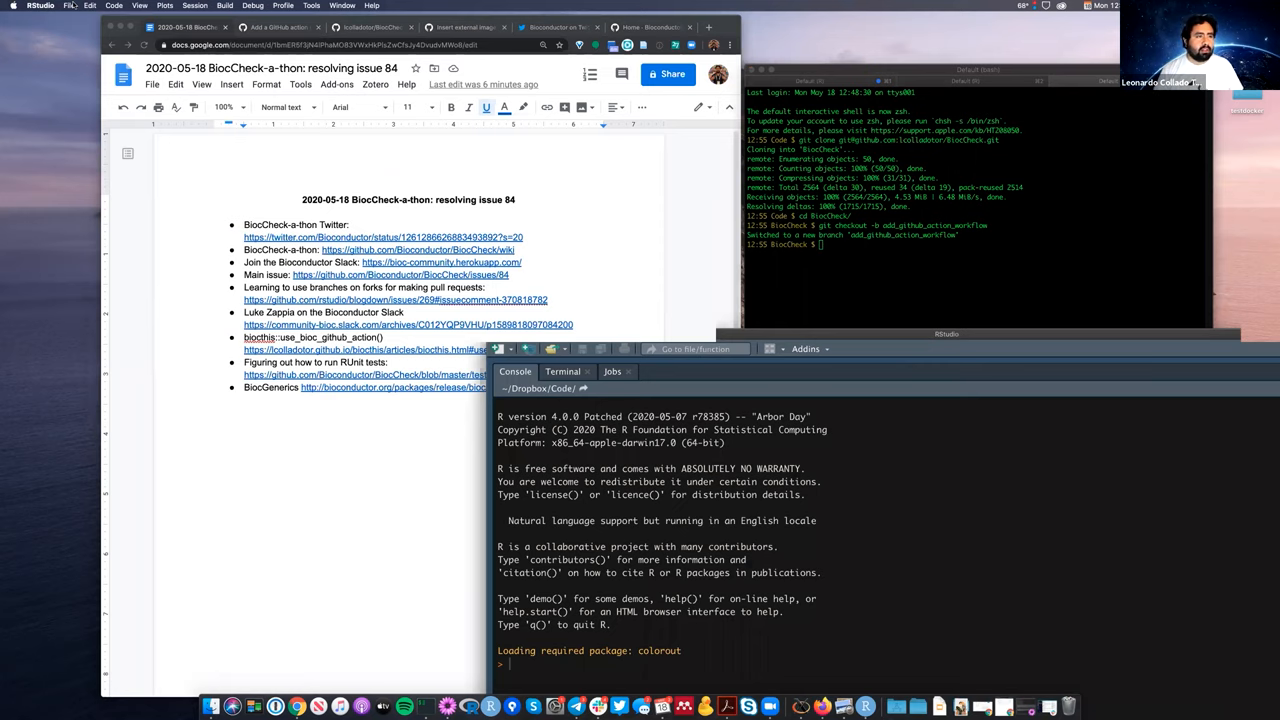
List the directory in the terminal, then start RStudio's Create Project from Existing Directory wizard.
left_click(72, 4)
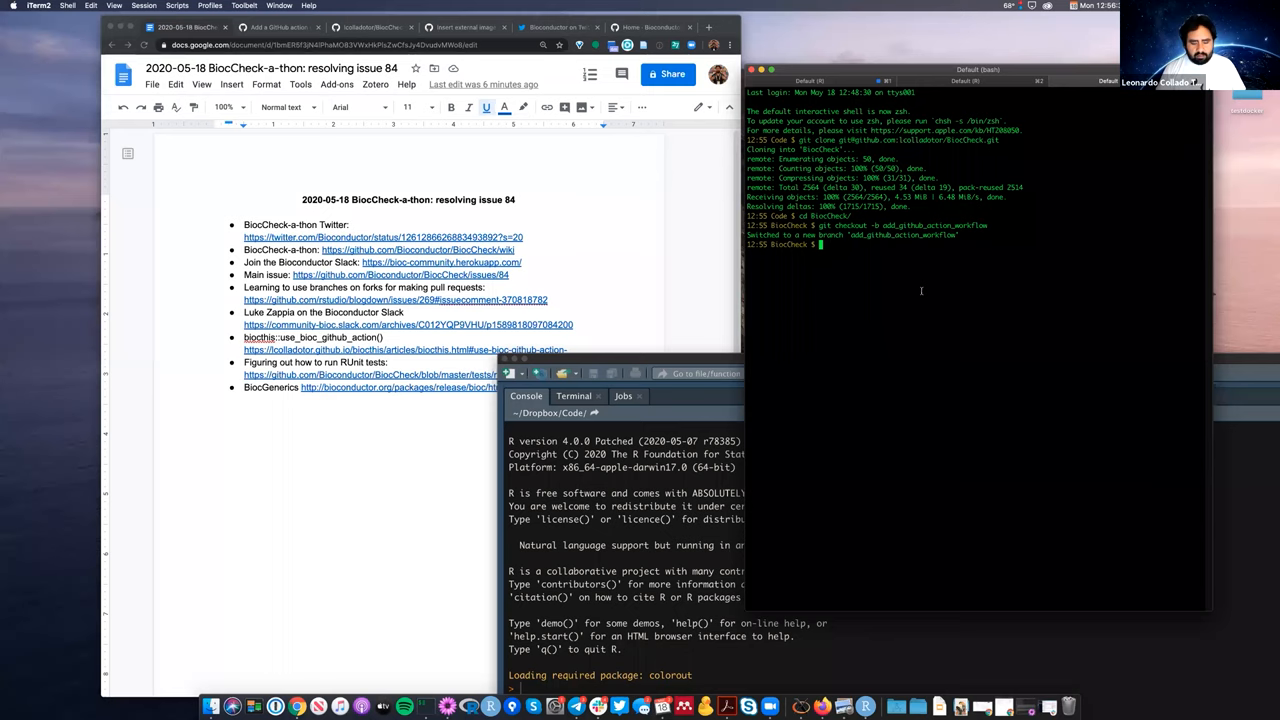
type("ls -lh")
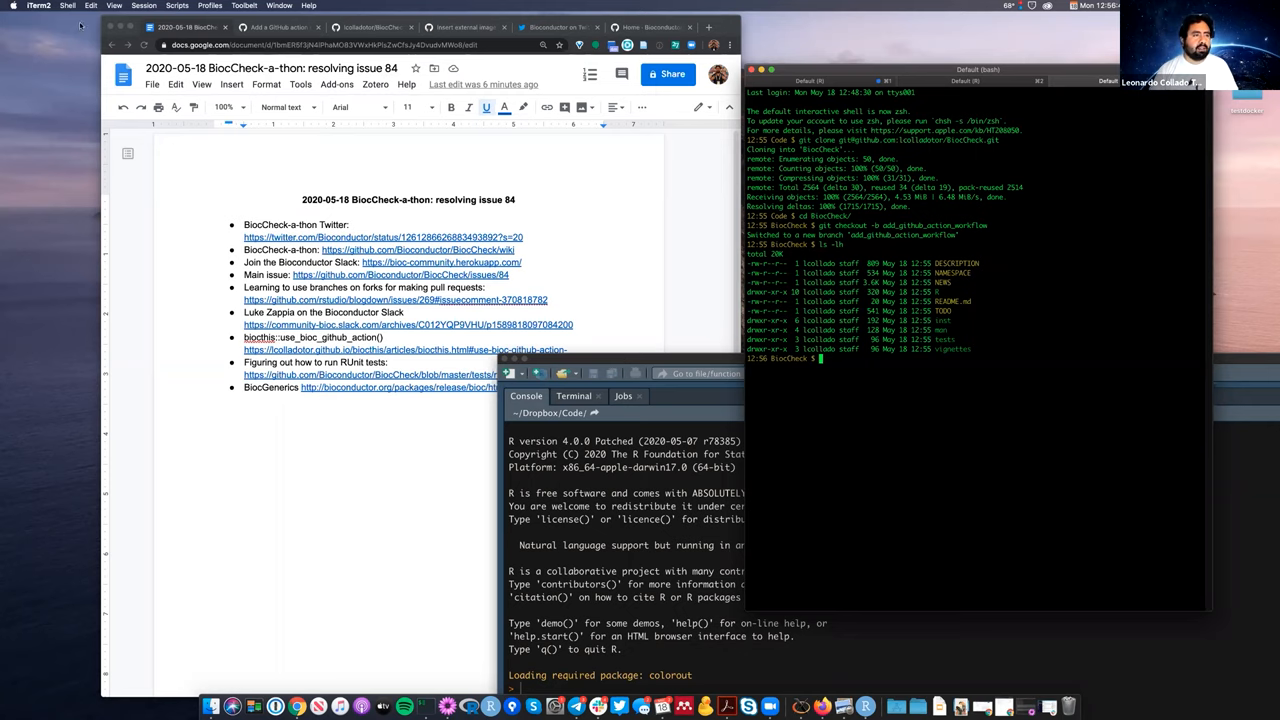
left_click(68, 6)
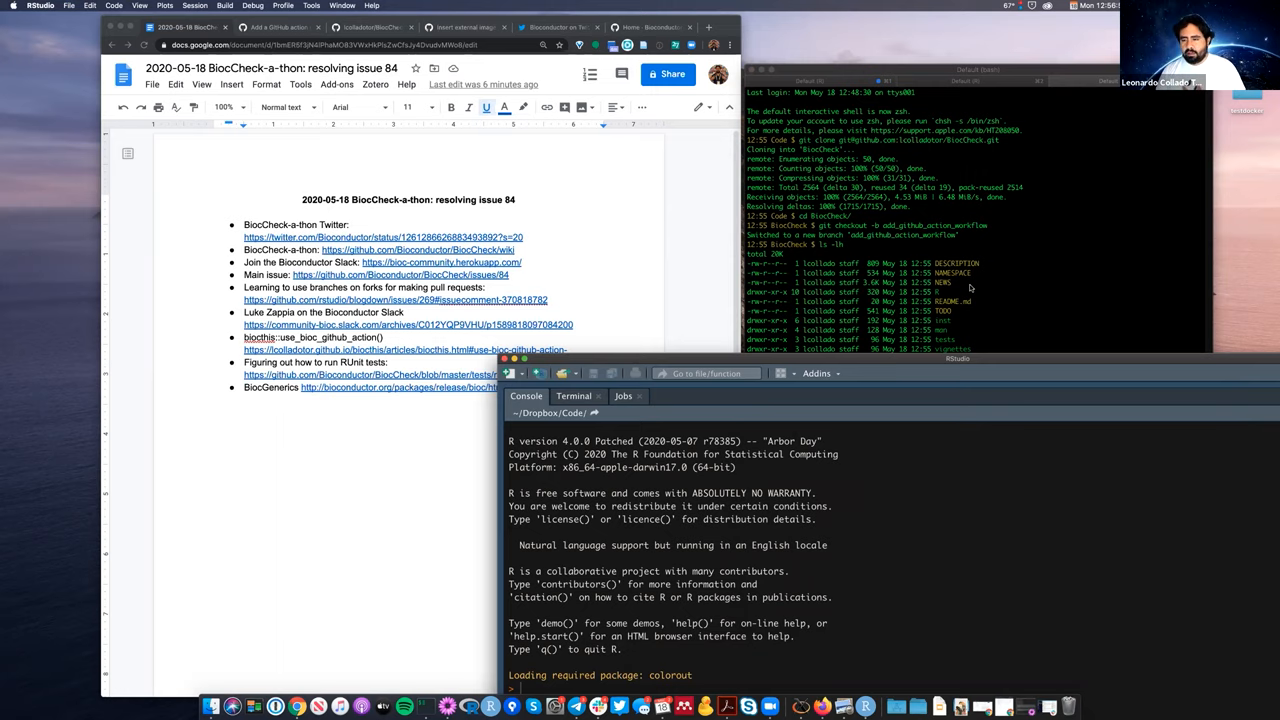
left_click(536, 374)
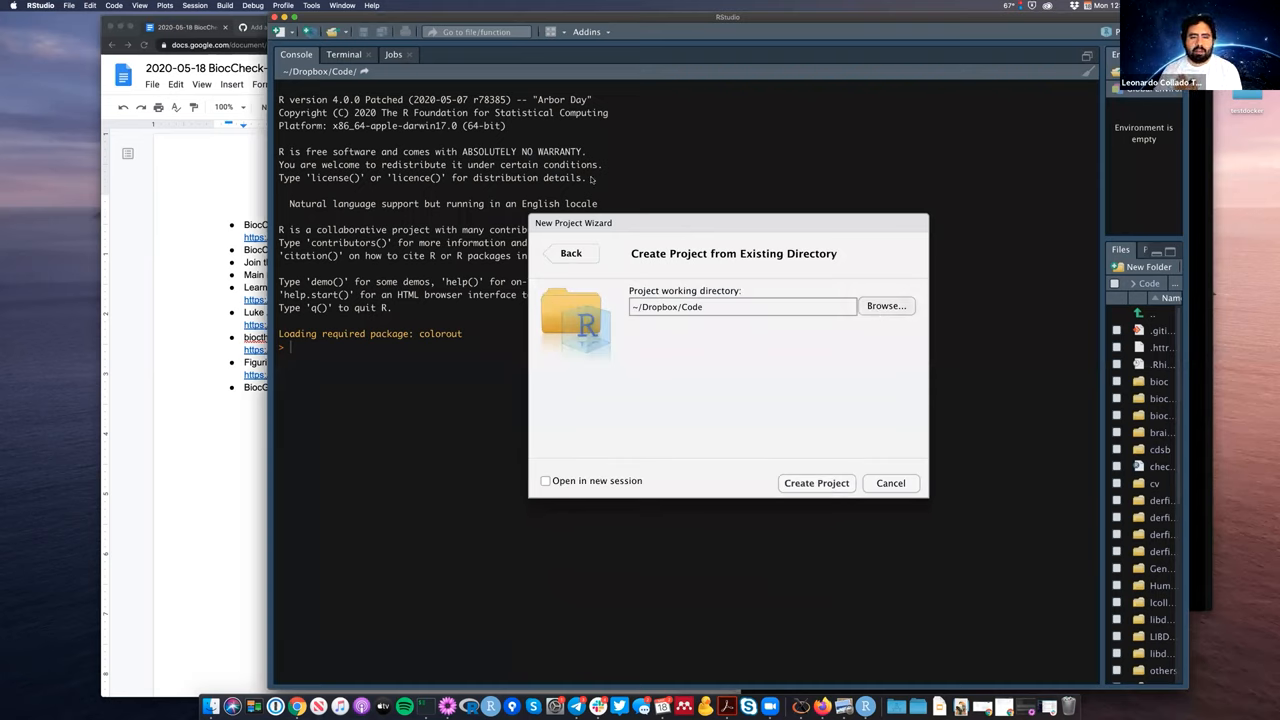
Create an RStudio project from ~/Dropbox/Code/BiocCheck and switch the session to it.
left_click(884, 304)
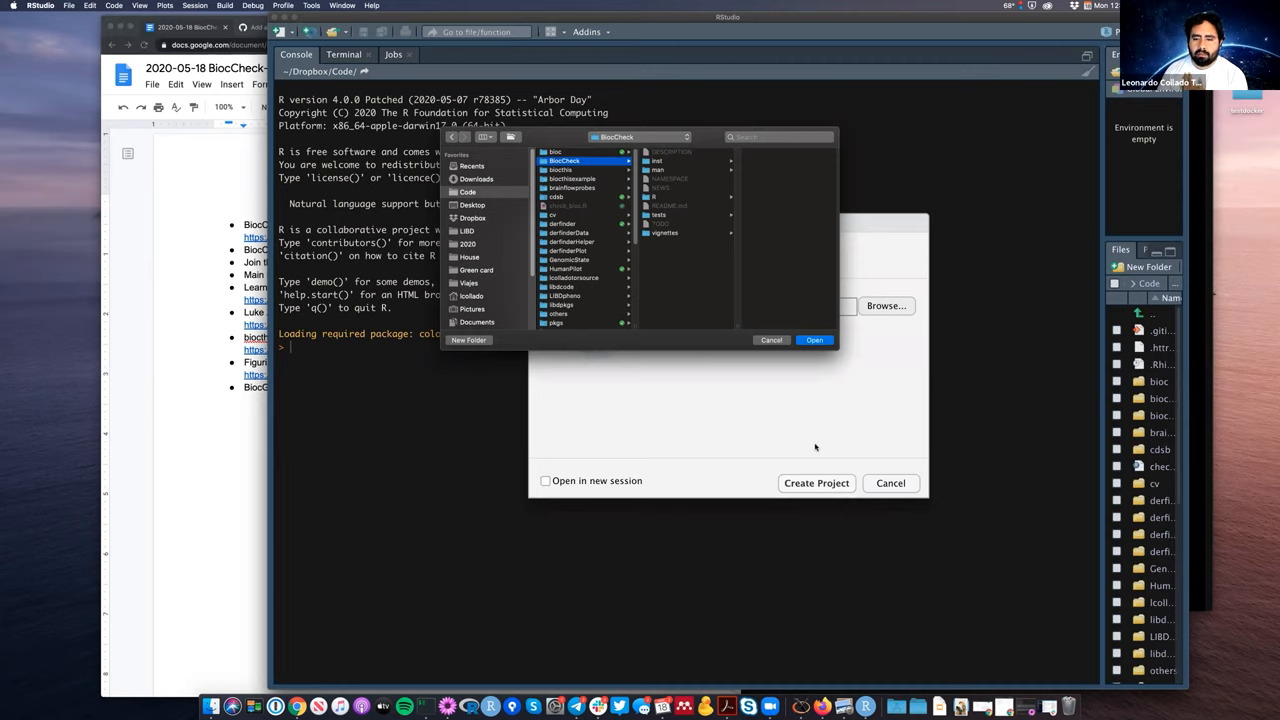
left_click(814, 340)
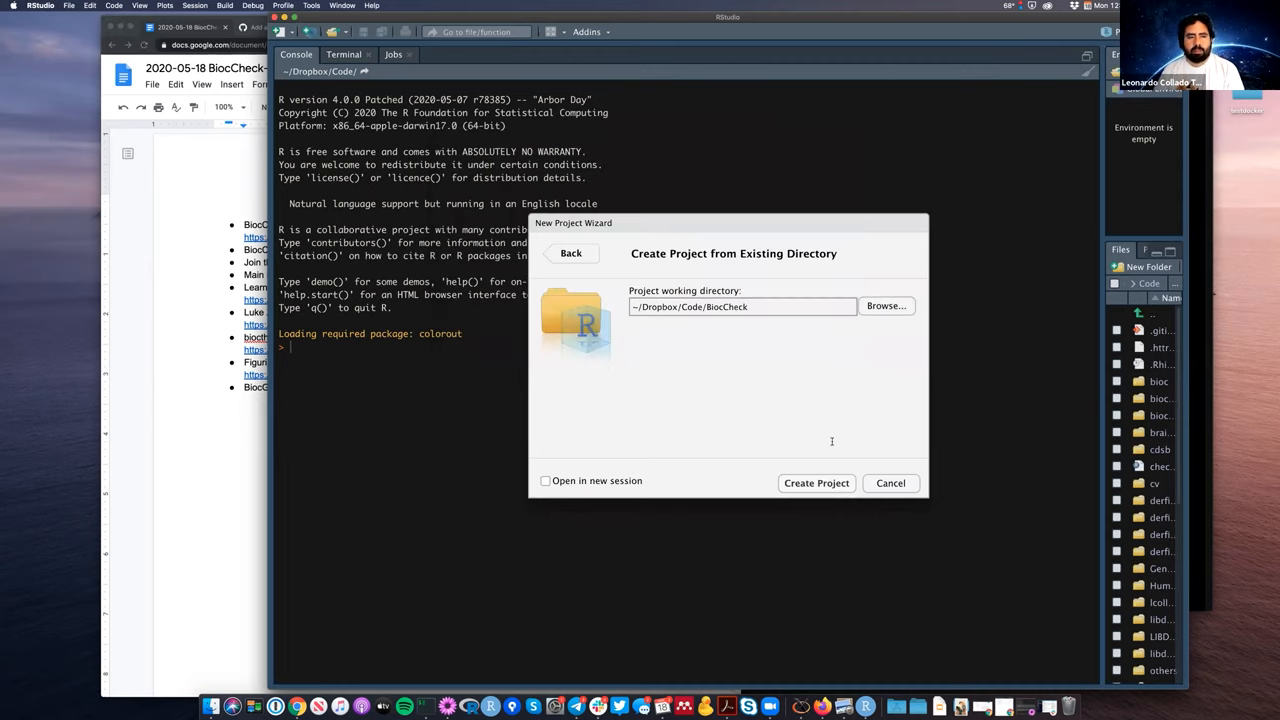
left_click(890, 482)
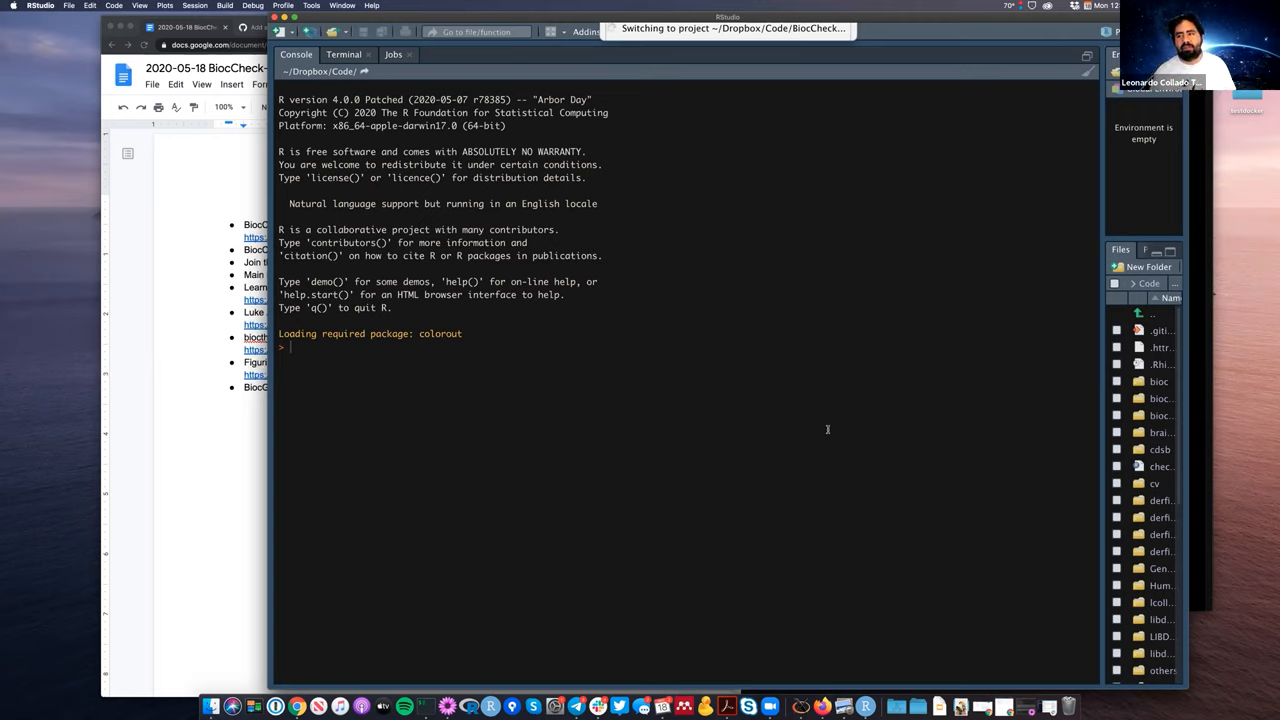
mouse_move(828, 432)
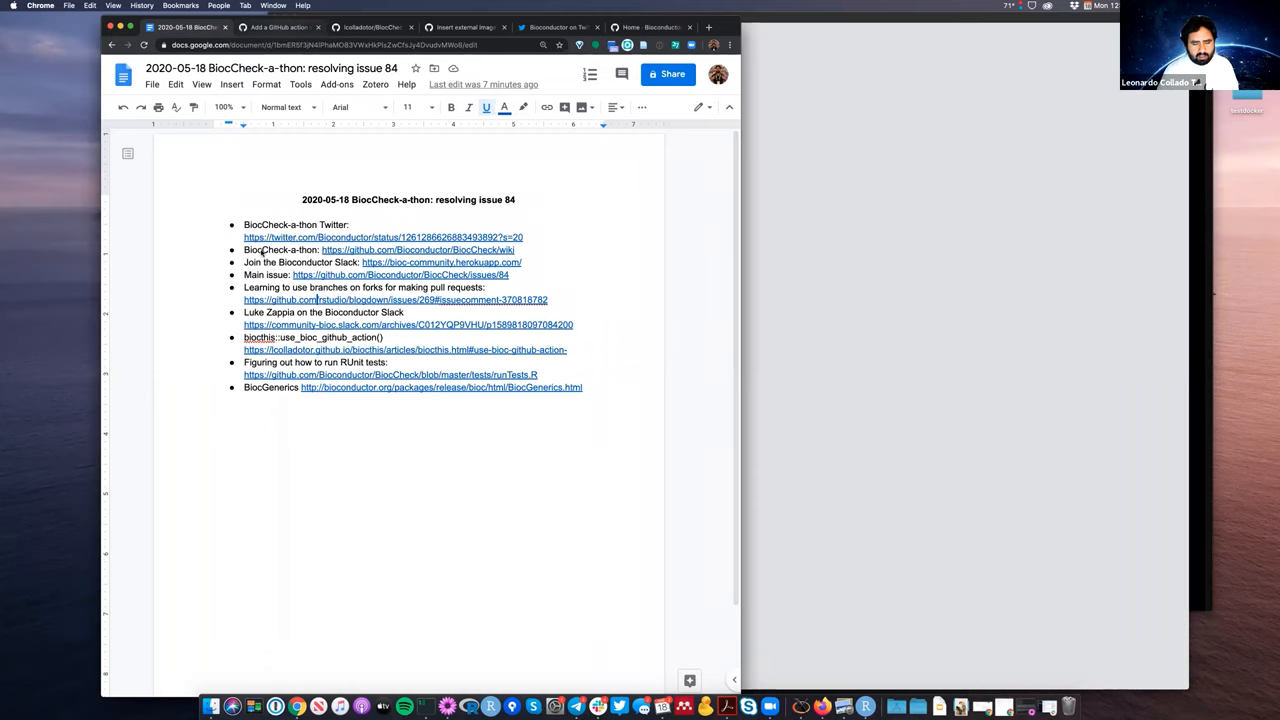
Reread issue #84, selecting the RUnit mention, then return to the BiocCheck R session.
left_click(276, 28)
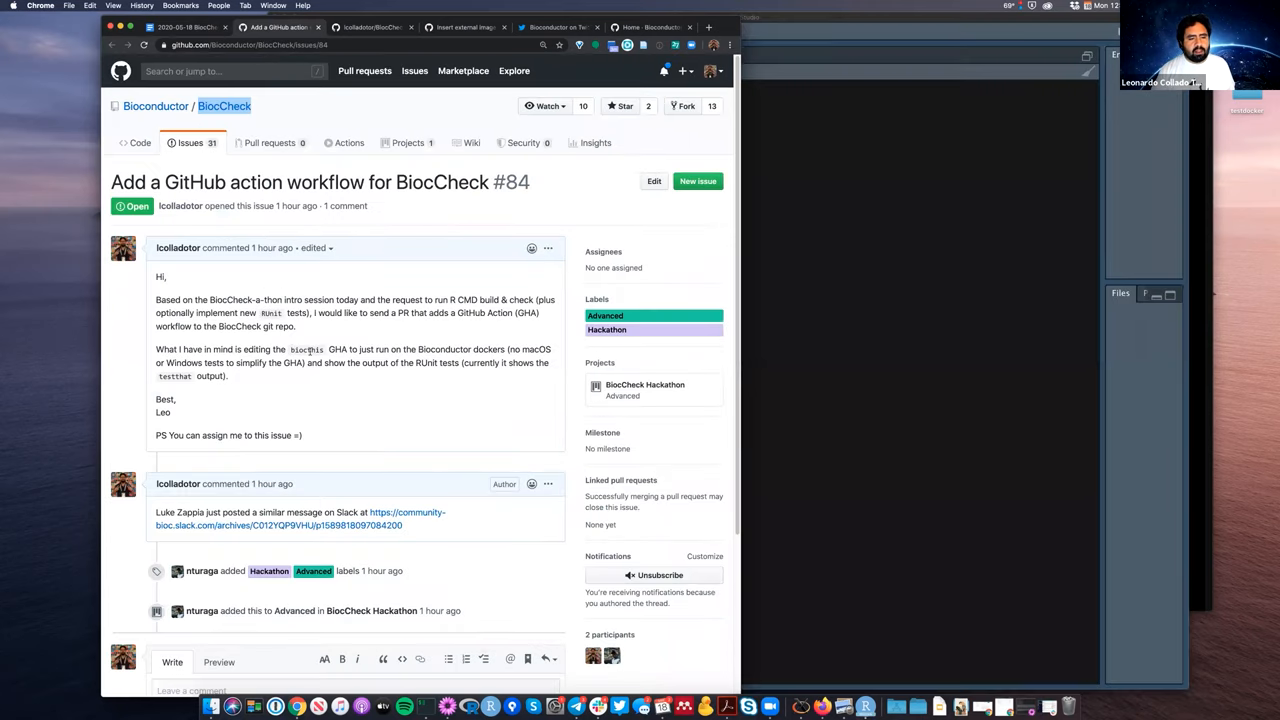
left_click_drag(180, 348, 300, 348)
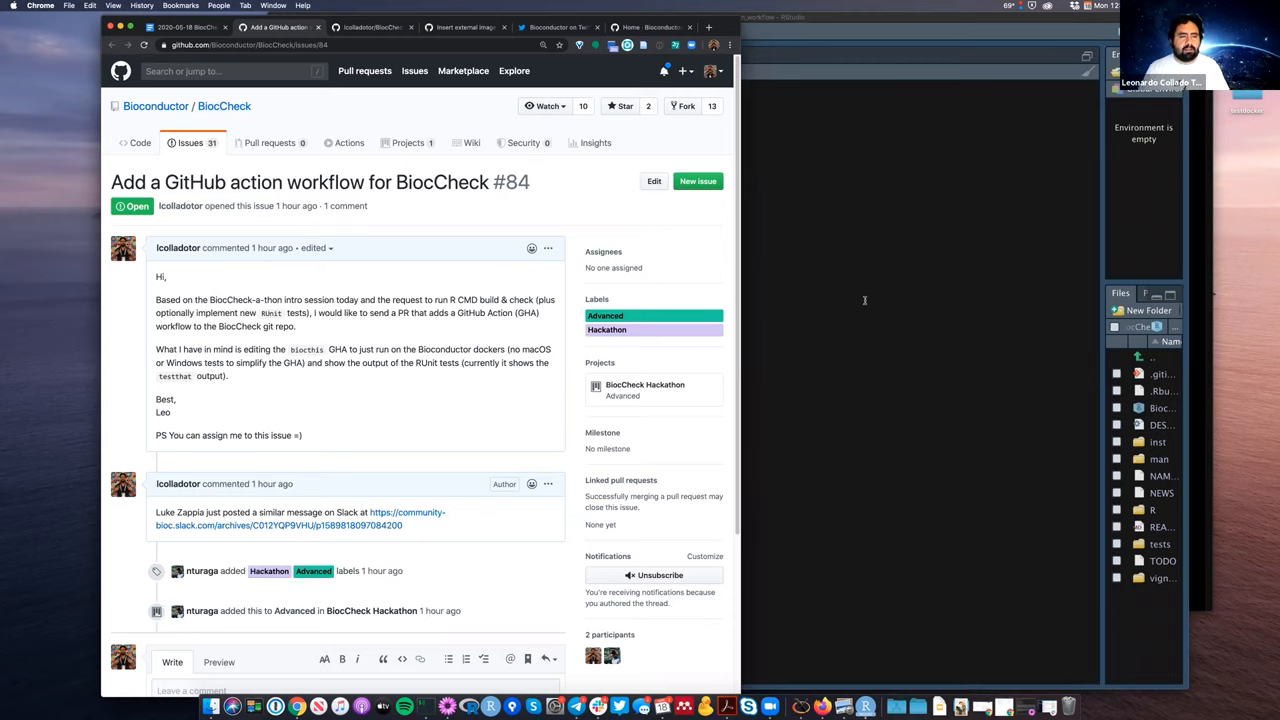
mouse_move(198, 30)
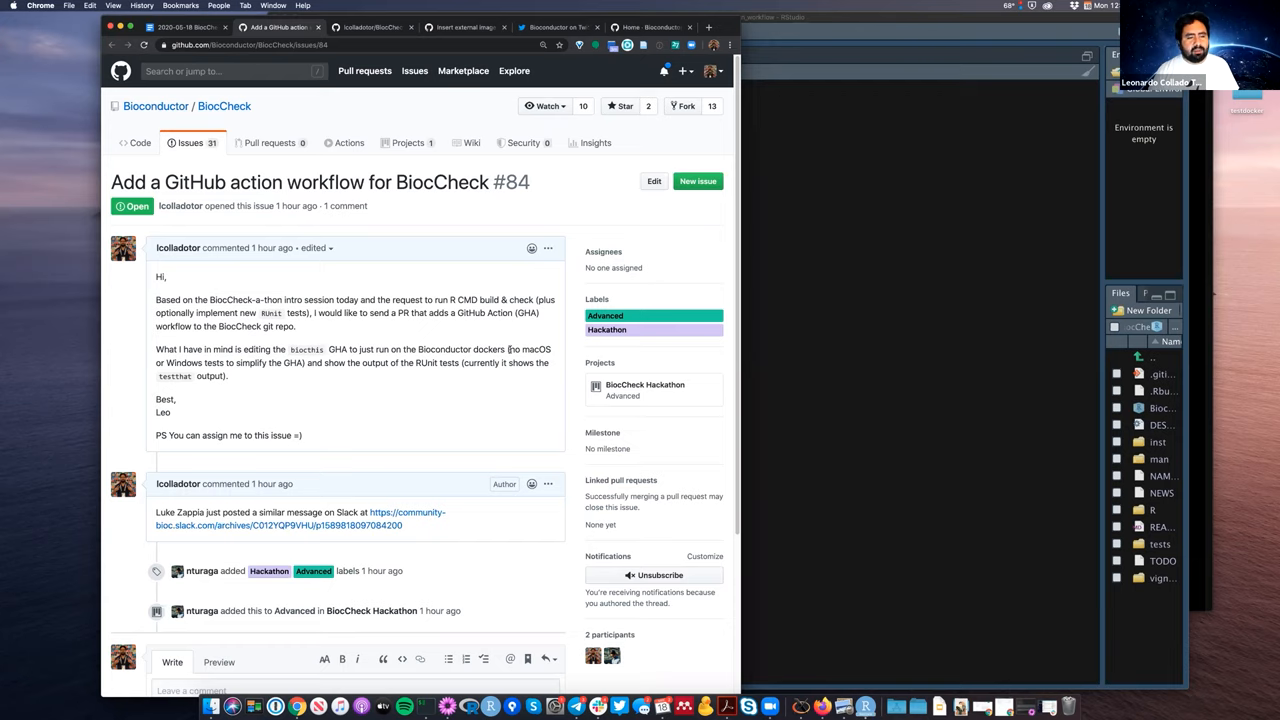
mouse_move(264, 374)
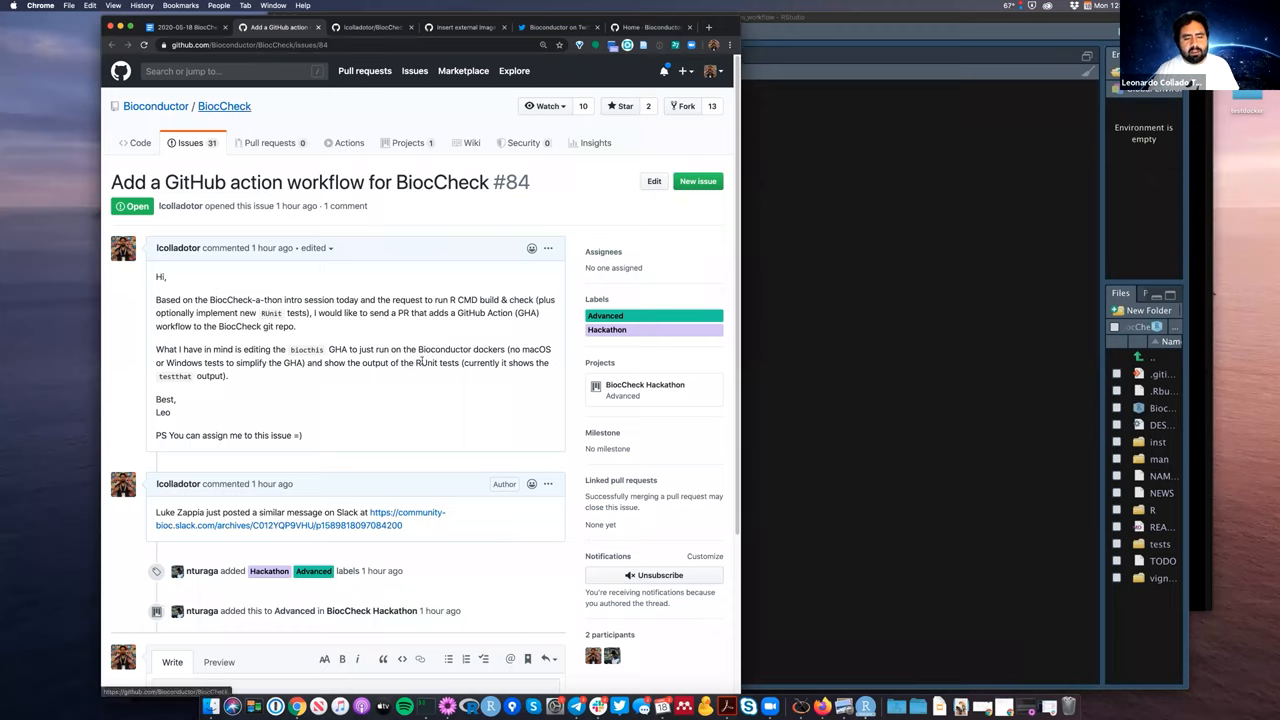
double_click(428, 362)
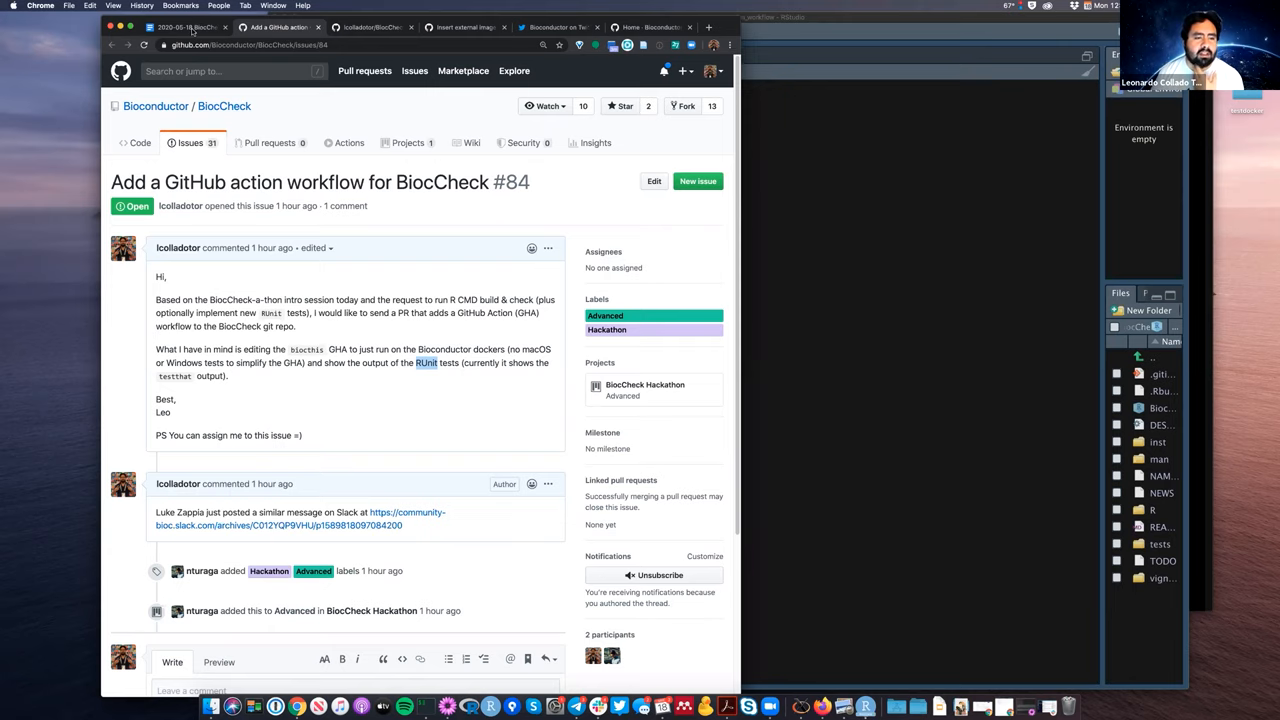
left_click(186, 28)
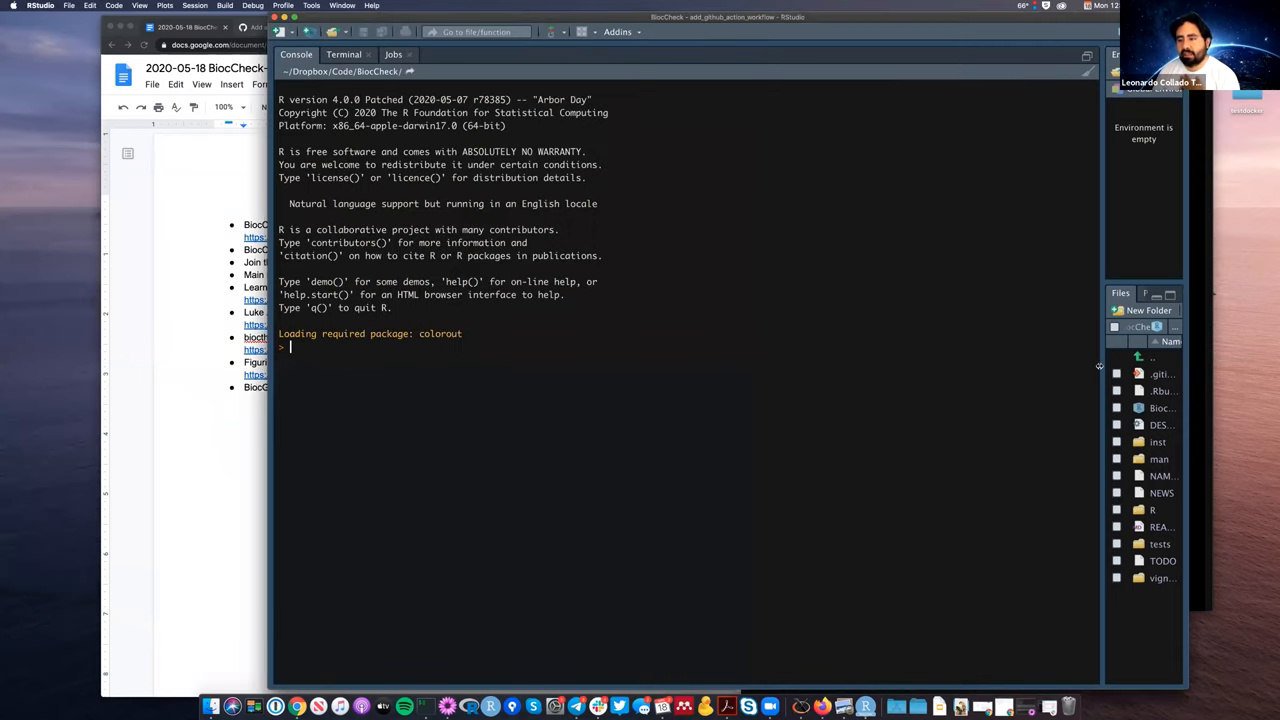
mouse_move(972, 368)
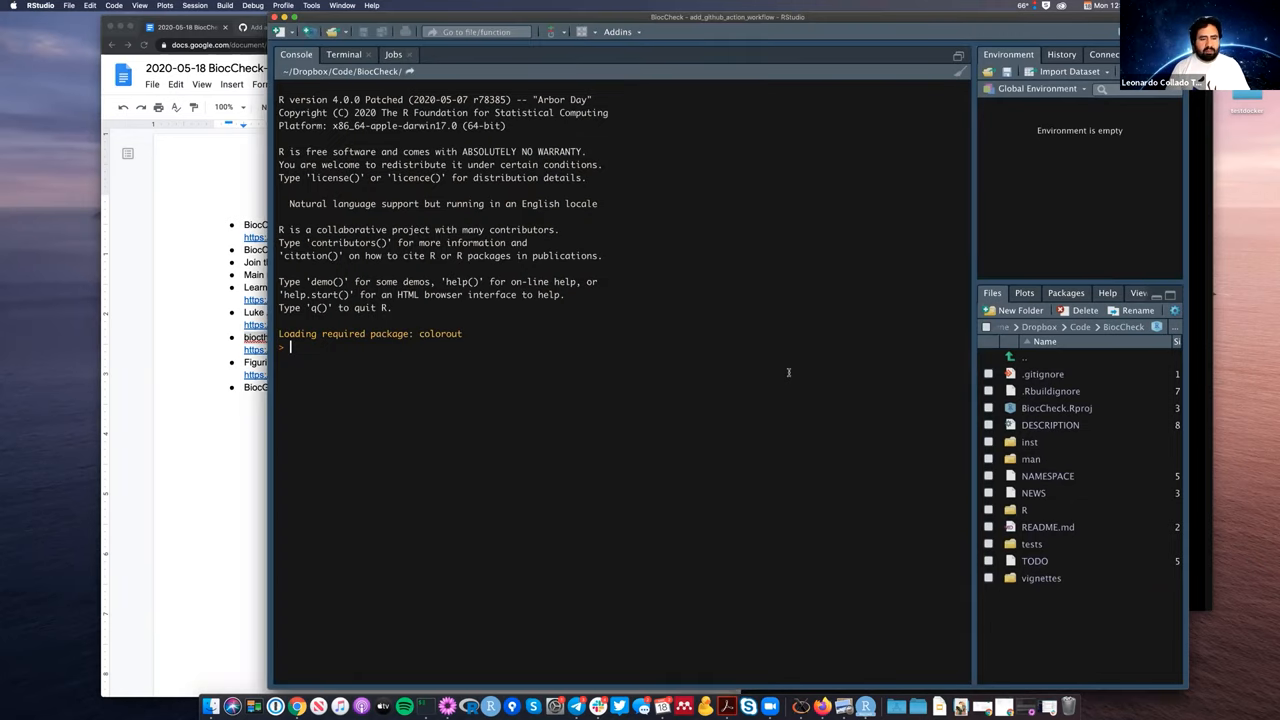
Run remotes::install_github("lcolladotor/biocthis") to install biocthis in the console.
type("remotes")
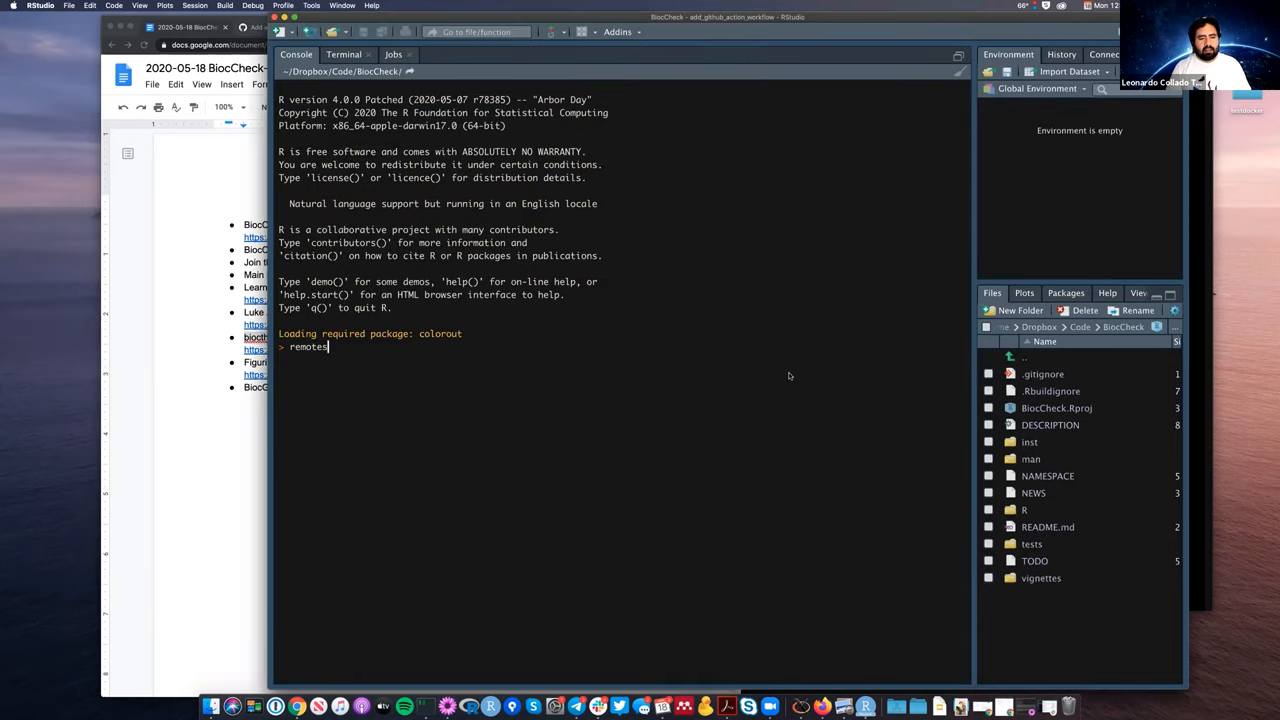
type("::inst")
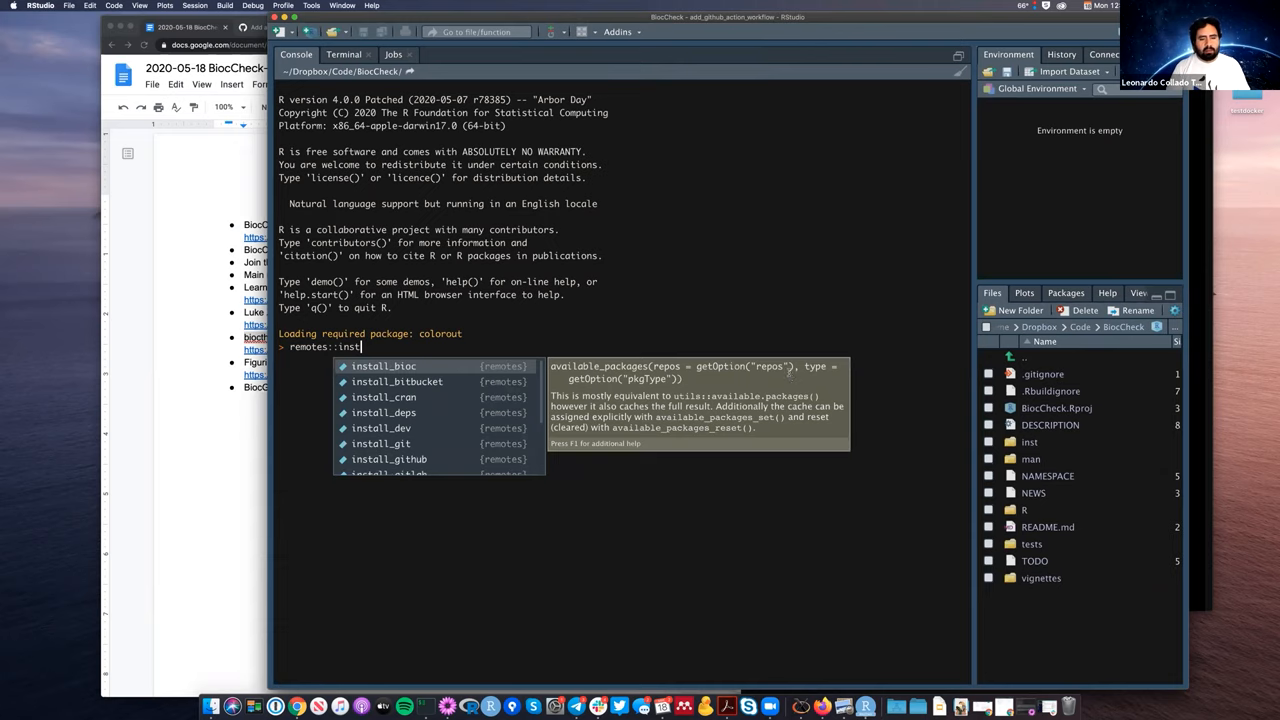
type("install_github(\"l")
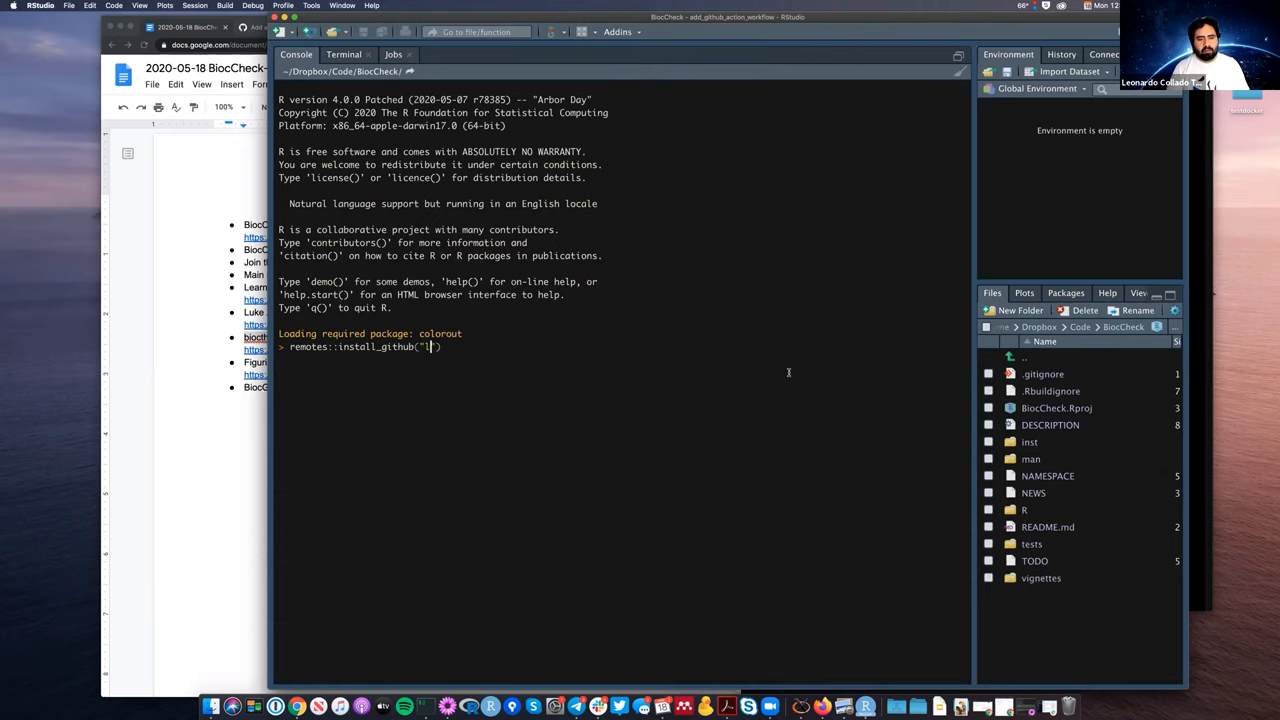
type("colladotor/biot")
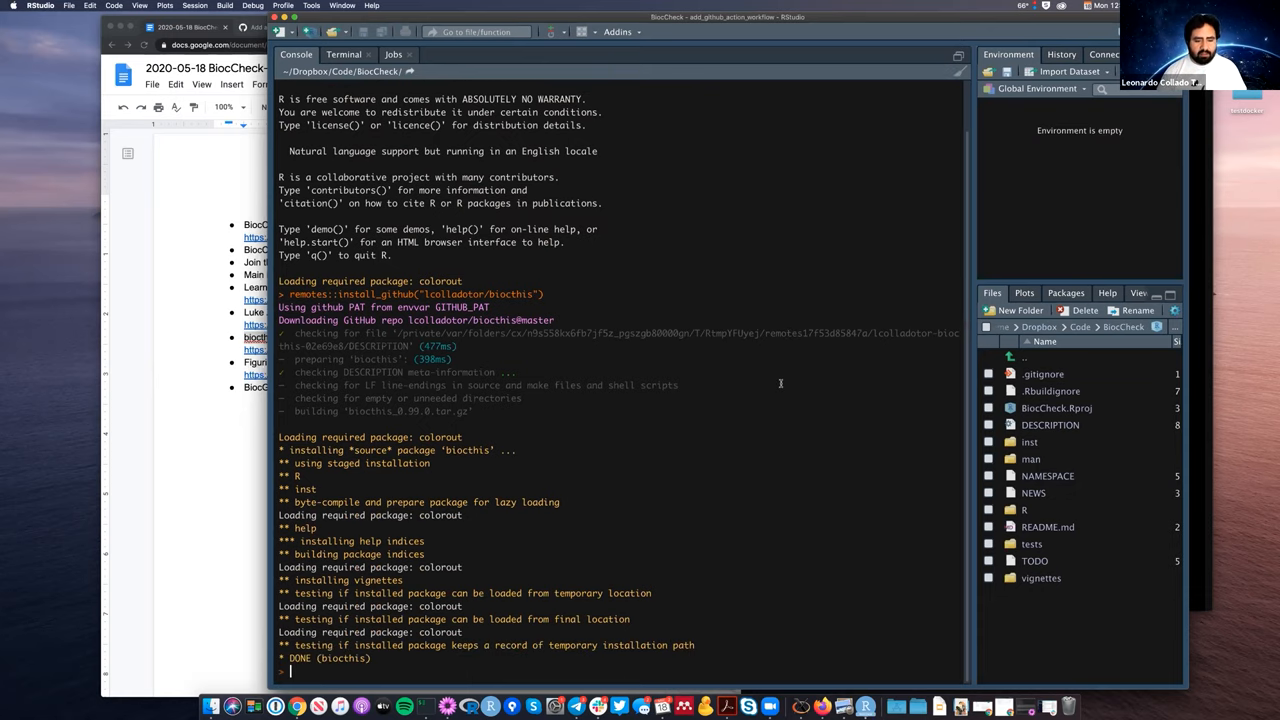
Run biocthis::use_bioc_github_action() and browse into .github/workflows to reach check-bioc.yml.
type("biocthis::use_bioc_github_action()")
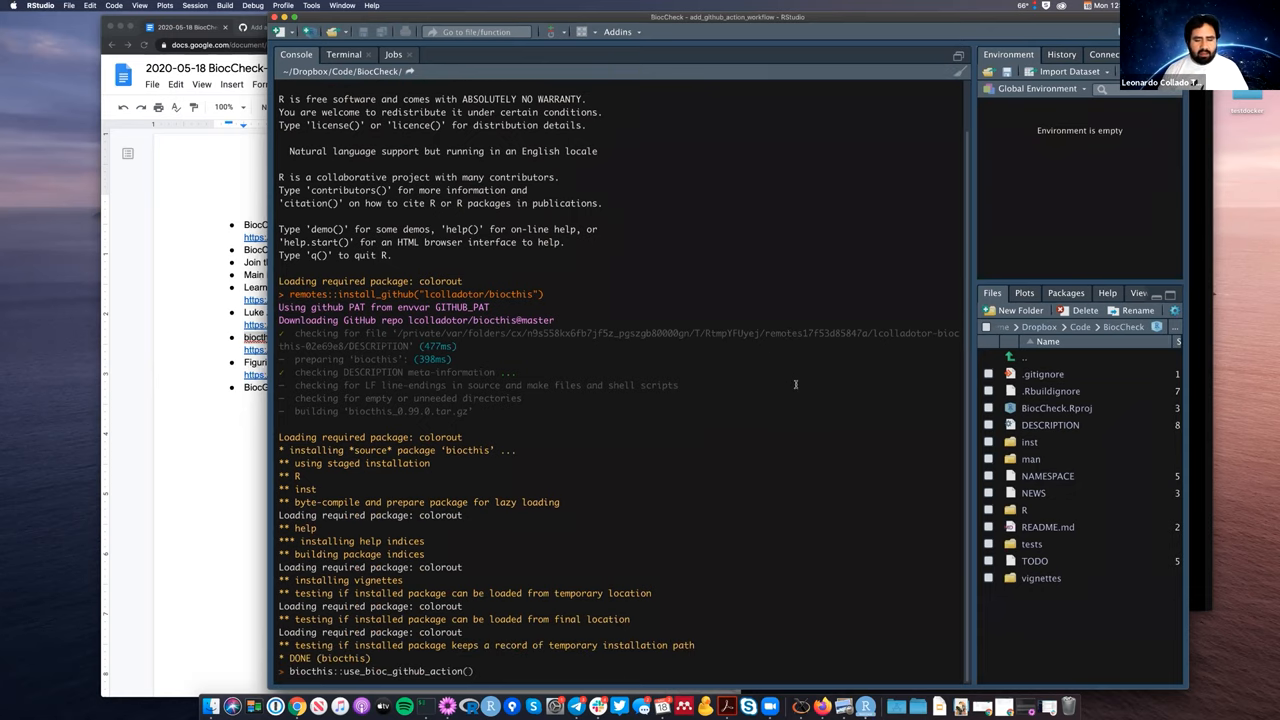
scroll("down", 3)
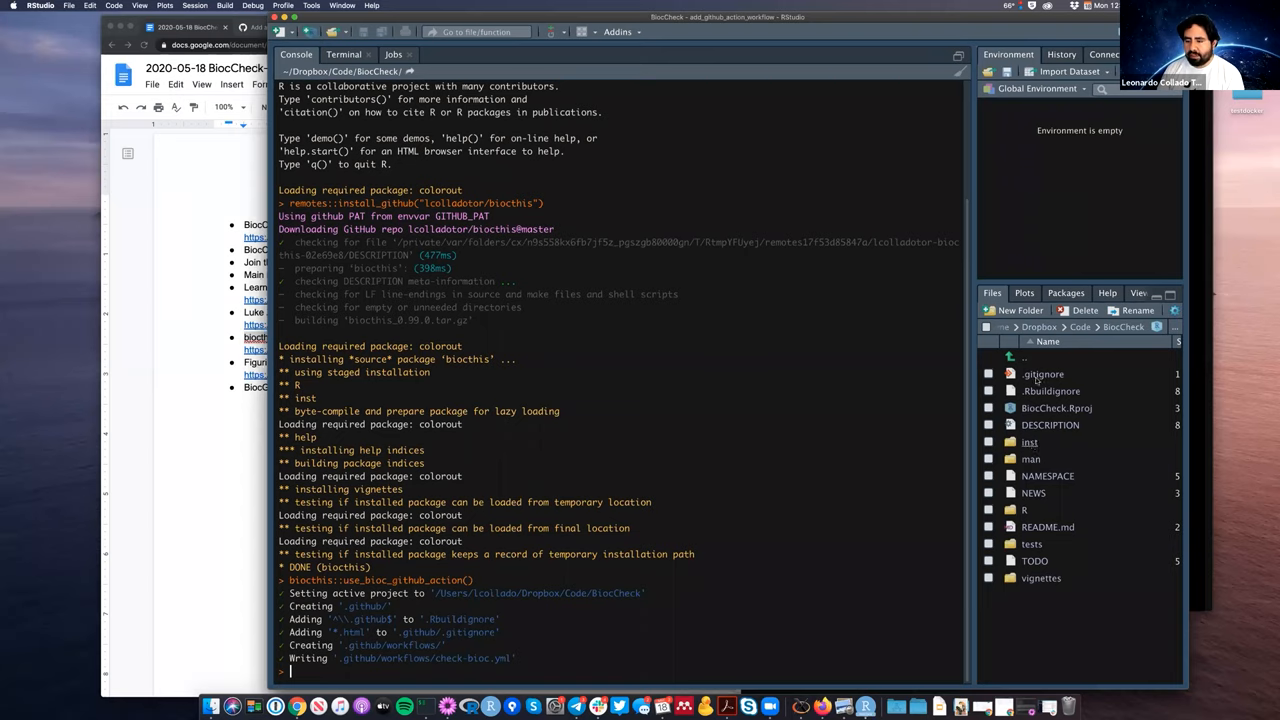
left_click(1044, 356)
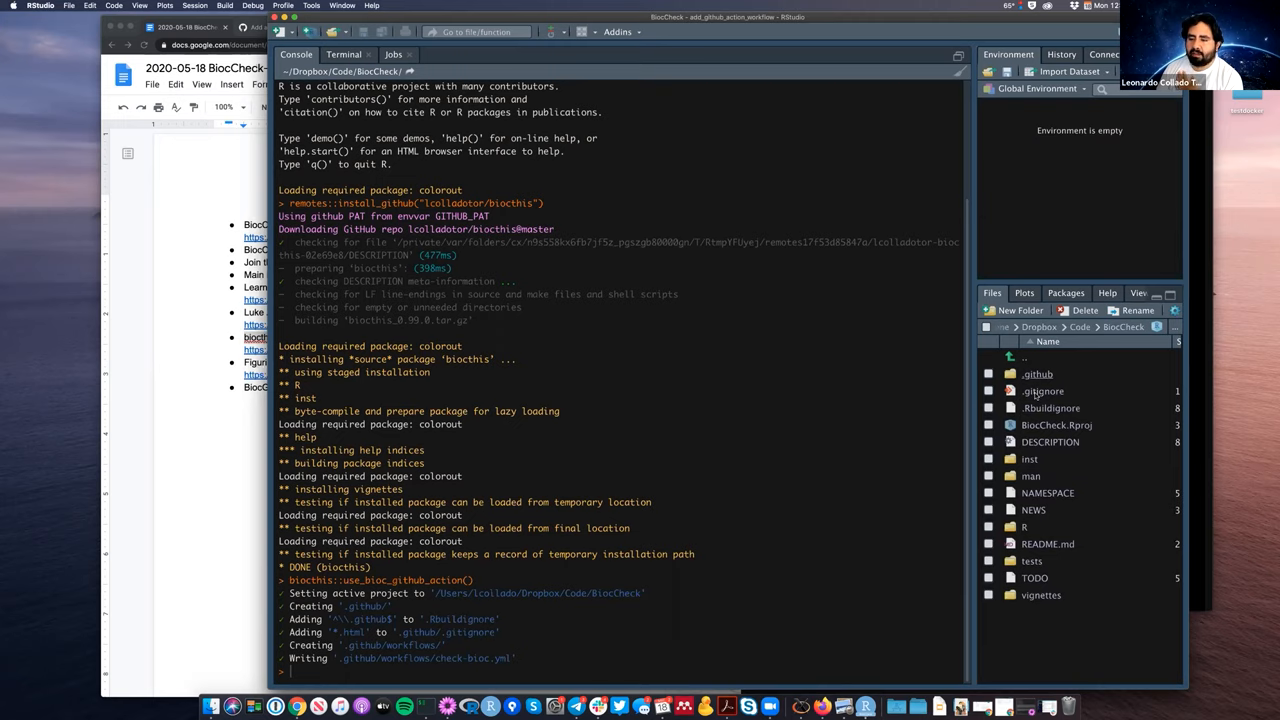
left_click(1036, 374)
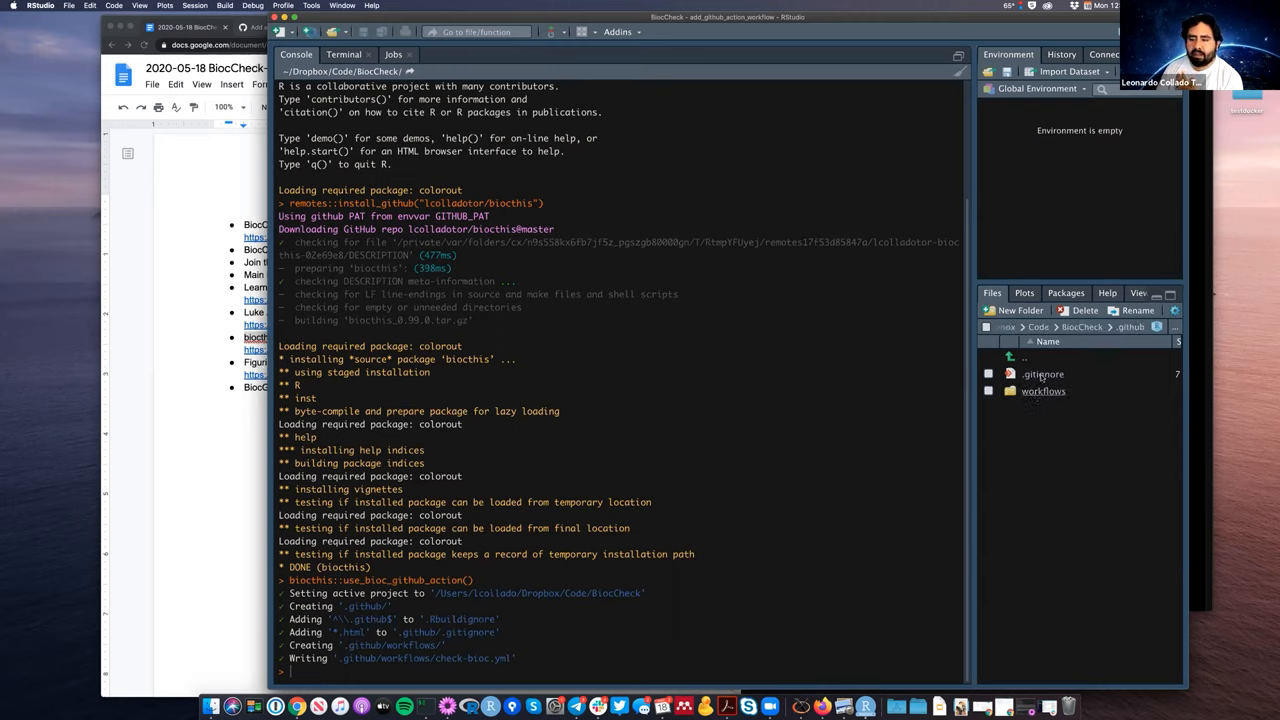
double_click(1044, 390)
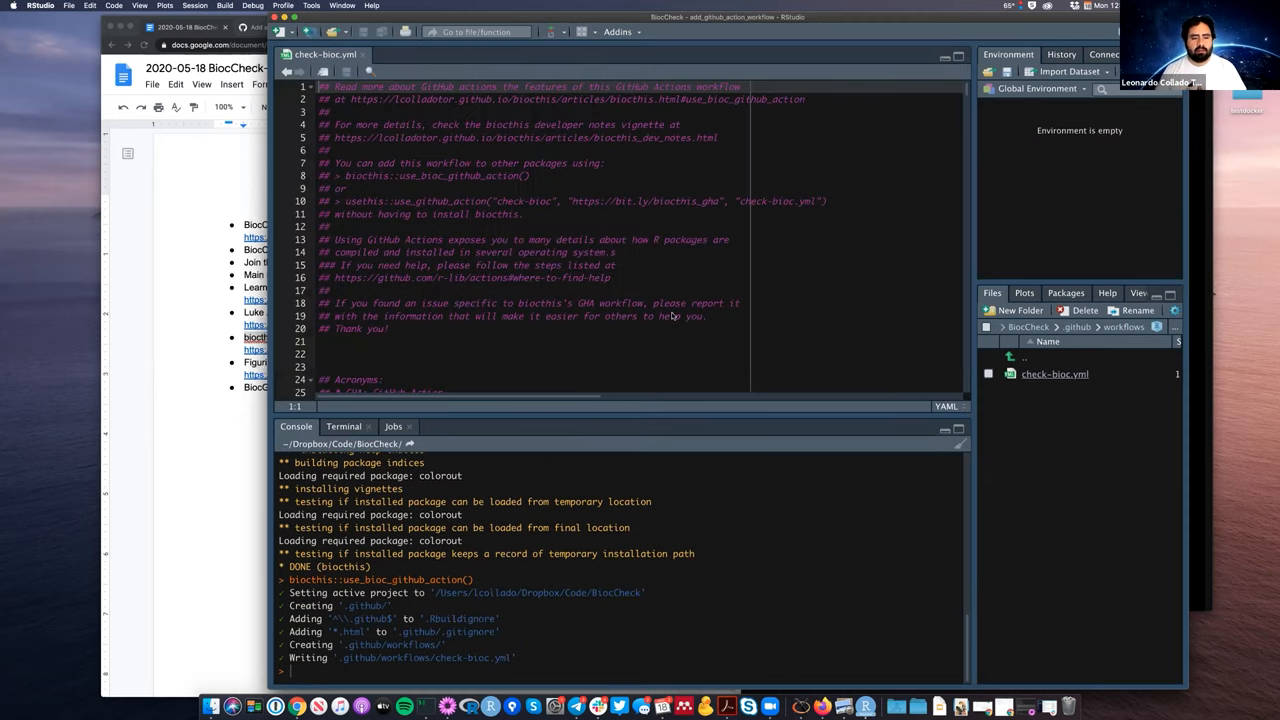
scroll("down", 3)
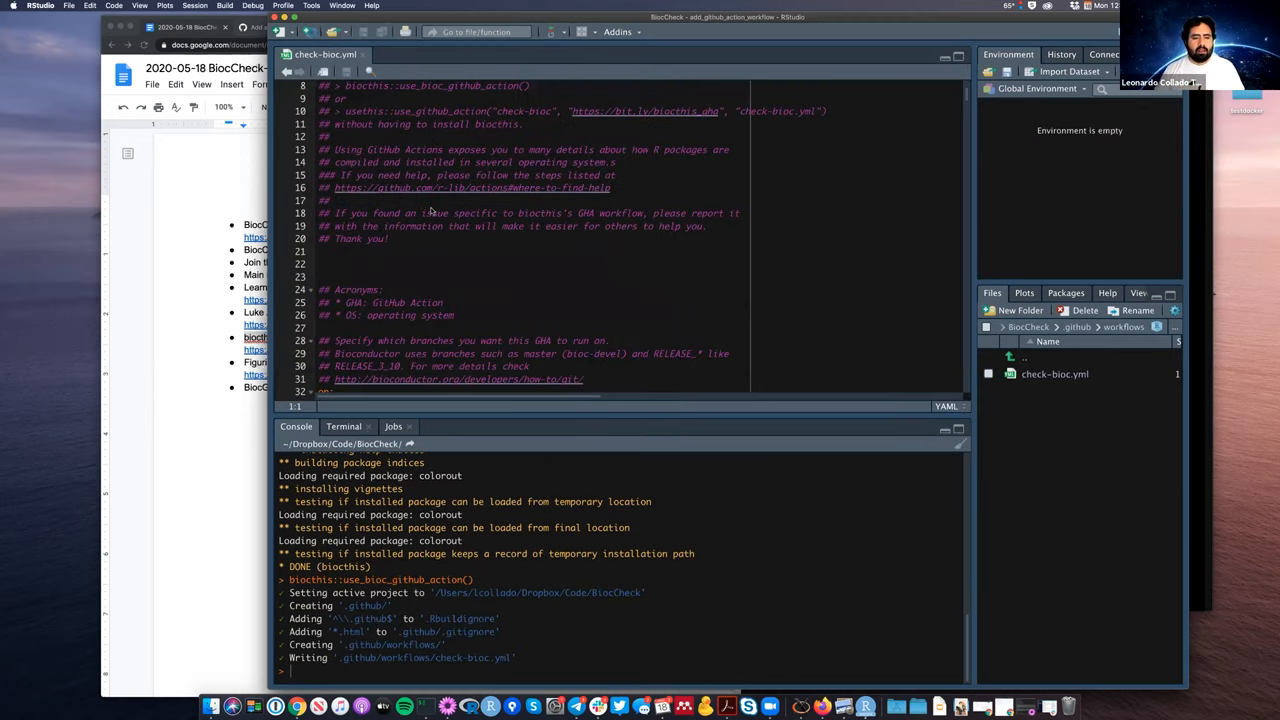
scroll("down", 3)
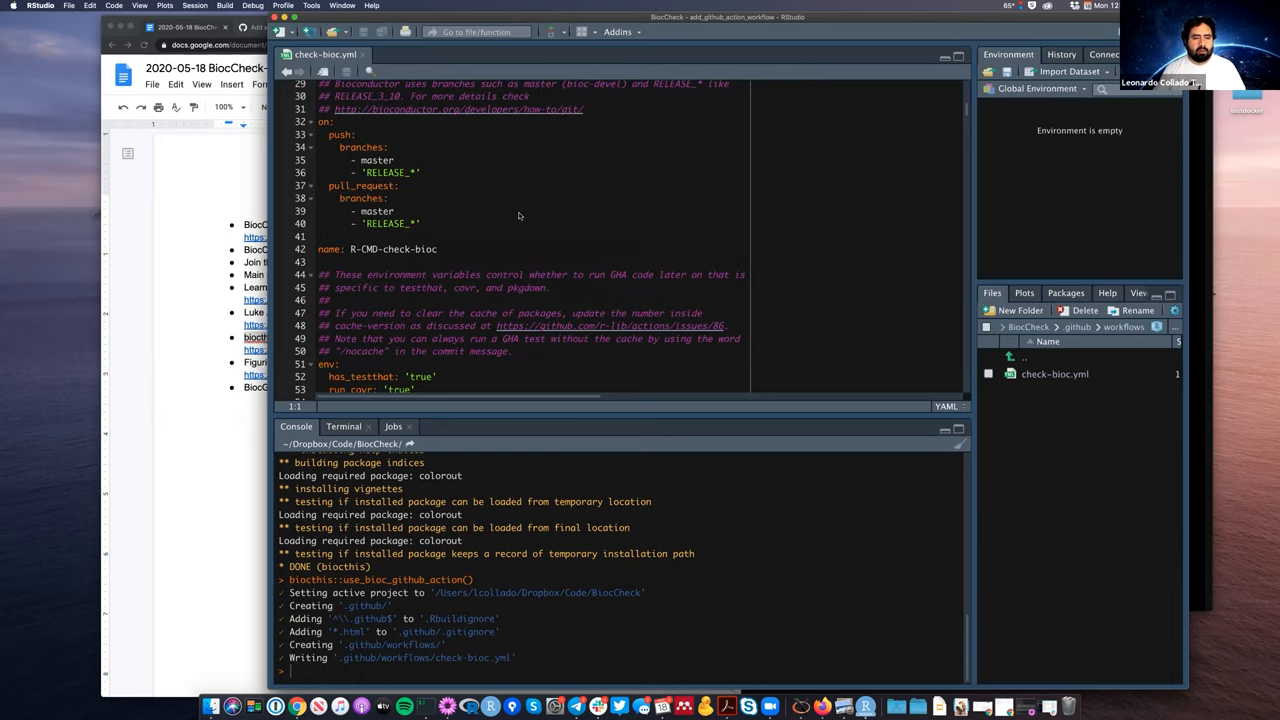
scroll("down", 3)
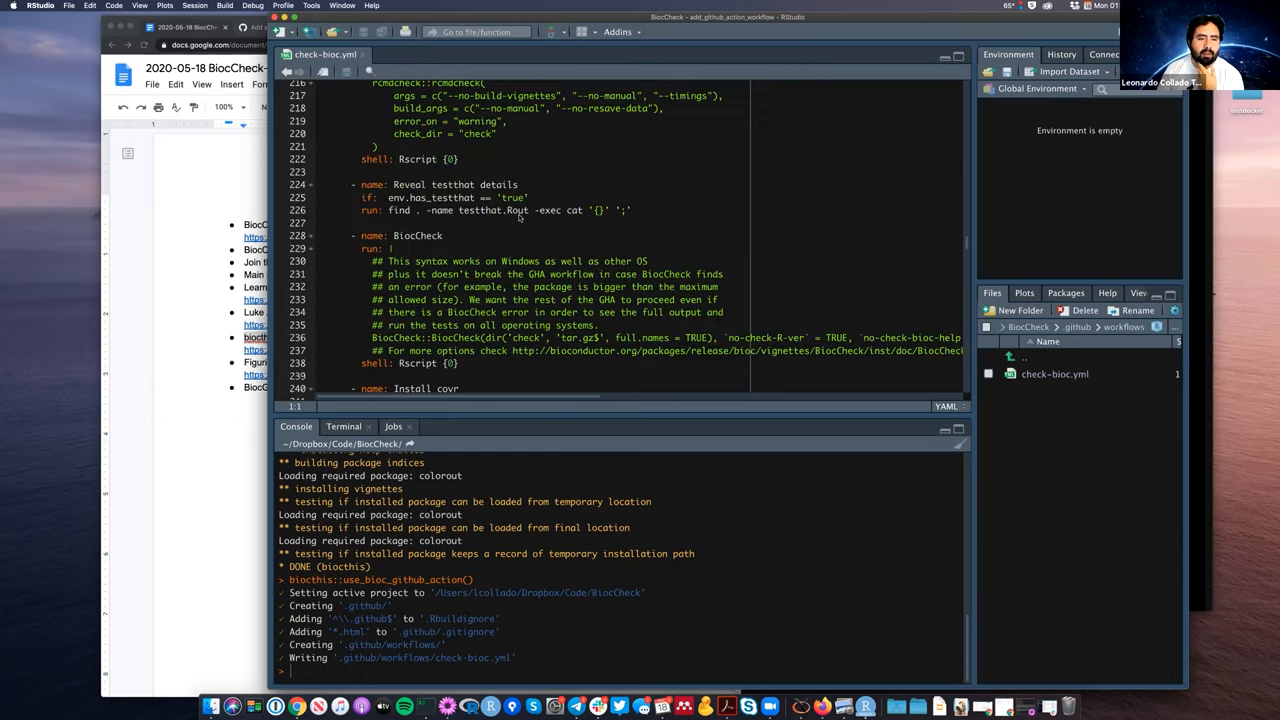
scroll("down", 3)
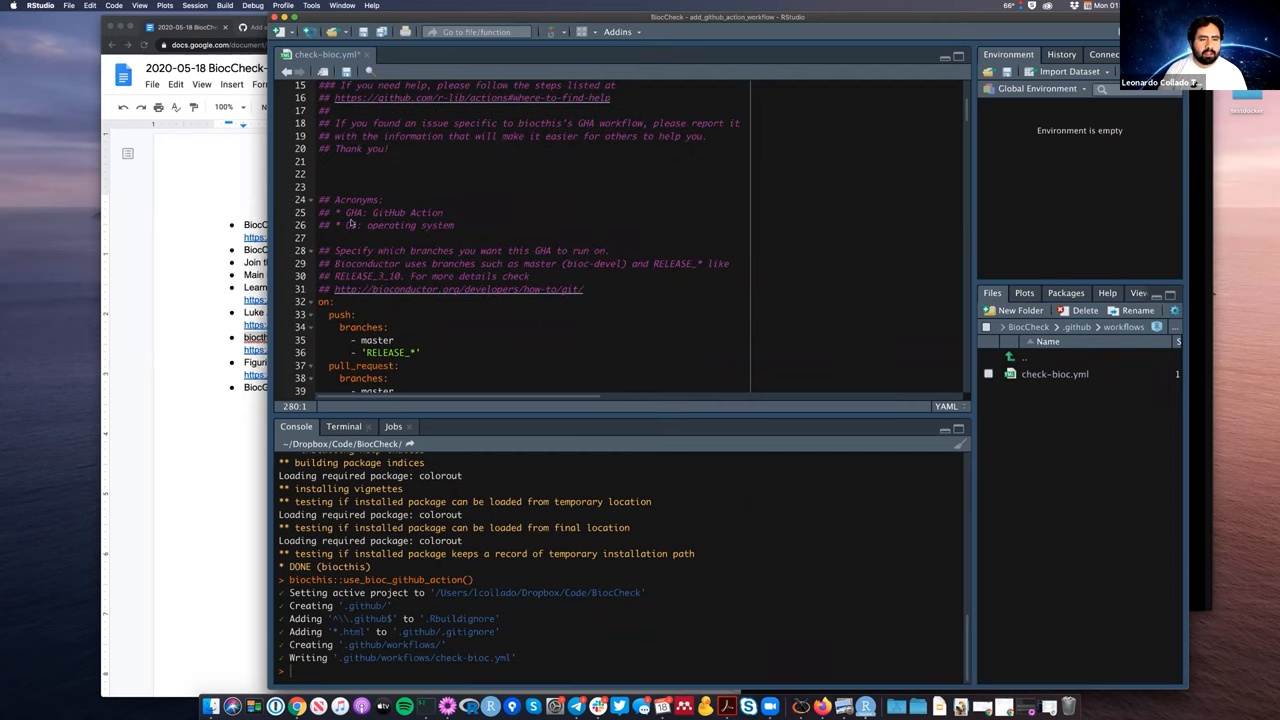
scroll("down", 3)
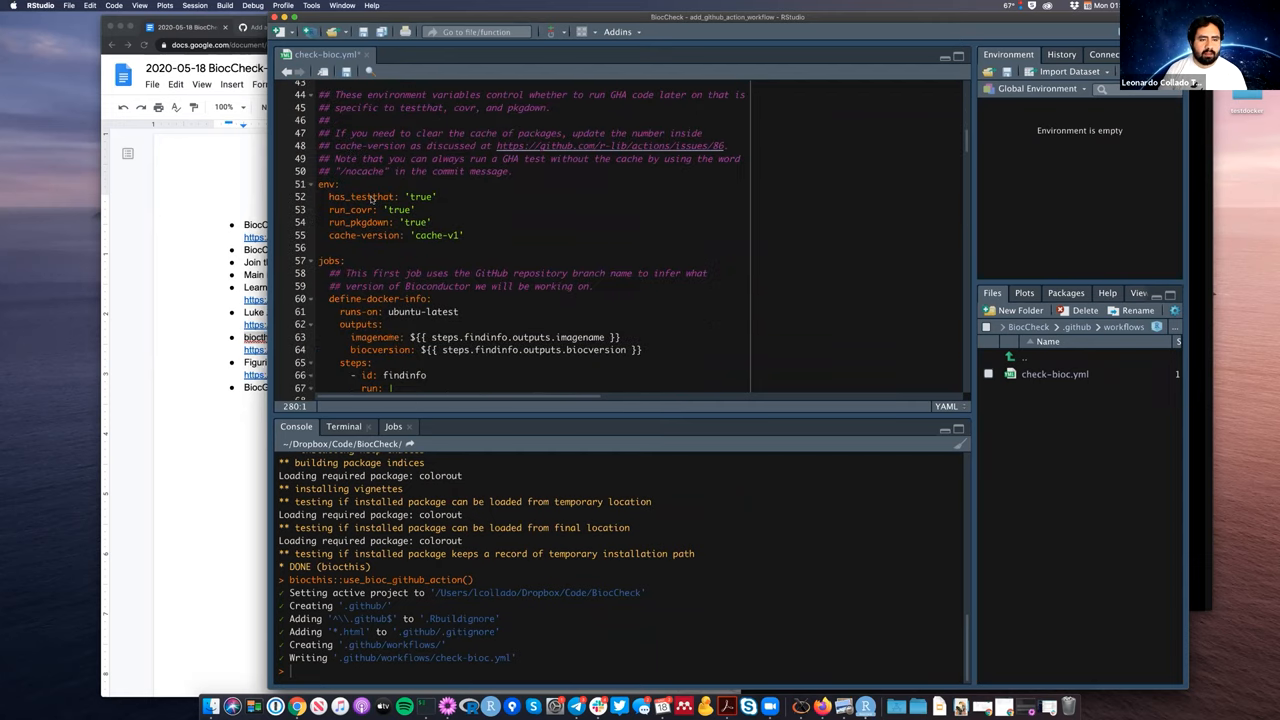
Set the has_testthat environment variable in check-bioc.yml to 'false'.
left_click(376, 196)
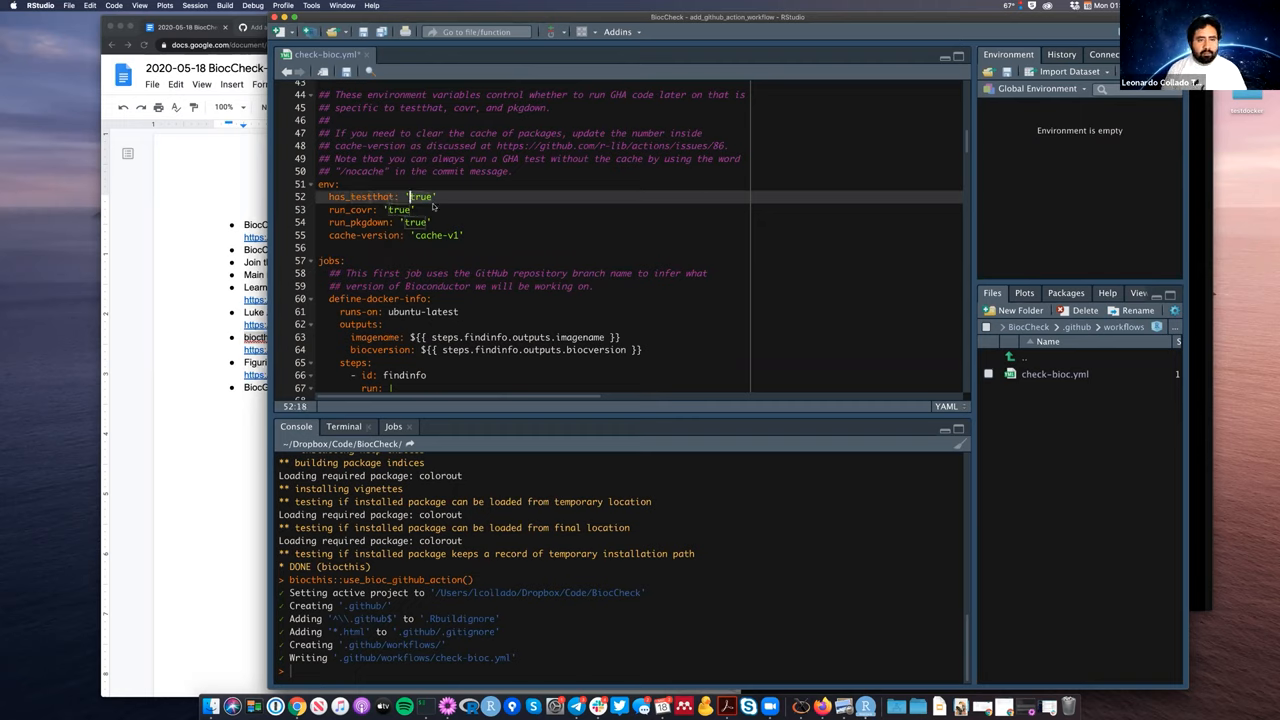
type("fal")
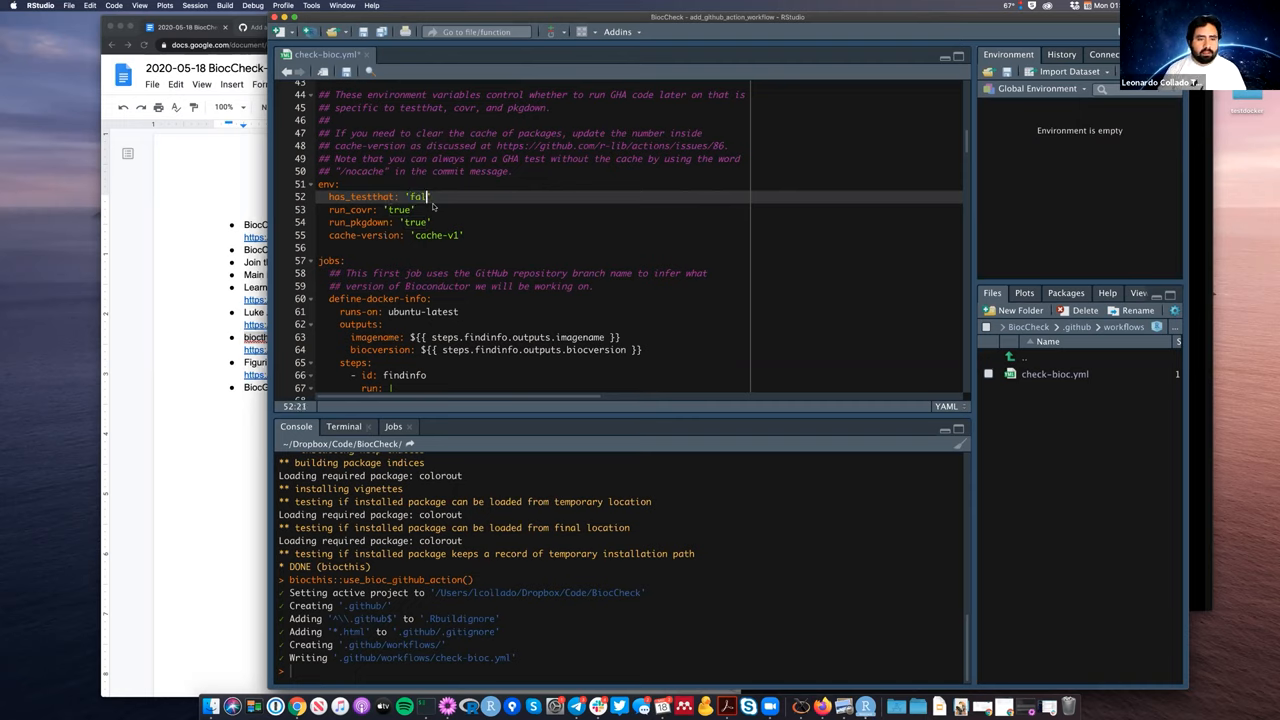
type("false'")
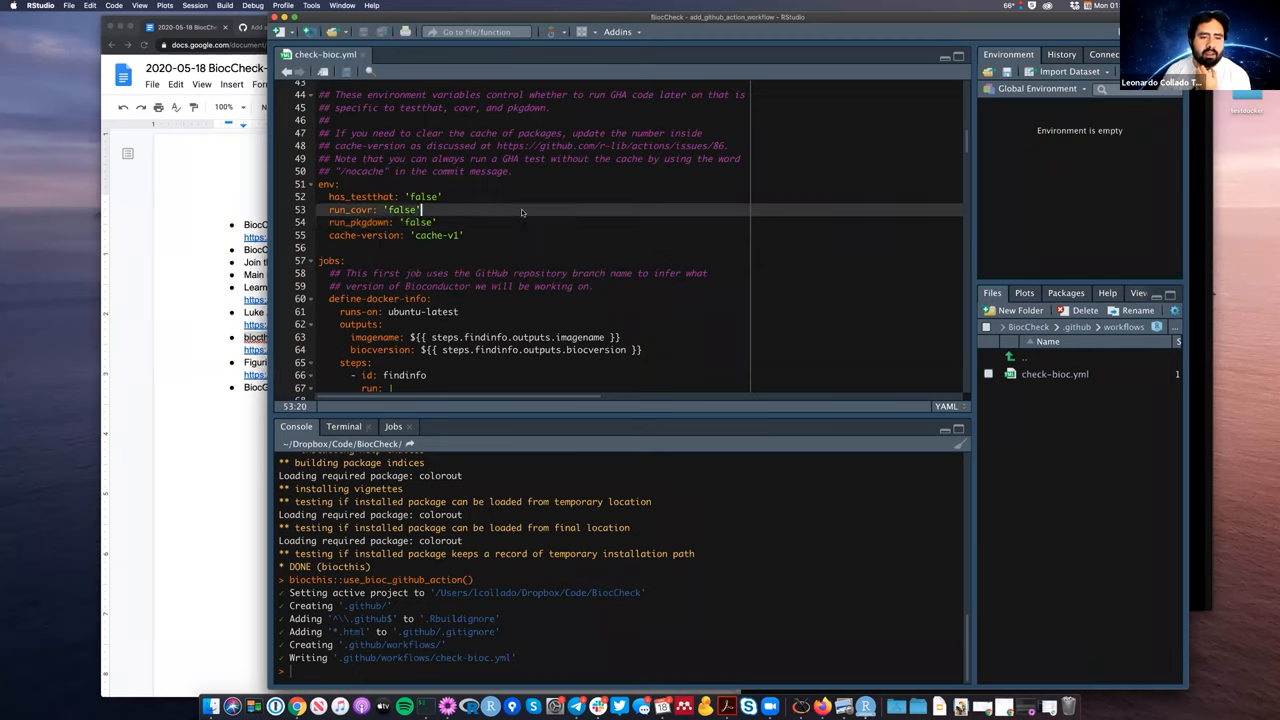
scroll("down", 3)
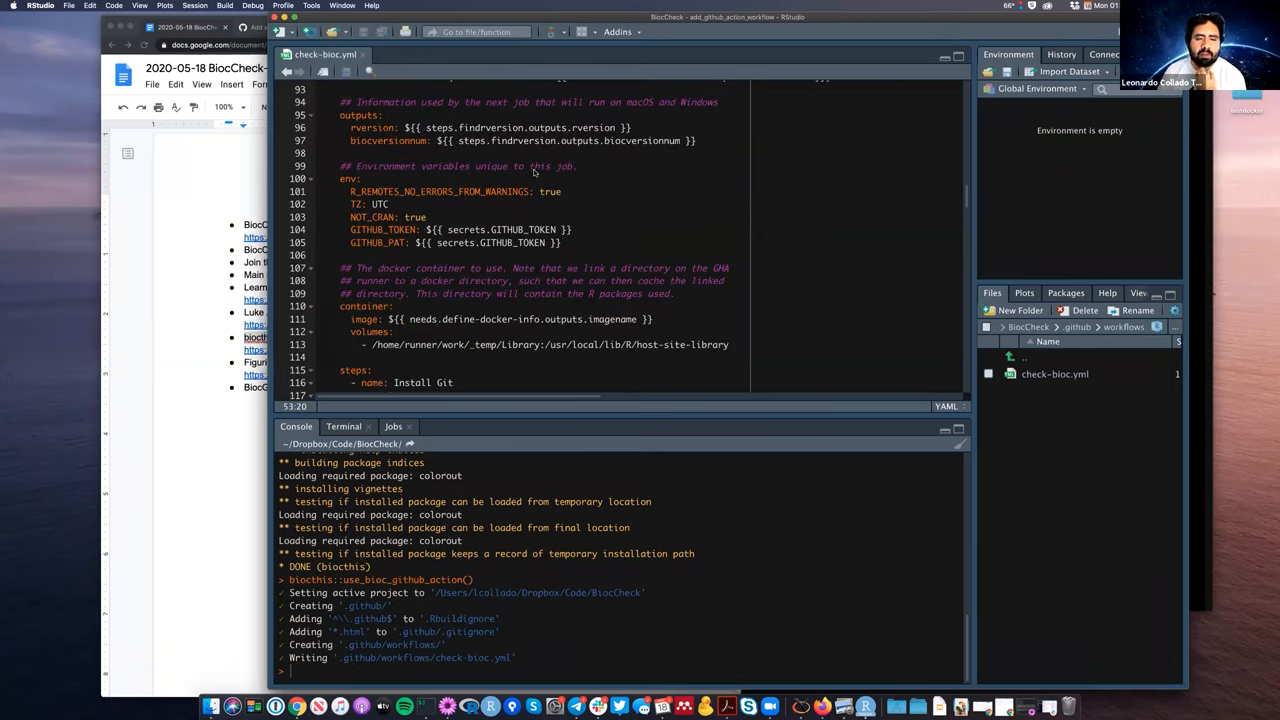
scroll("down", 3)
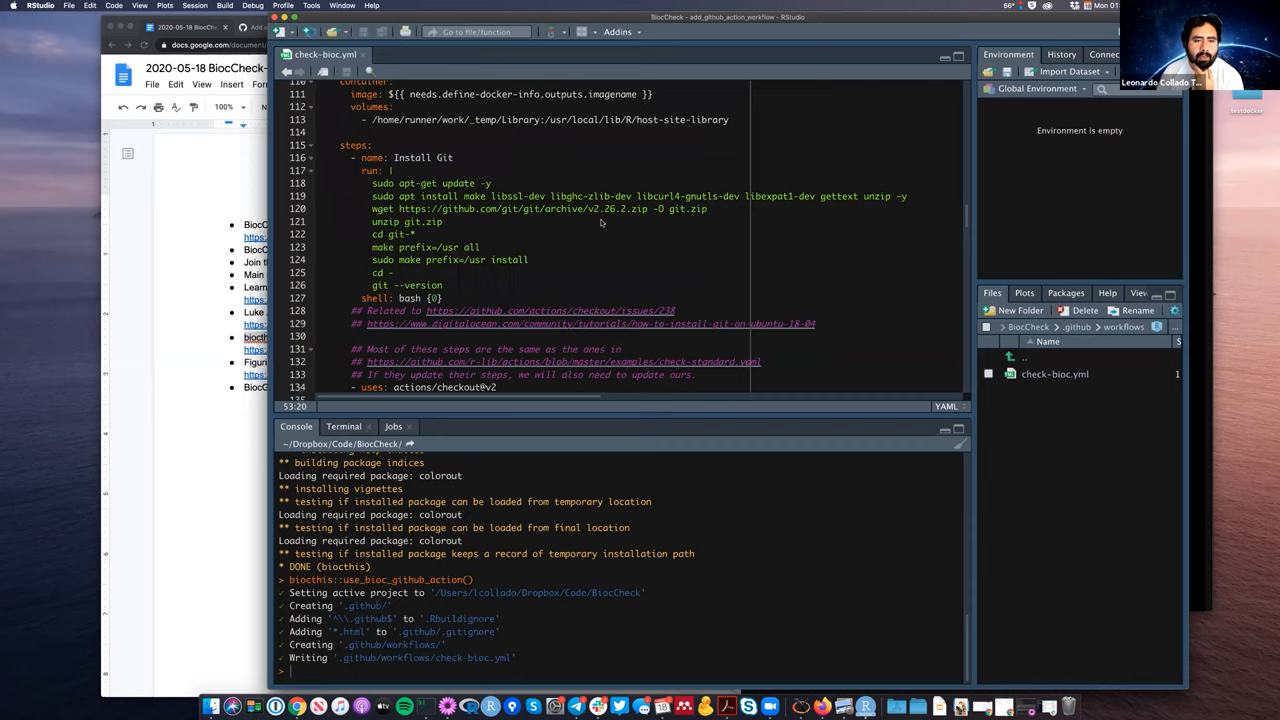
scroll("down", 3)
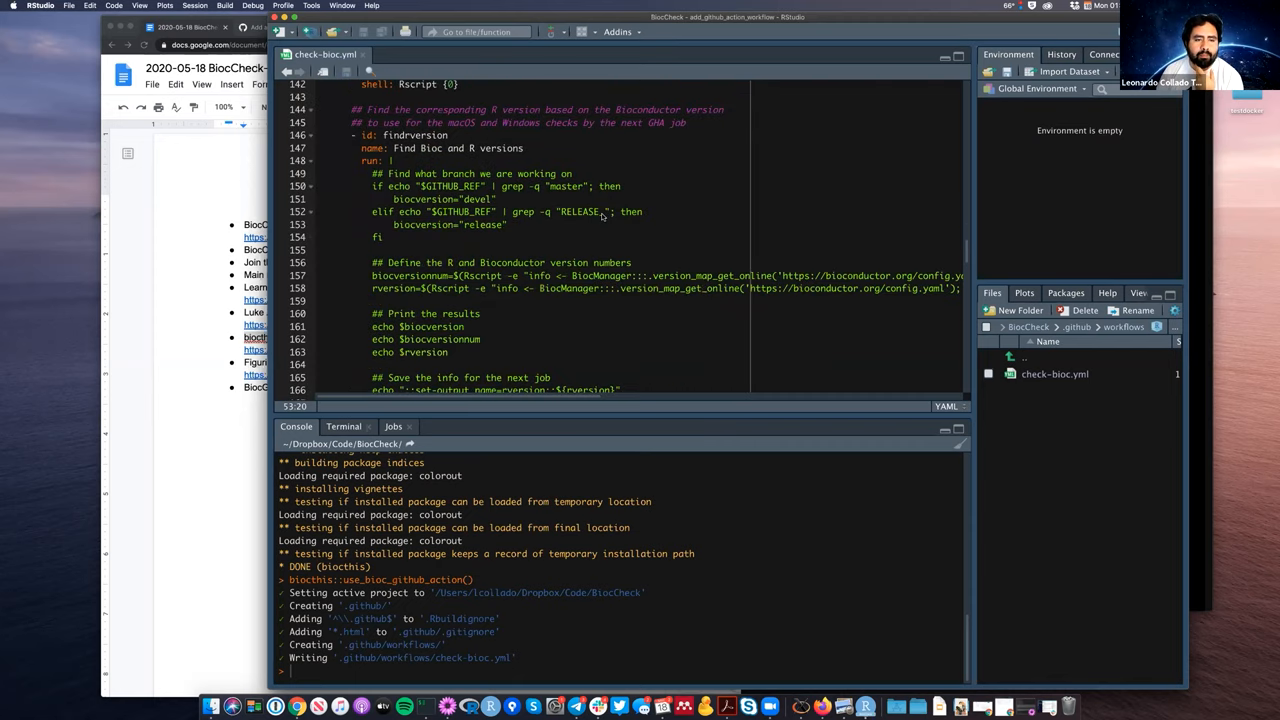
scroll("down", 3)
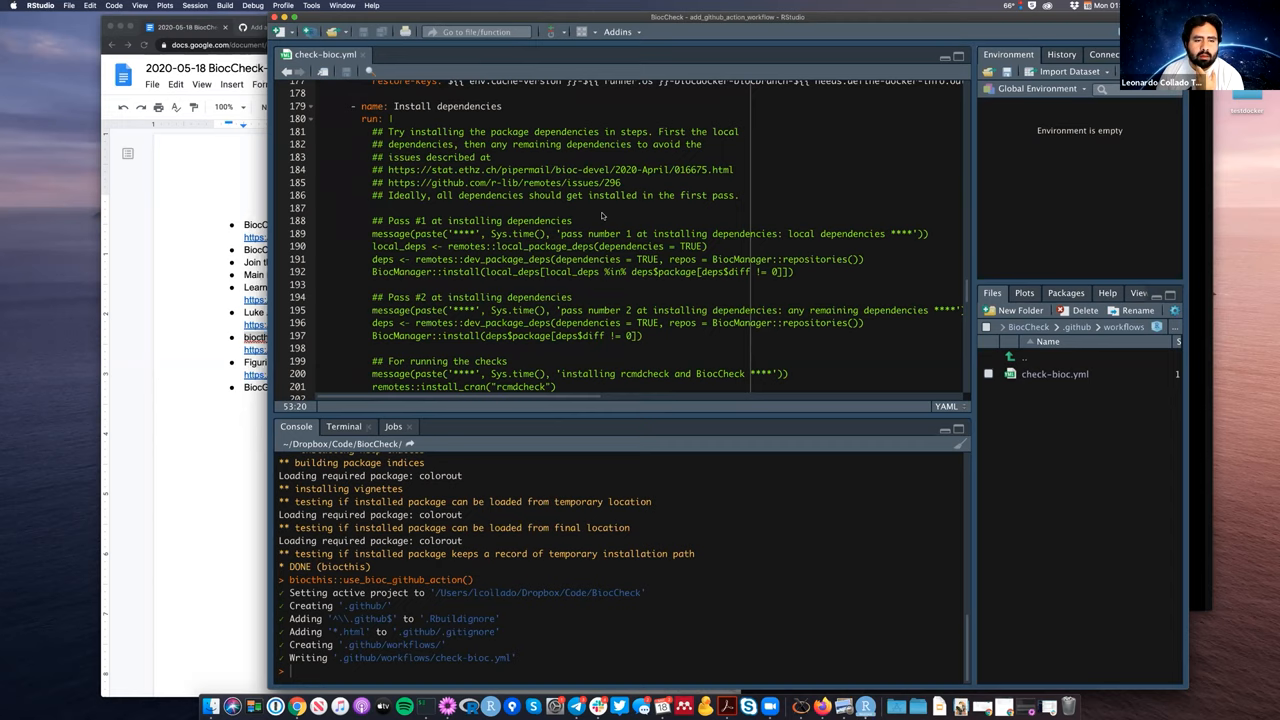
scroll("down", 3)
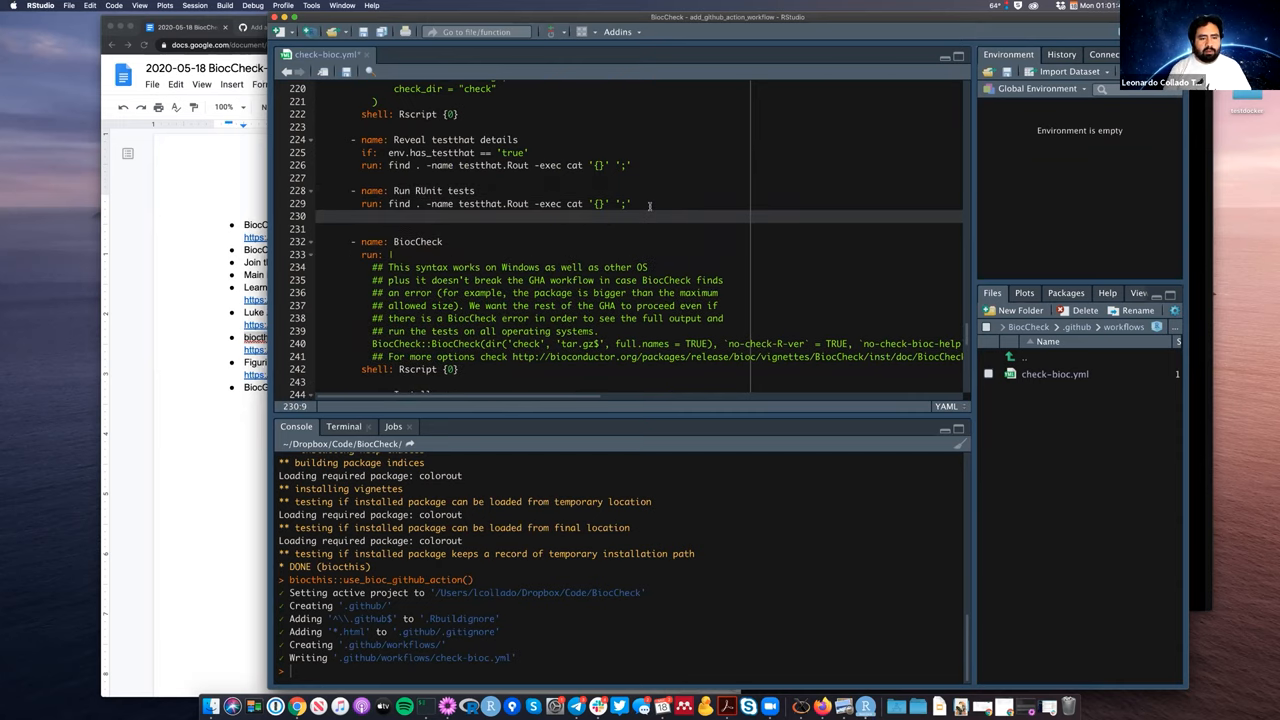
Replace the RUnit tests command with an ## Install BiocGenerics comment and remotes::install_bioc("BiocGenerics").
left_click(362, 216)
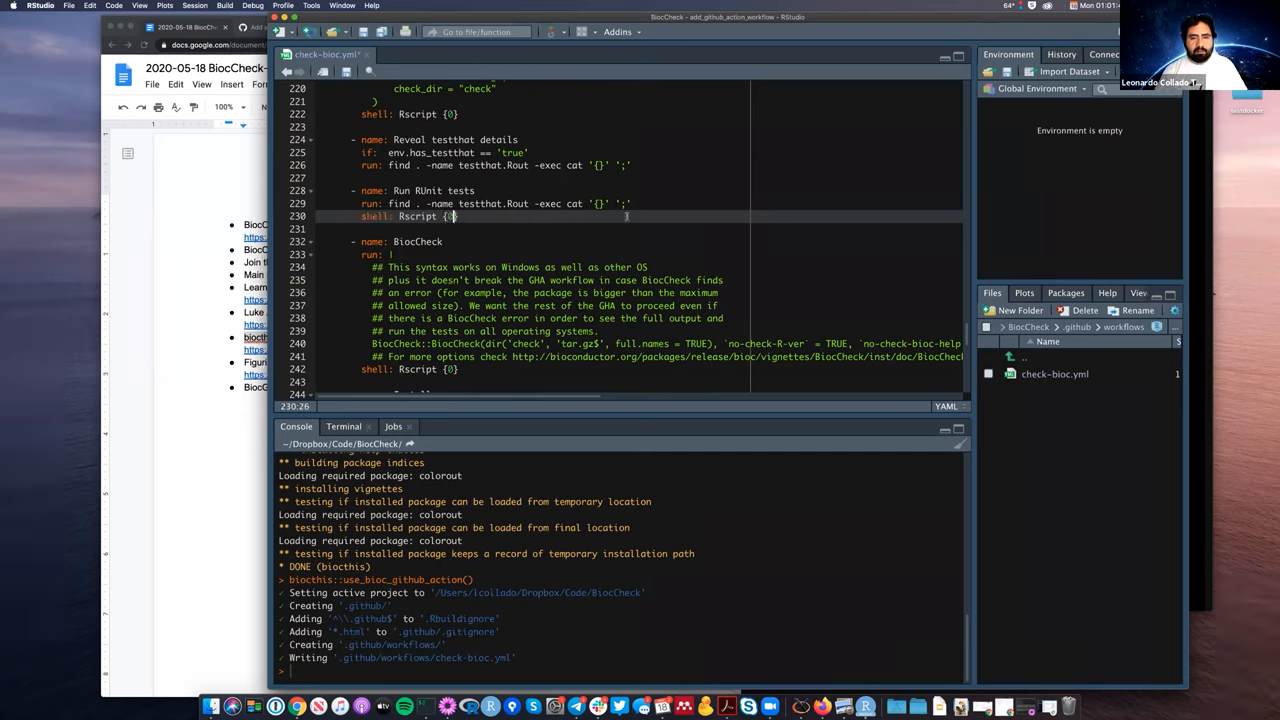
mouse_move(384, 204)
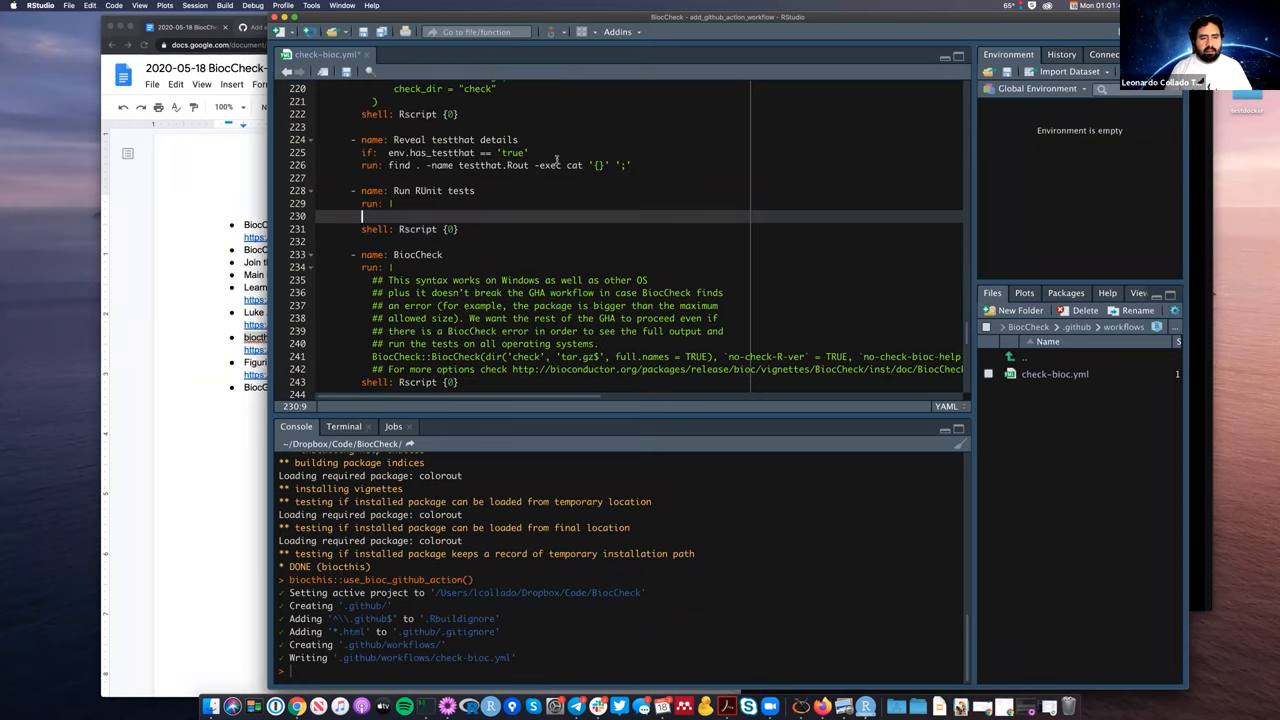
type("##")
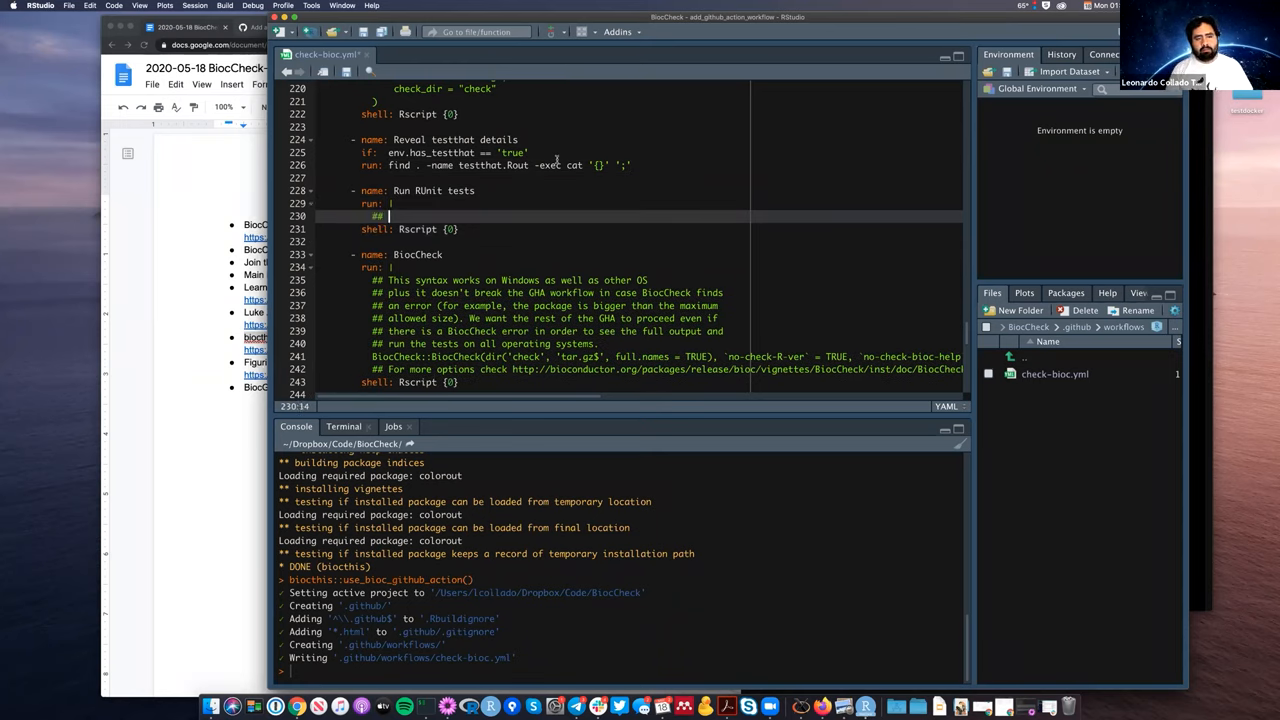
type("Install BiocGenerics")
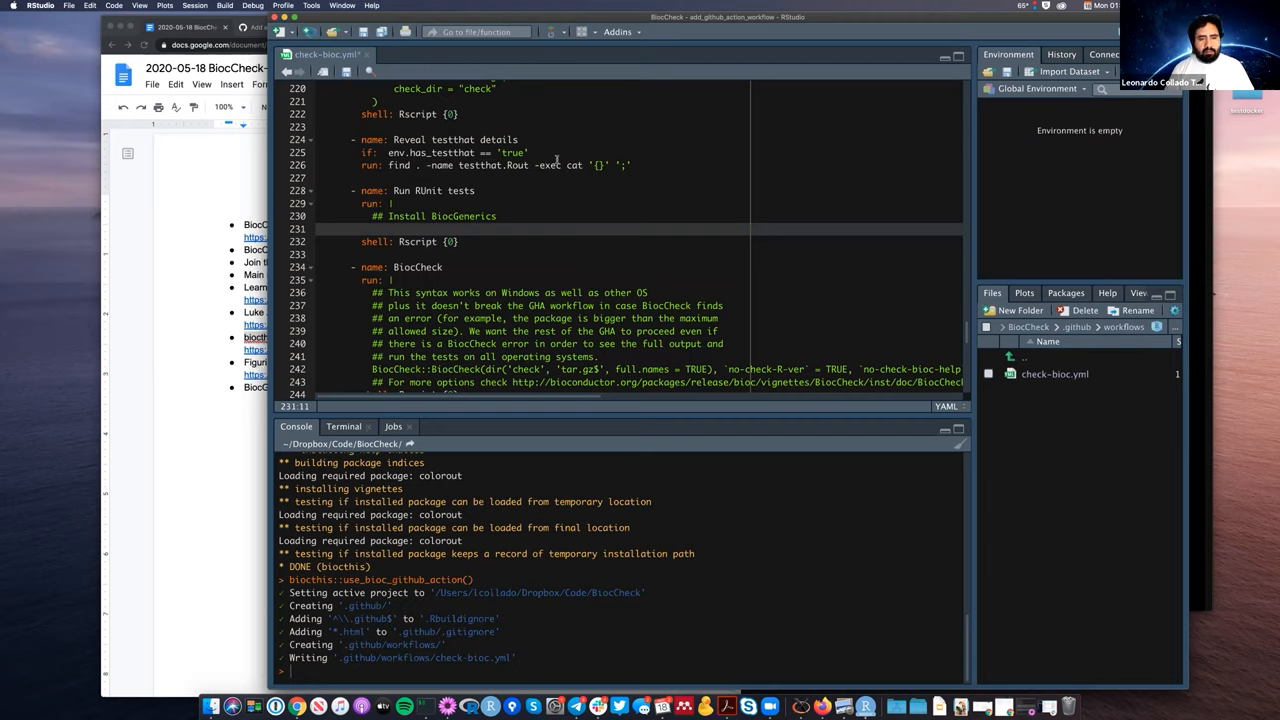
type("rem")
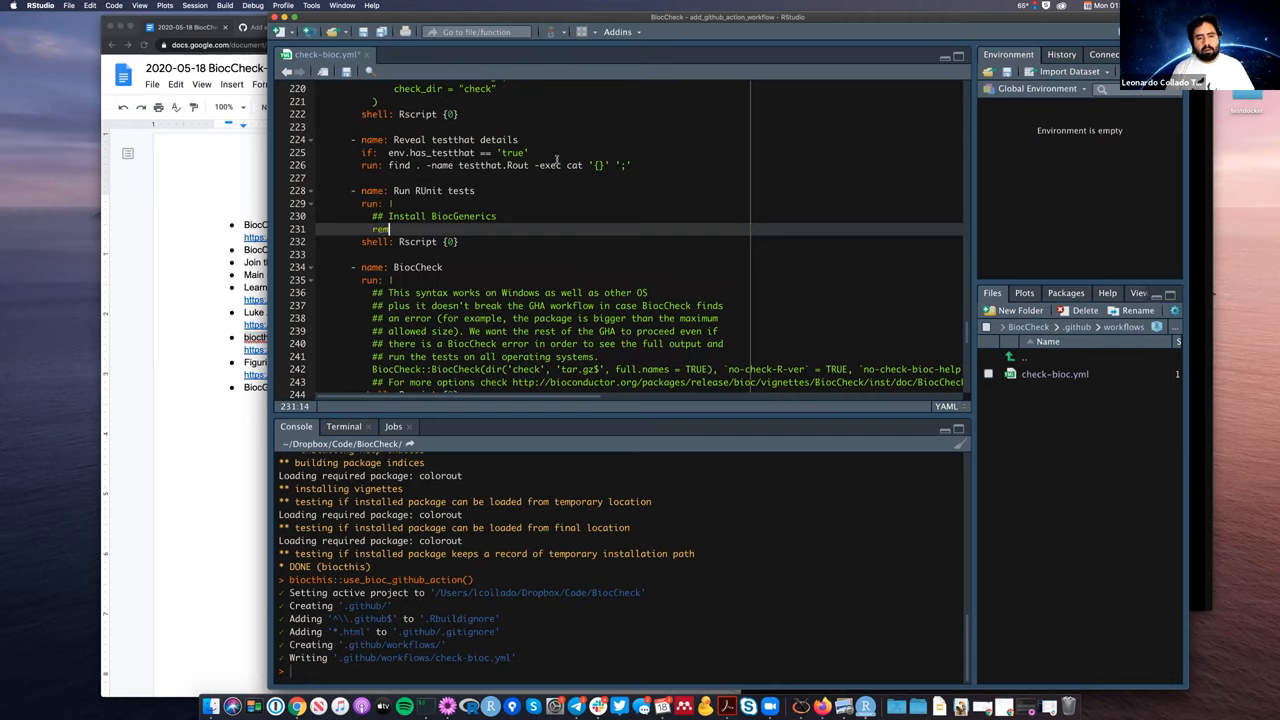
type("remotes::install_bioc(\"Ge")
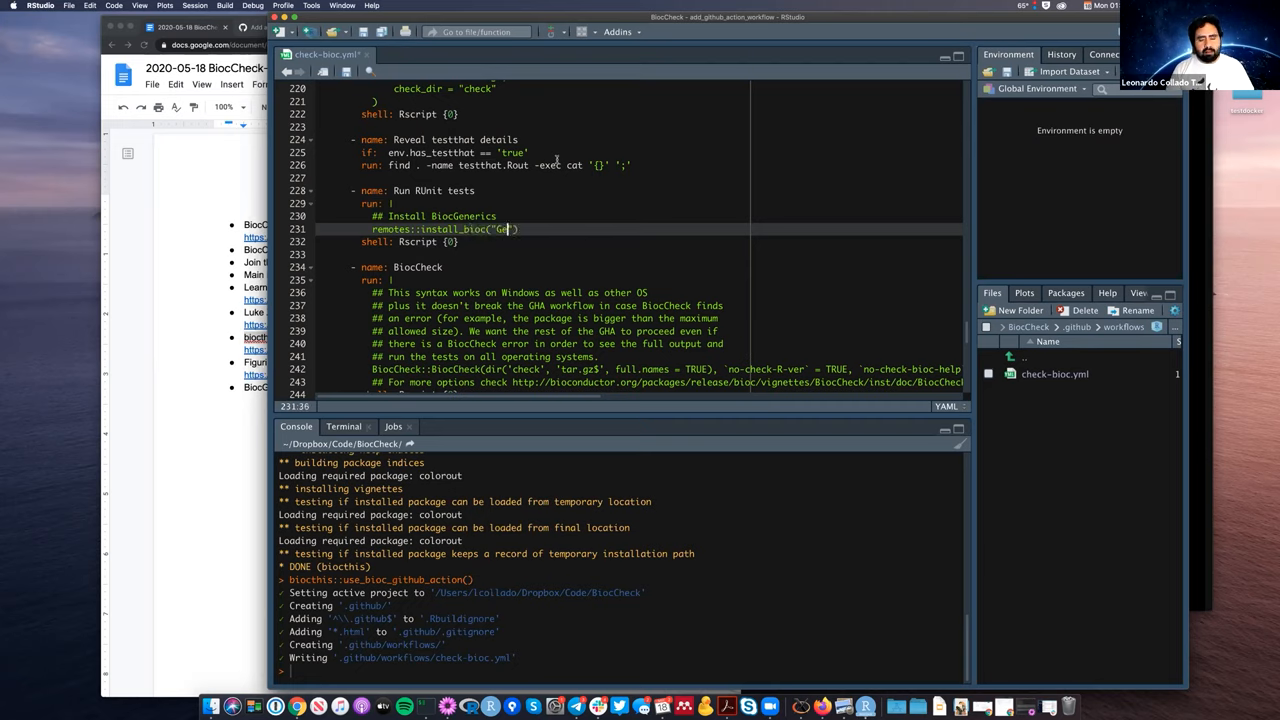
key("BackSpace")
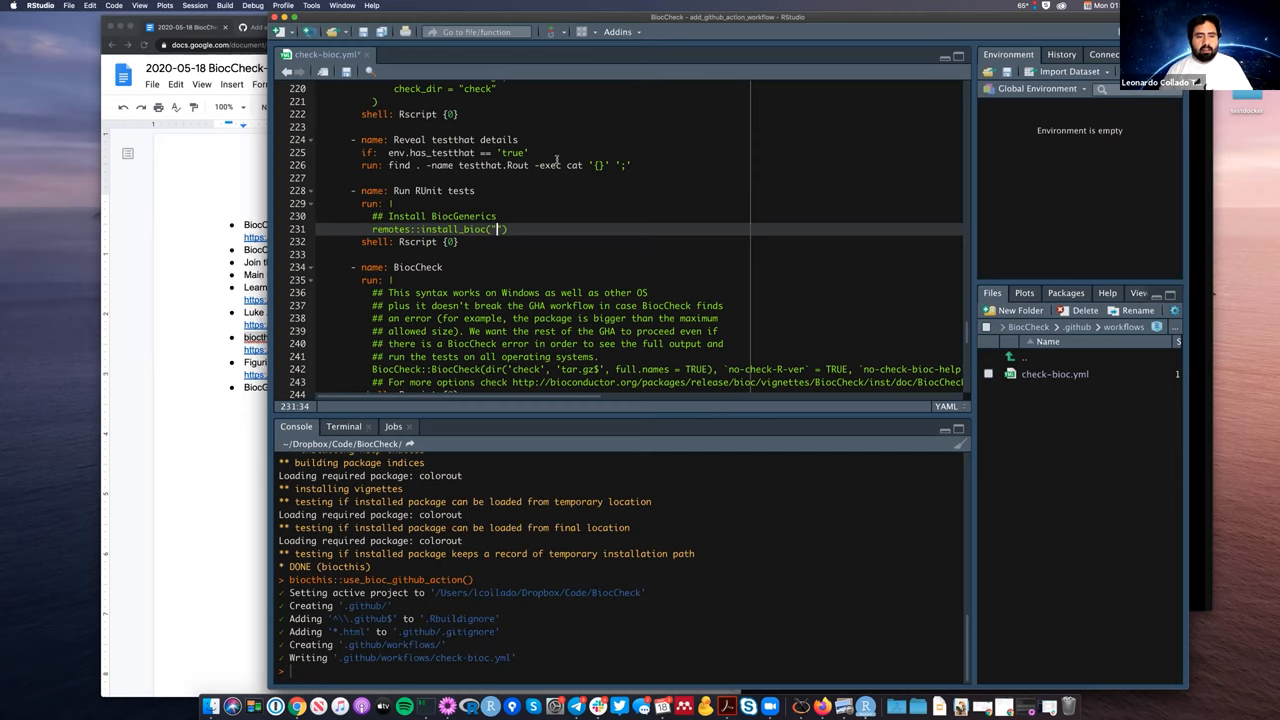
type("BiocGenerics")
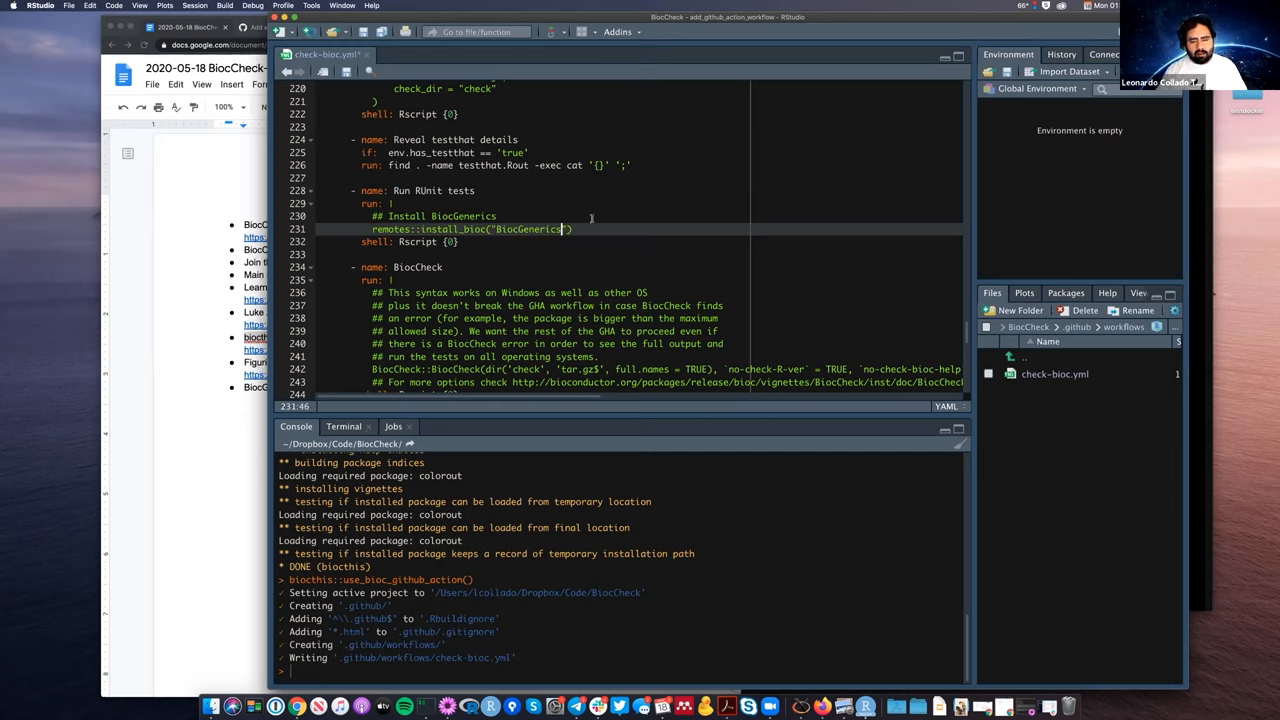
Continue the install line after BiocGenerics, typing BiocMagn at its end.
left_click(496, 216)
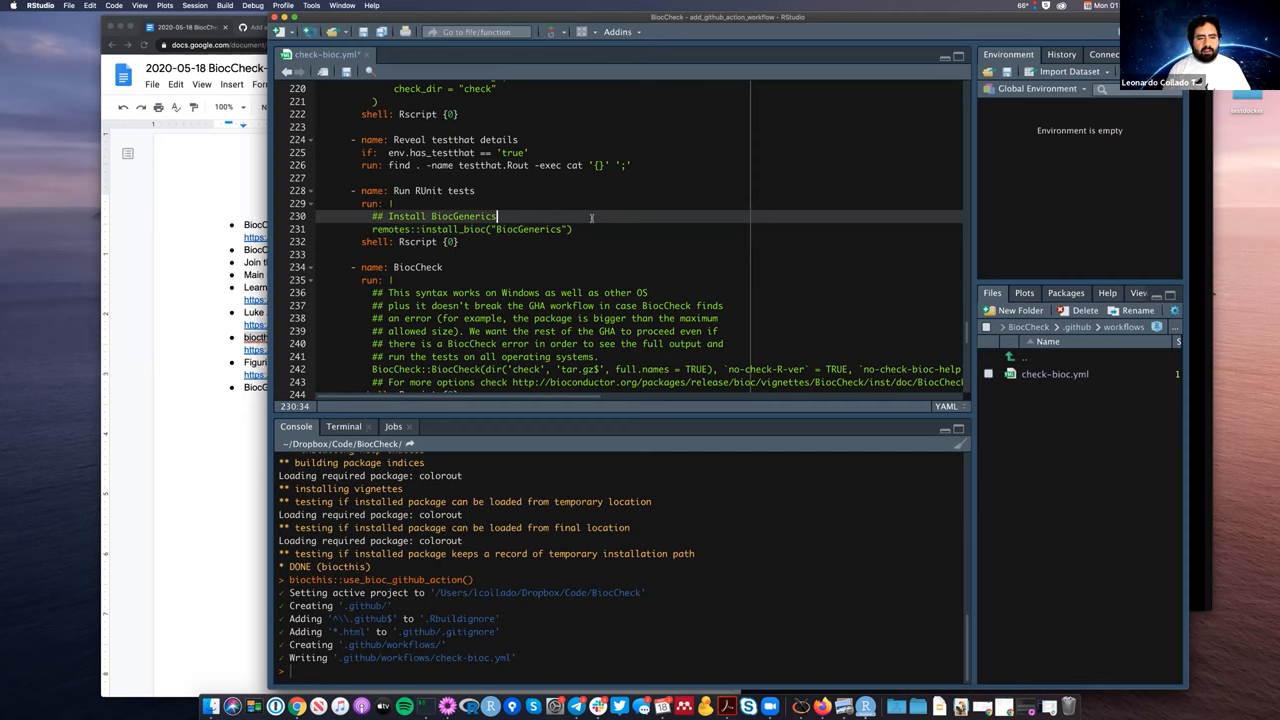
type("Bio")
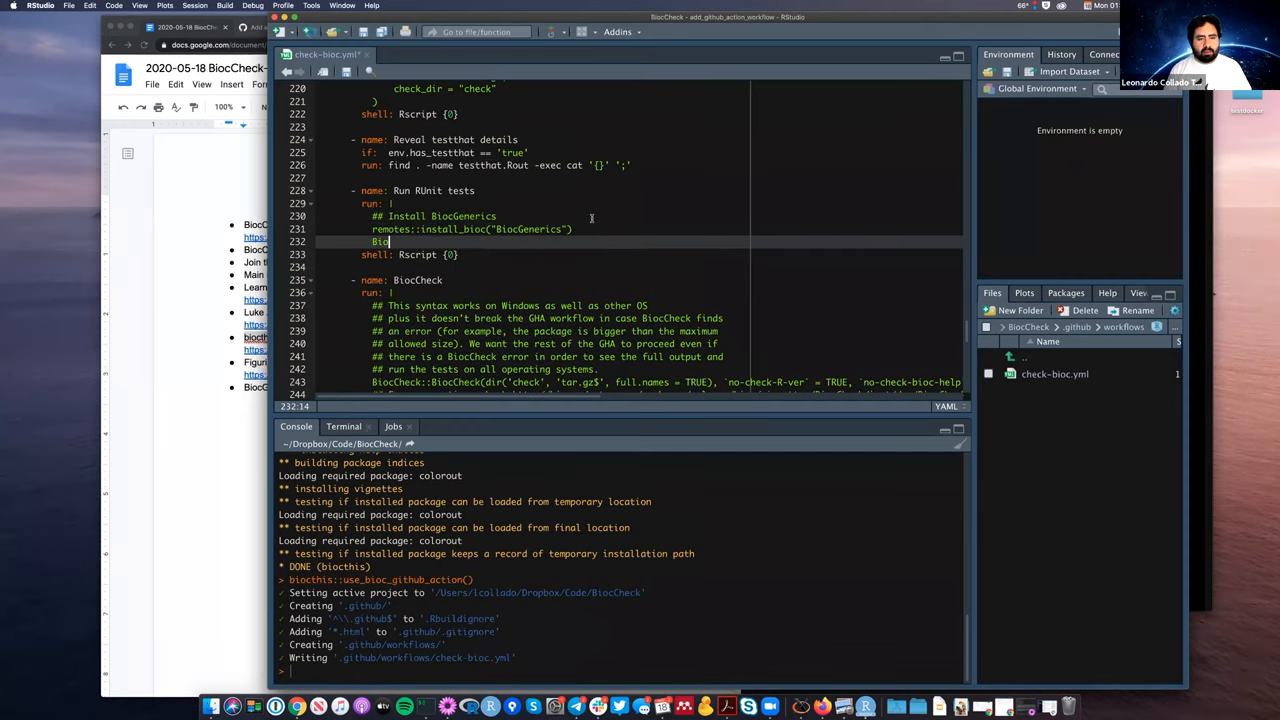
type("cMagn")
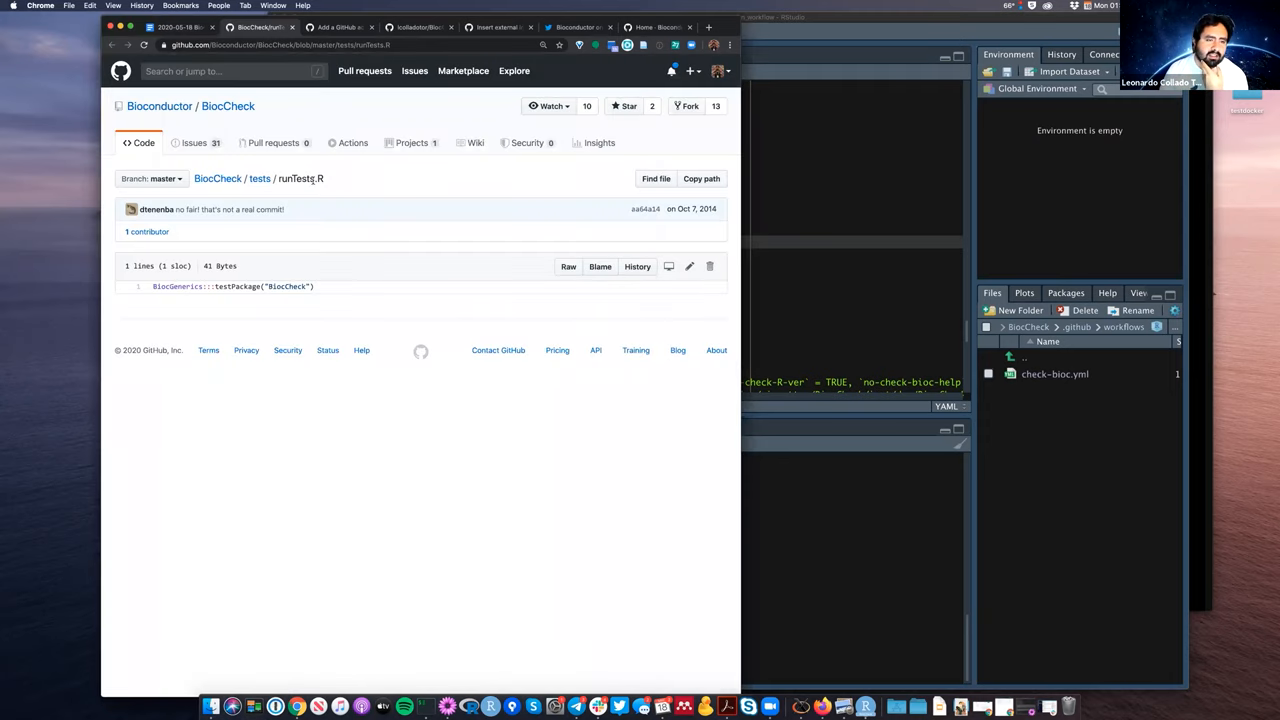
Select the BiocGenerics:::testPackage line in runTests.R on GitHub for copying.
double_click(180, 286)
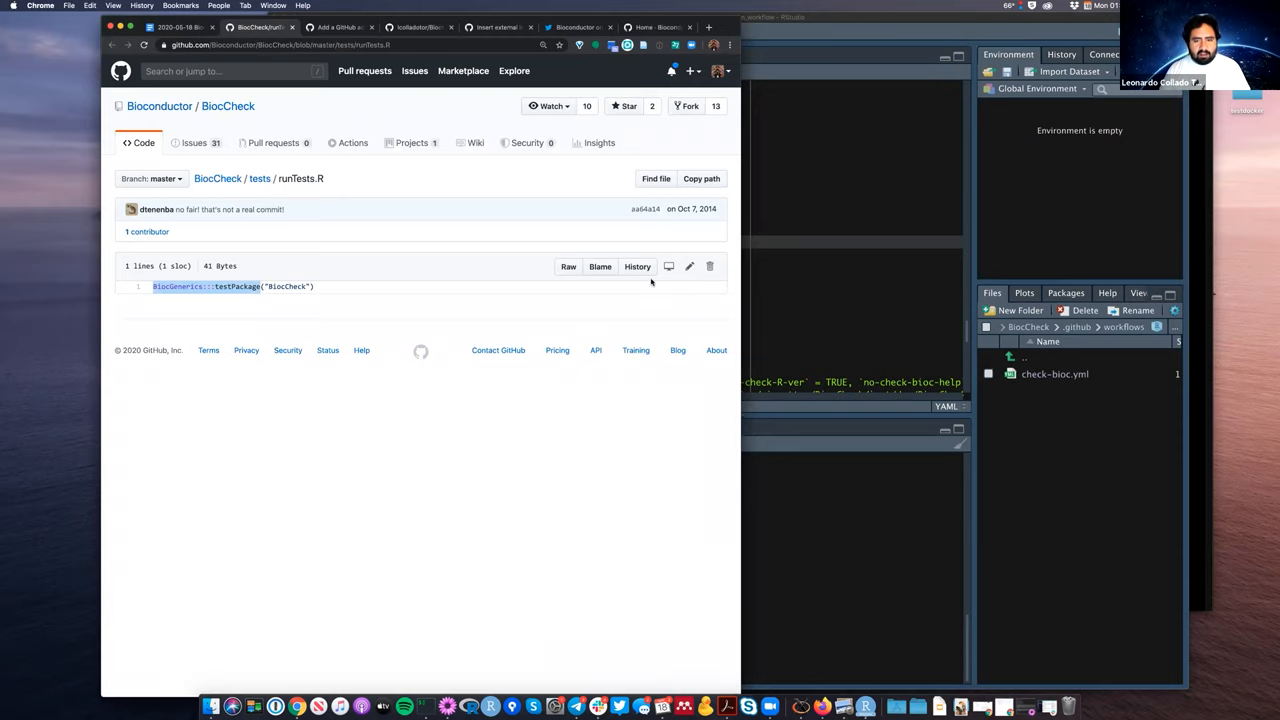
mouse_move(600, 228)
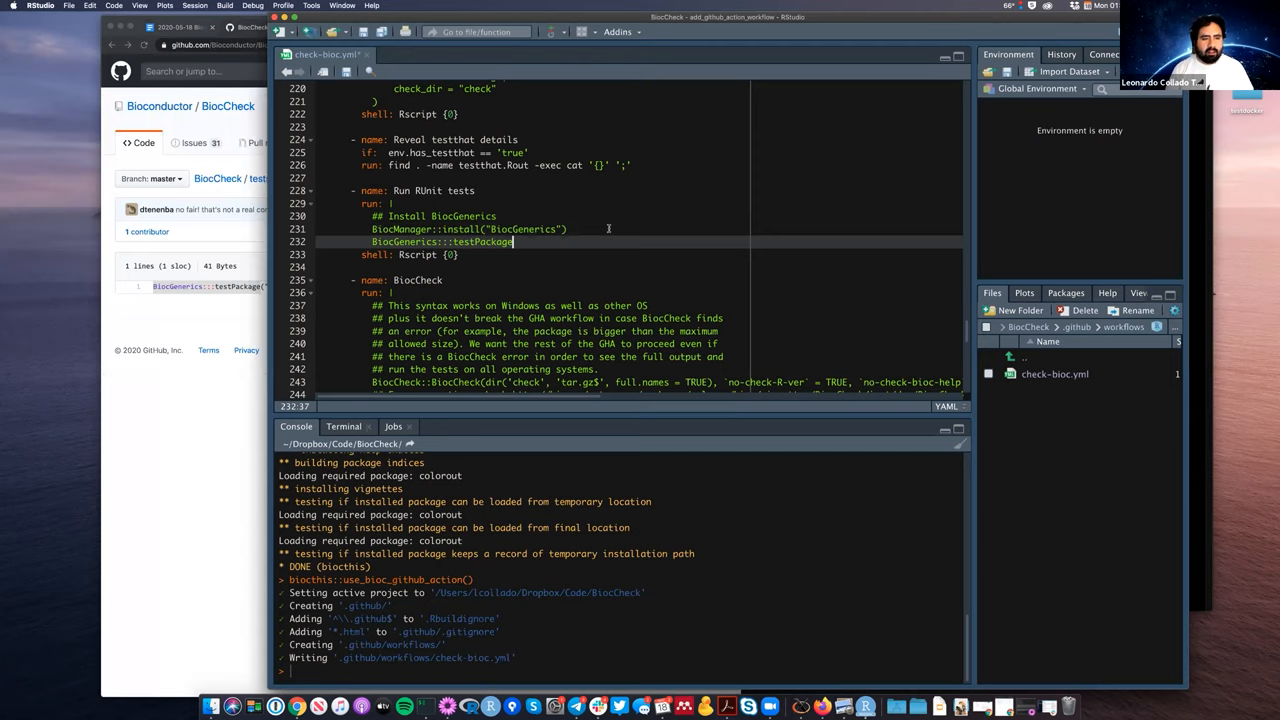
Add the closing parentheses to the pasted BiocGenerics:::testPackage call in the RUnit tests step.
type("()")
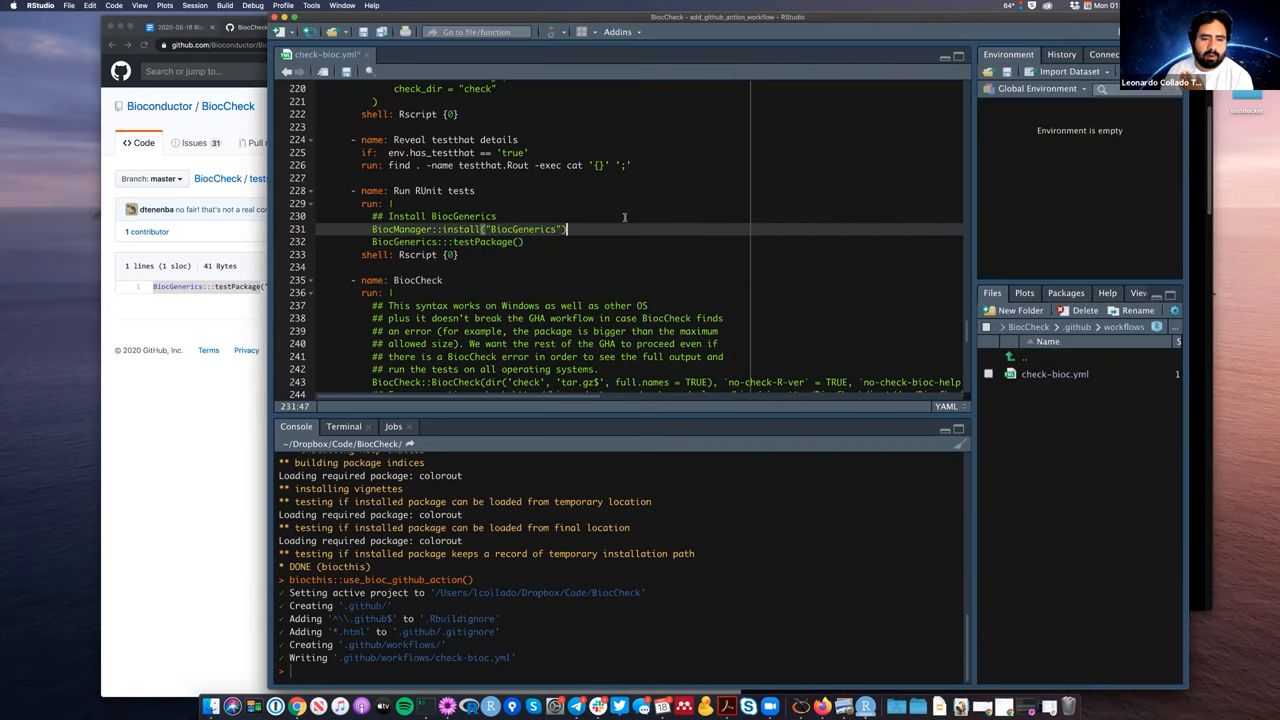
scroll("down", 3)
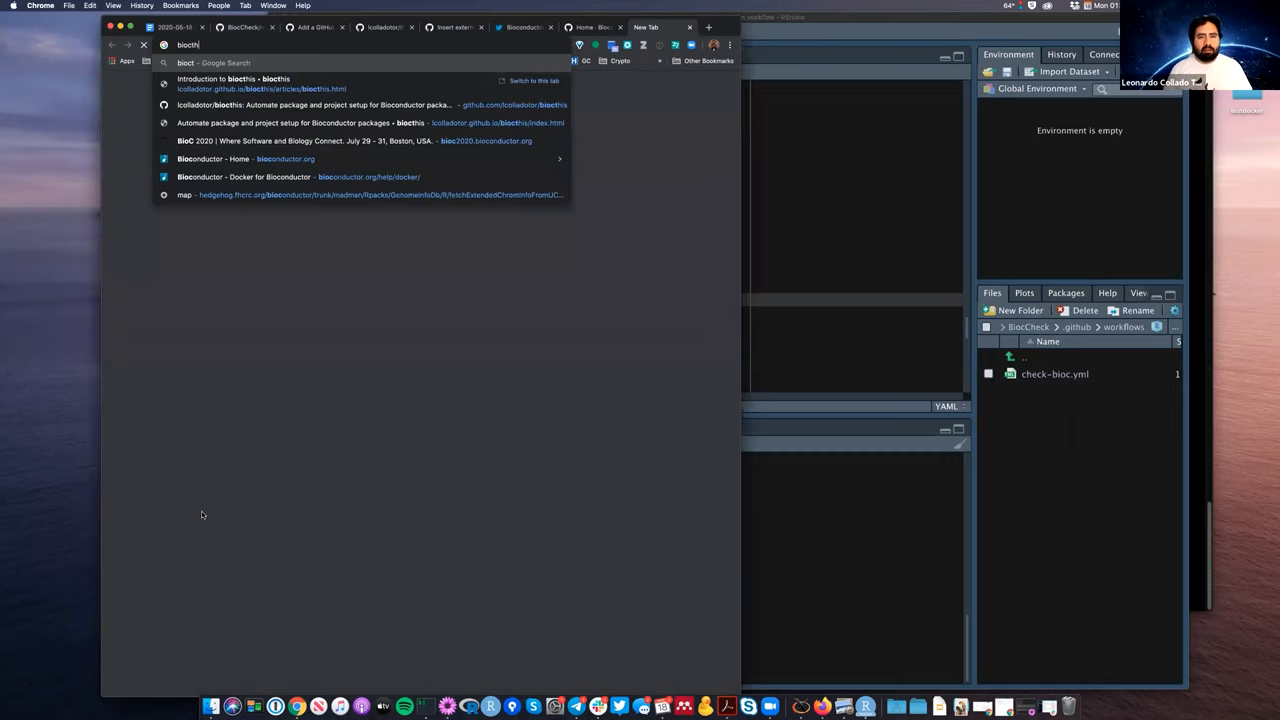
Go to the biocthis repository on GitHub and view its latest 'Fix a typo' commit.
left_click(316, 104)
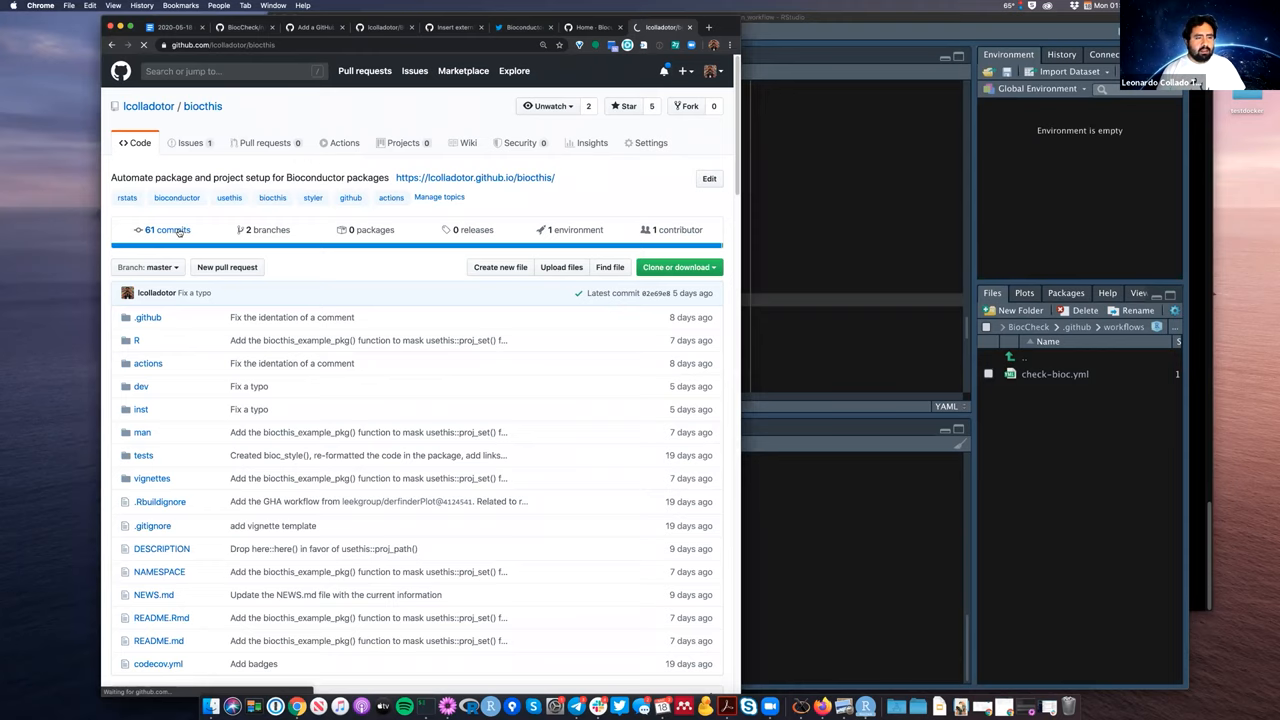
left_click(164, 228)
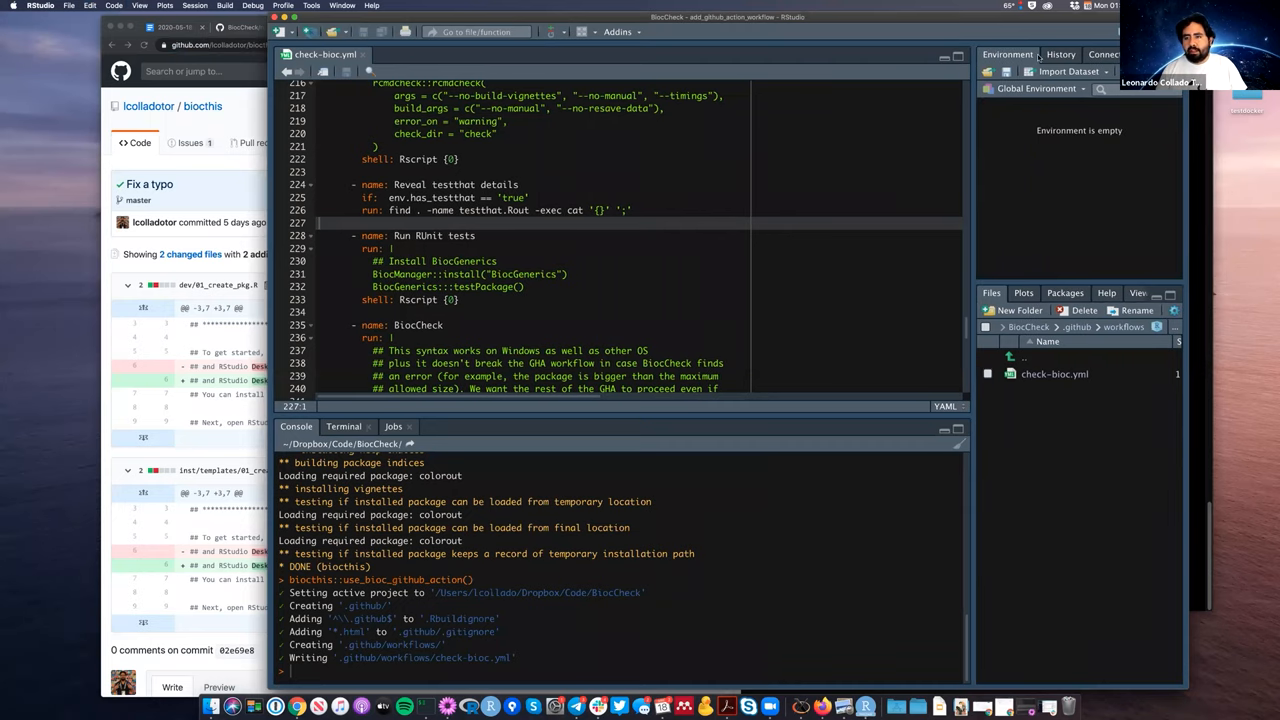
Review the Git changes and stage .Rbuildignore, .github/.gitignore and check-bioc.yml.
left_click(1040, 54)
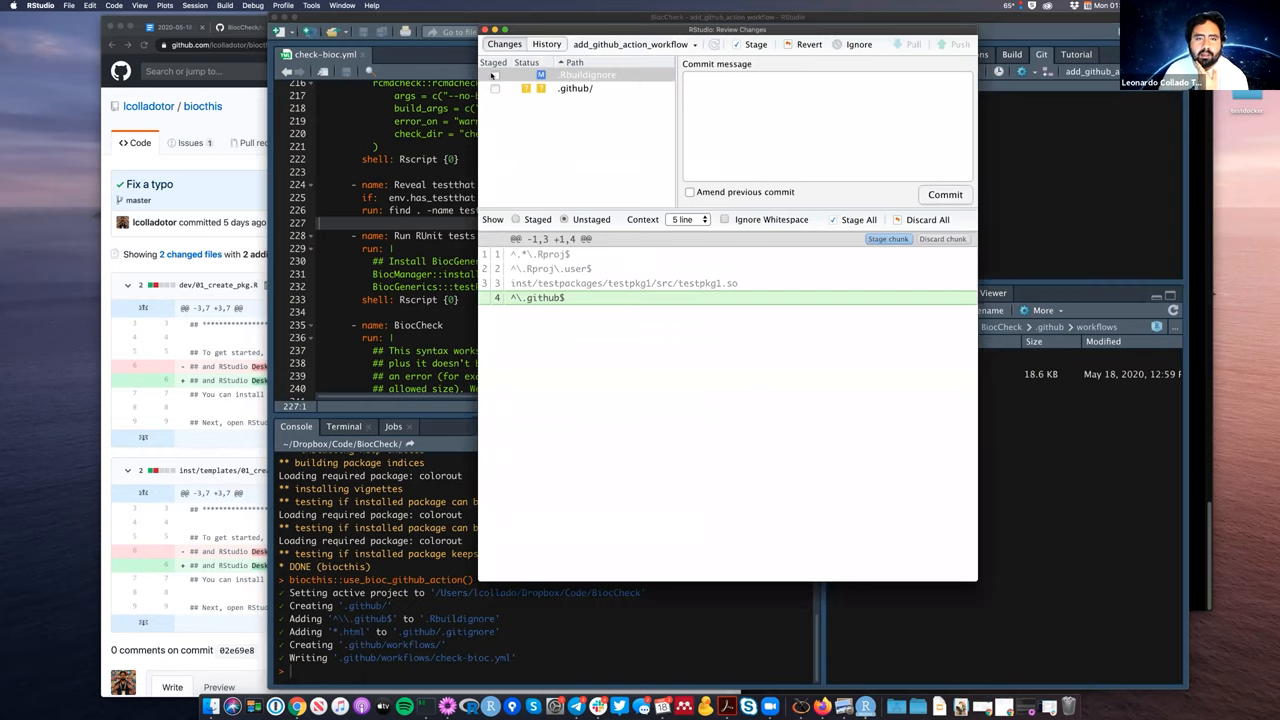
left_click(496, 76)
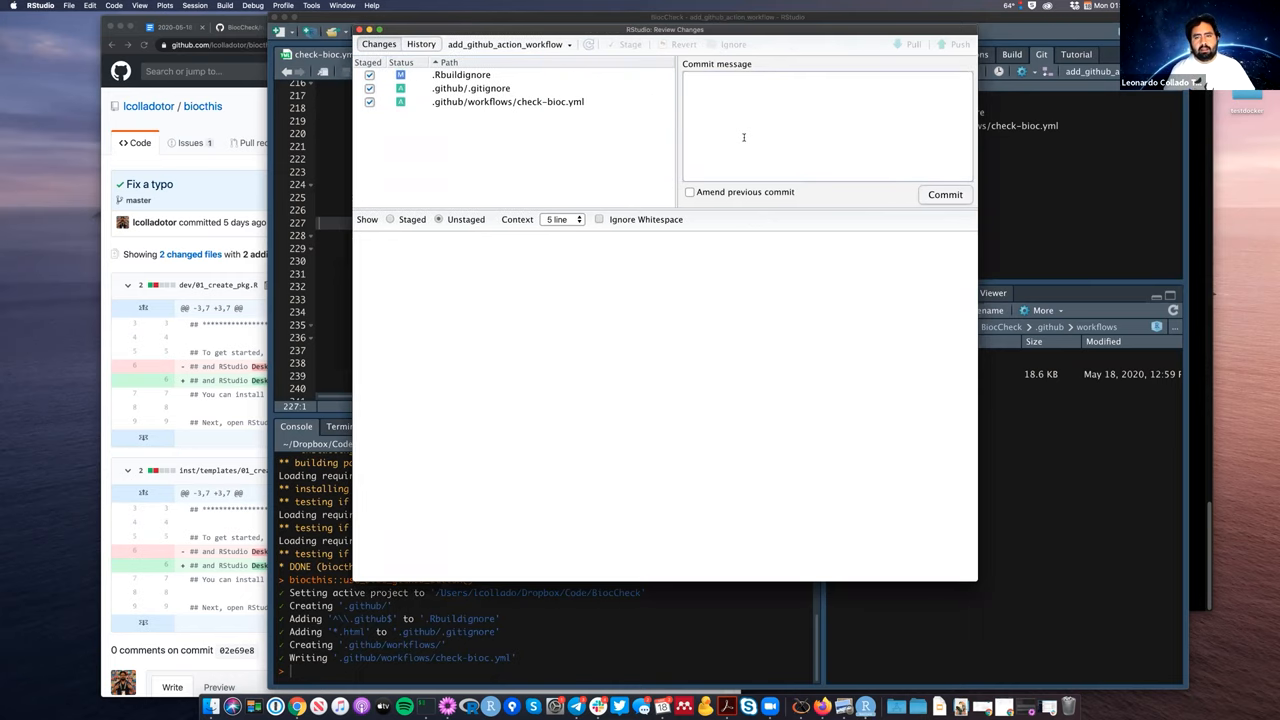
Begin the commit message with 'Resolve' and look up the GitHub action workflow issue on BiocCheck.
type("Reso")
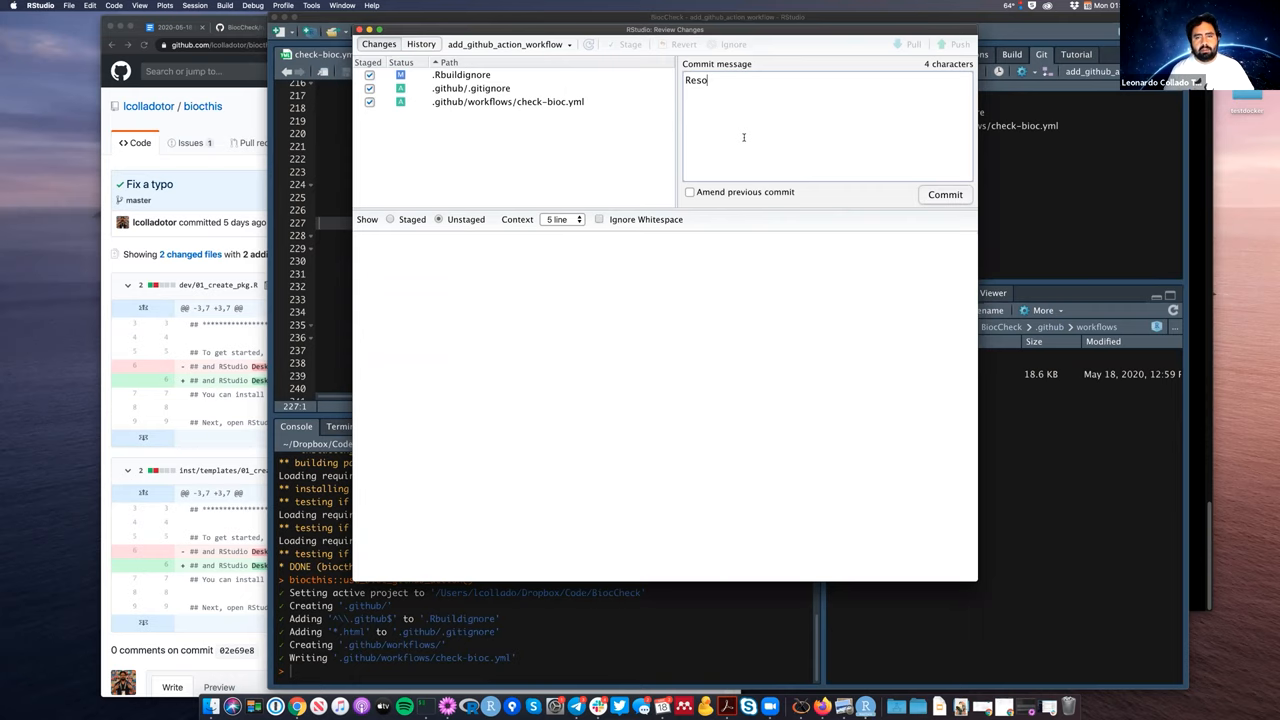
type("lve")
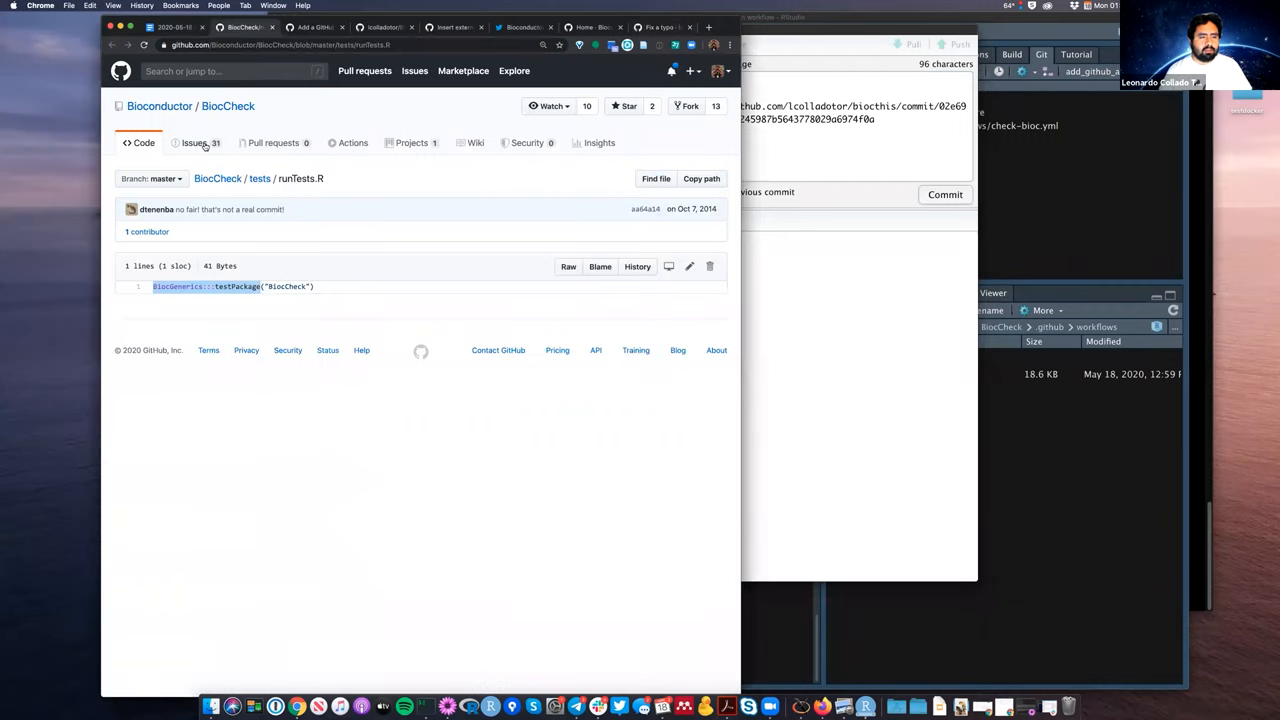
left_click(194, 142)
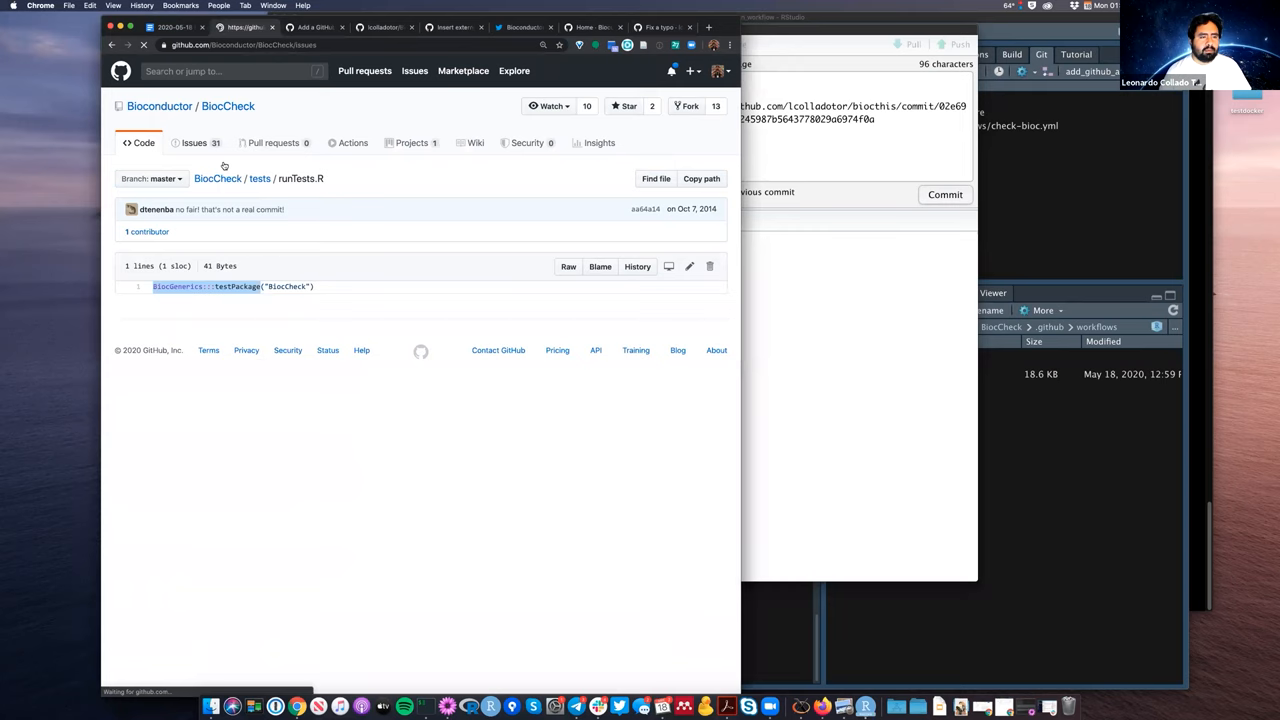
left_click(192, 142)
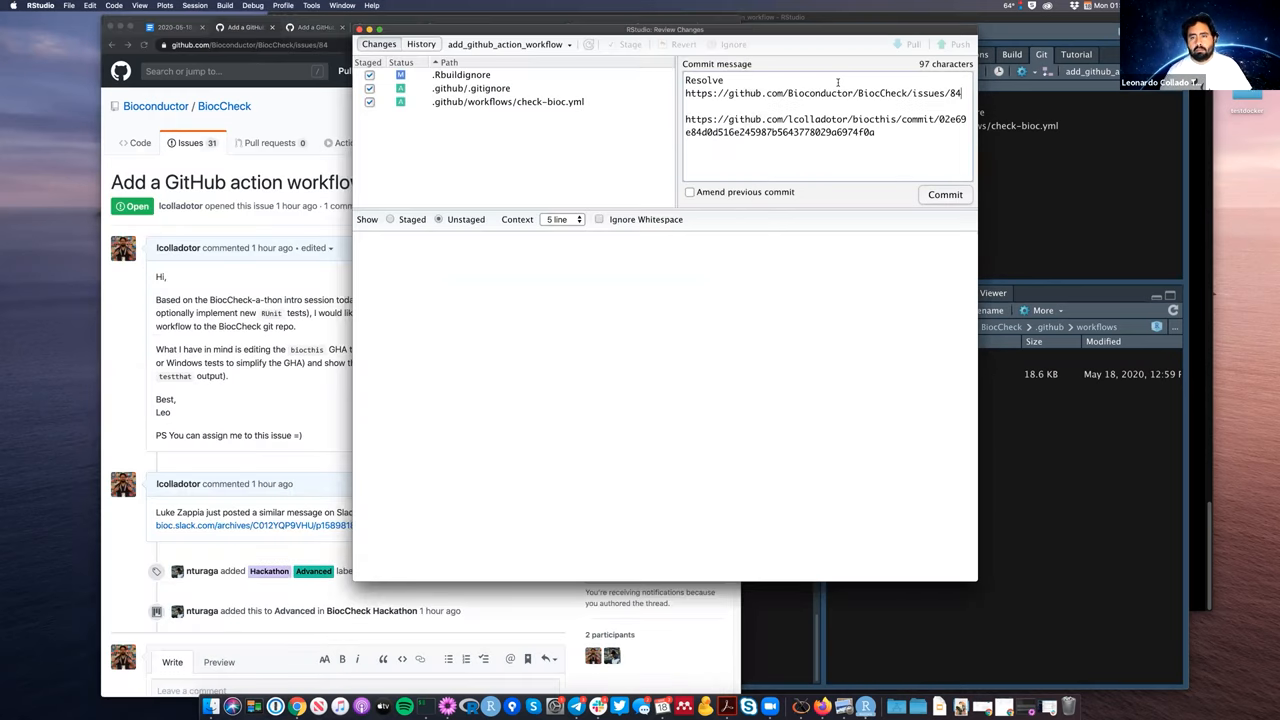
Describe that the commit adds a GitHub Action workflow based on biocthis (with its version).
type("T")
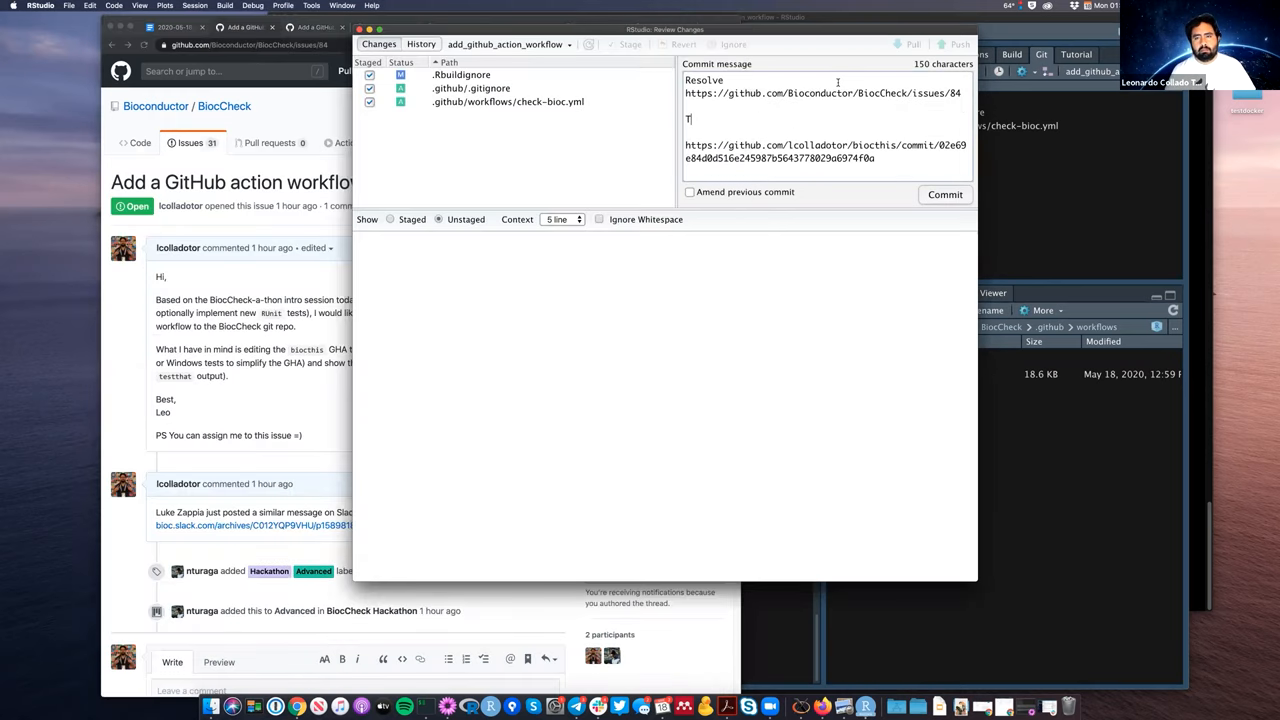
type("his commit adds a")
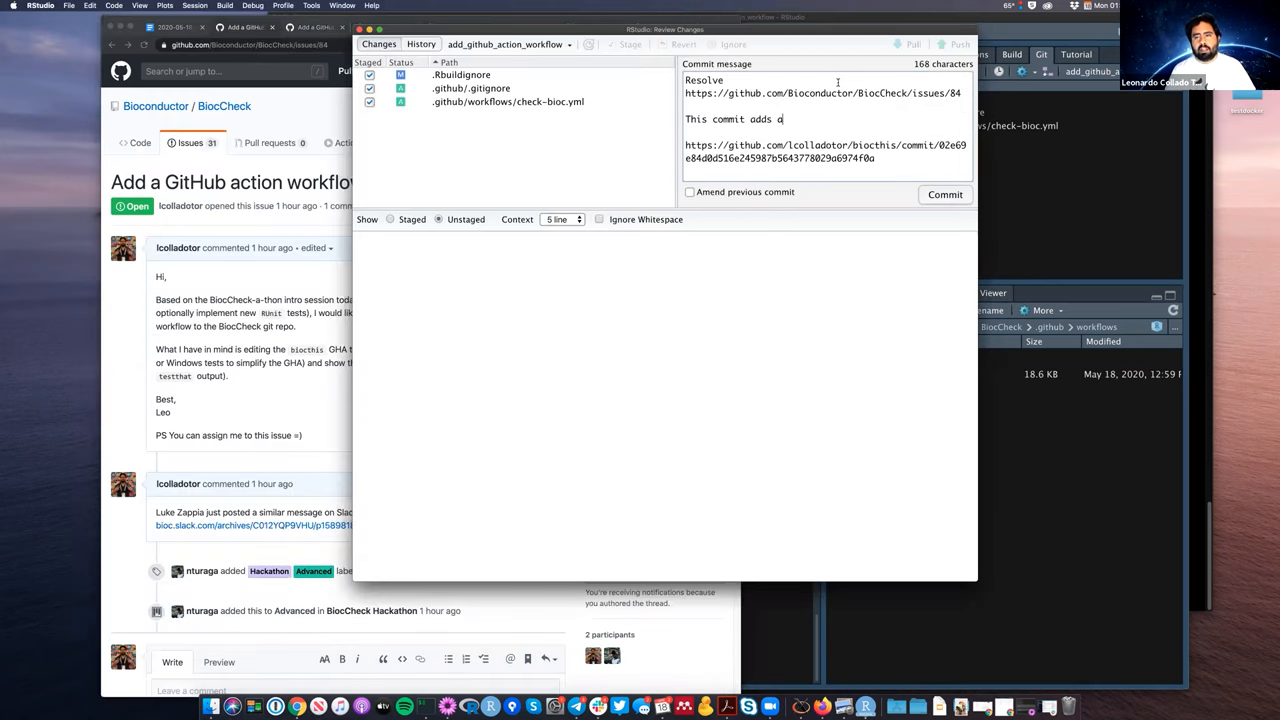
type("GitHub")
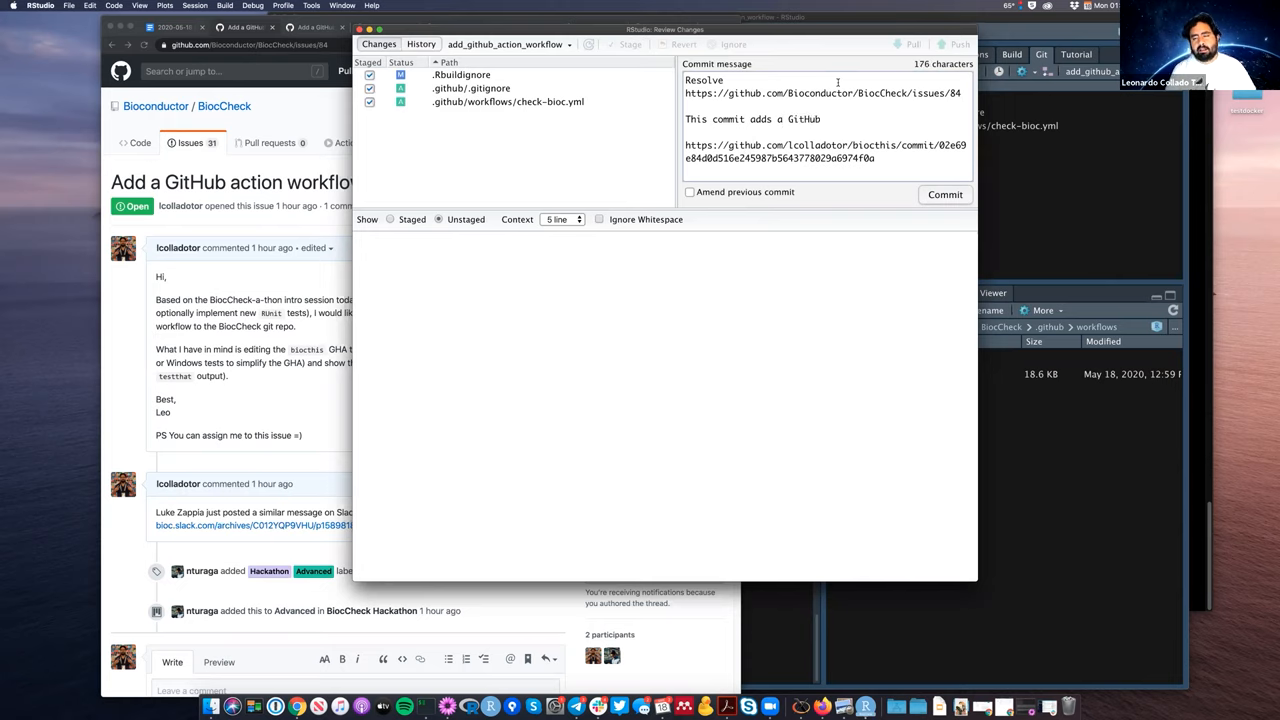
type("Action workflow based on")
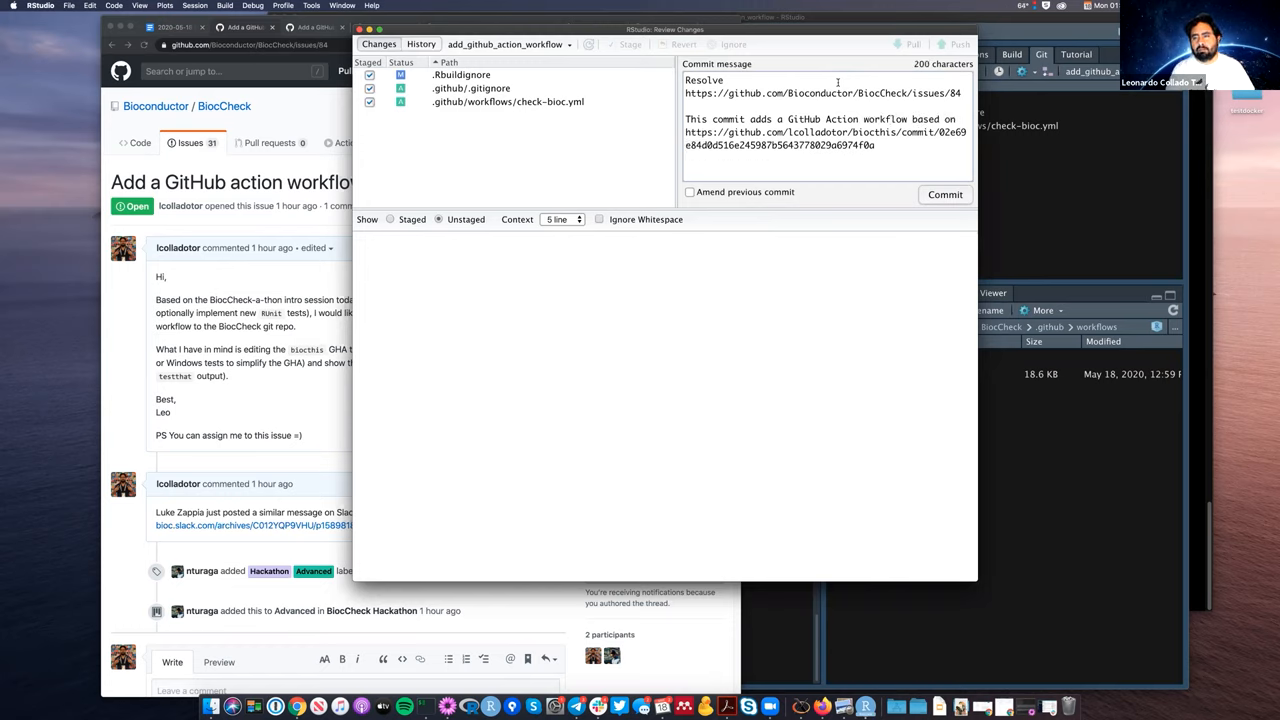
type("biocthi")
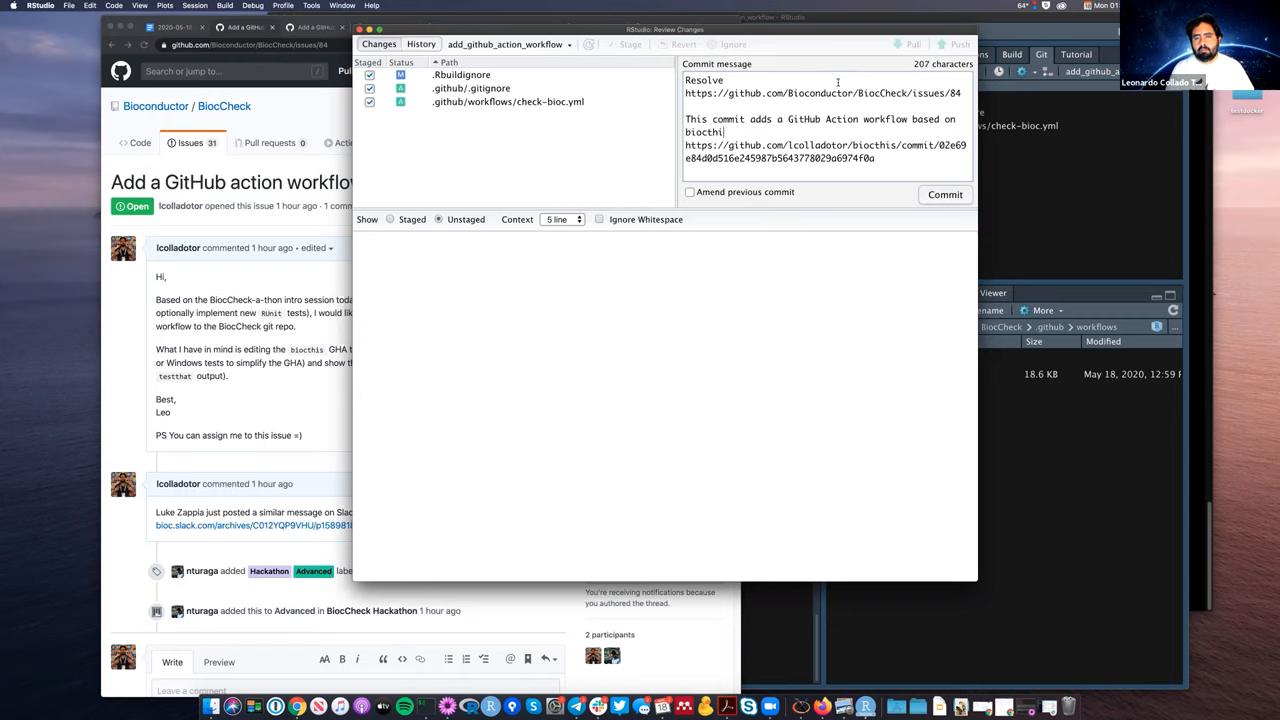
type("(version")
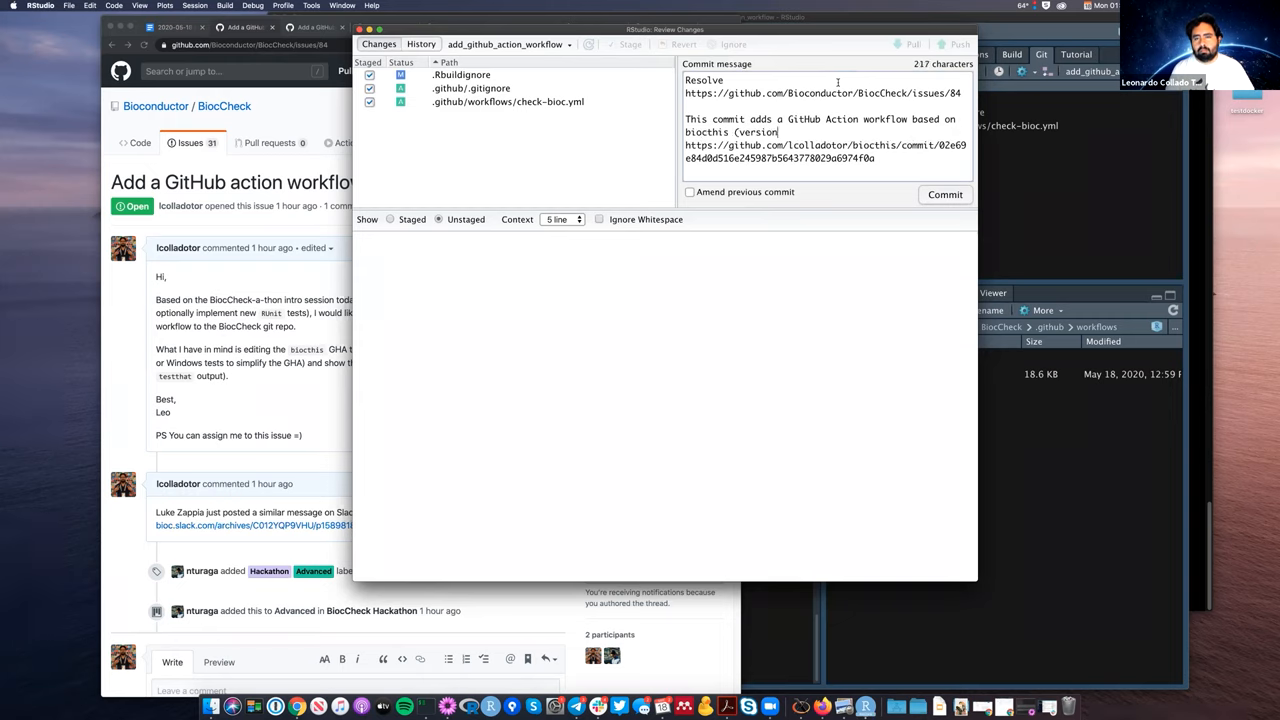
type(")")
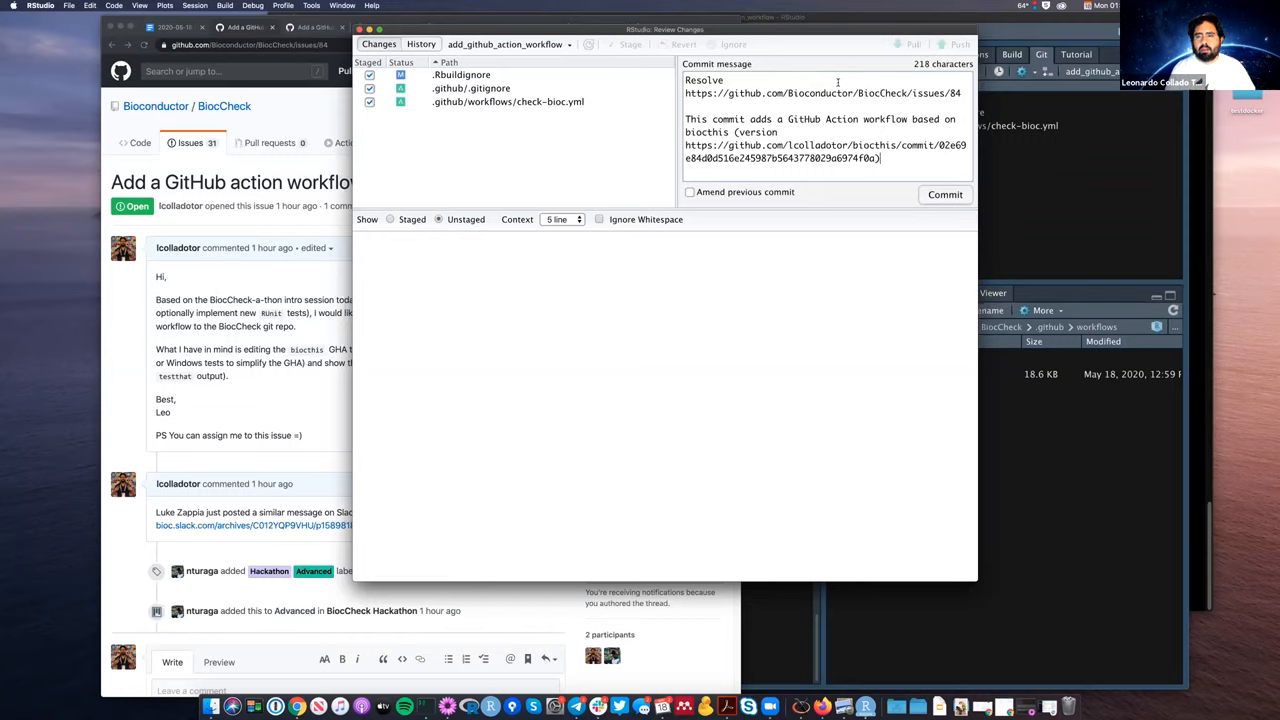
type(")")
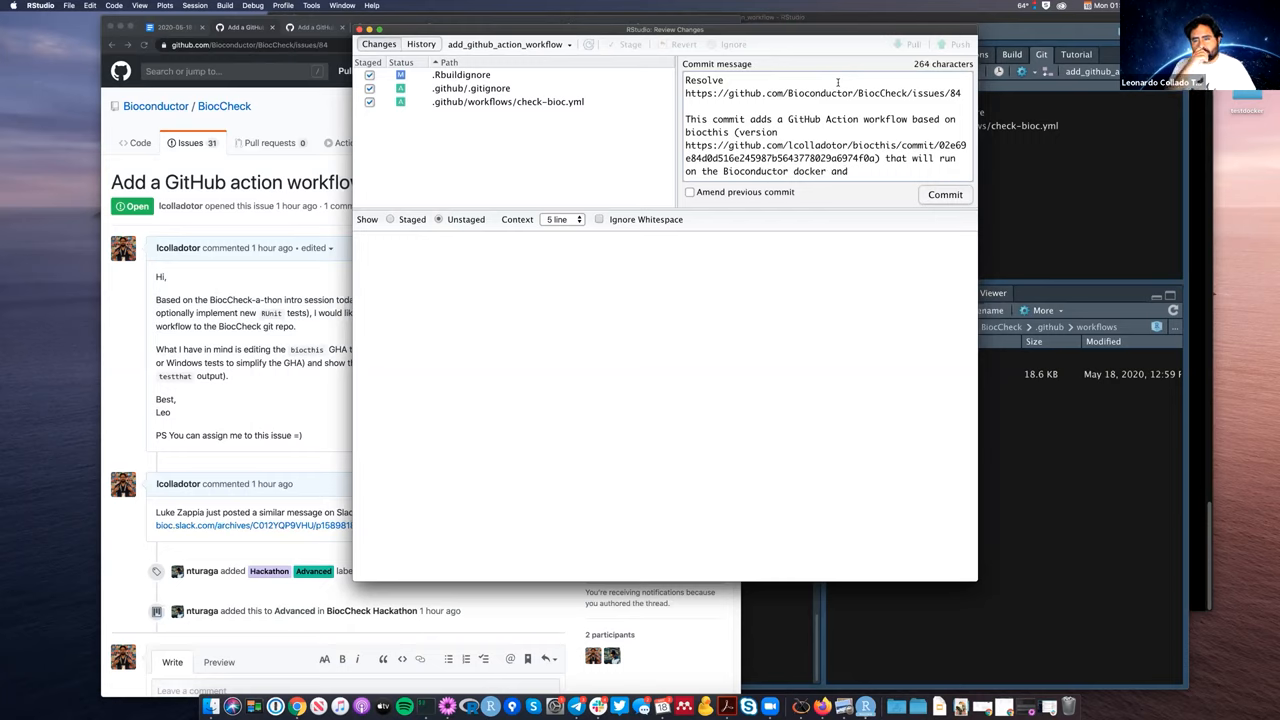
Note the workflow runs on the Bioconductor docker (devel or release) and shows the Bioc test output.
key("BackSpace")
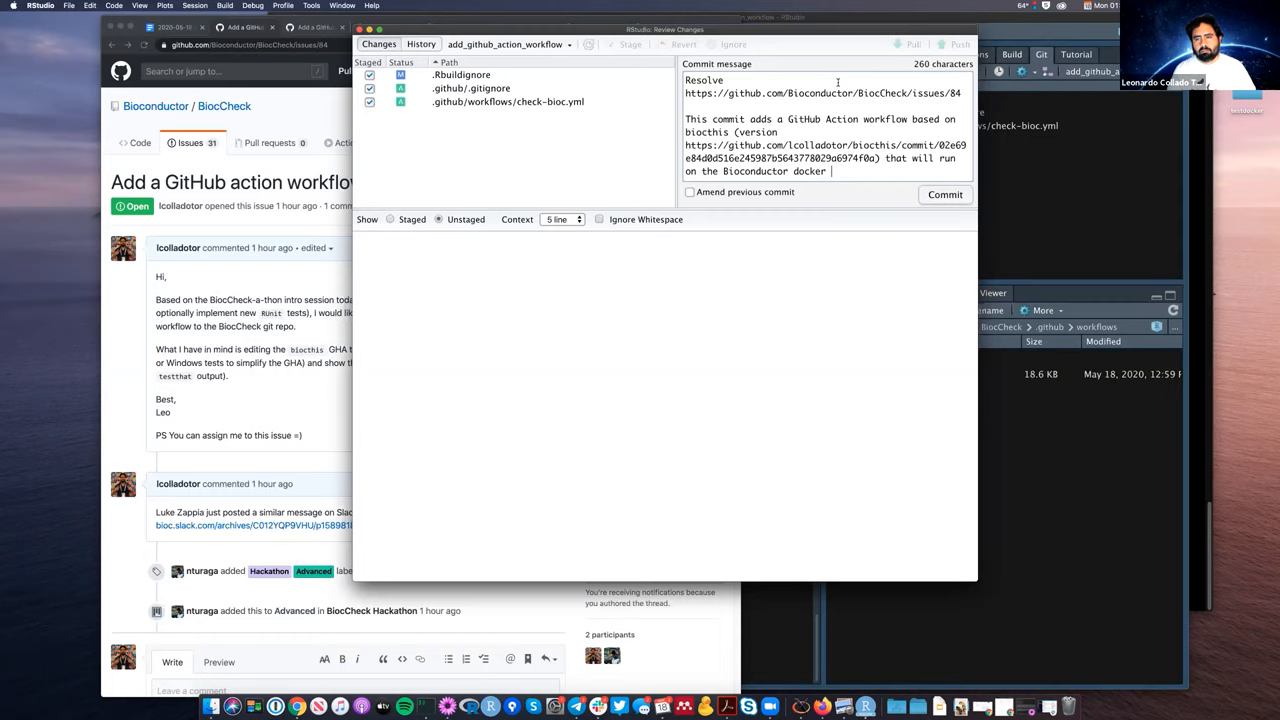
type("(devel or release")
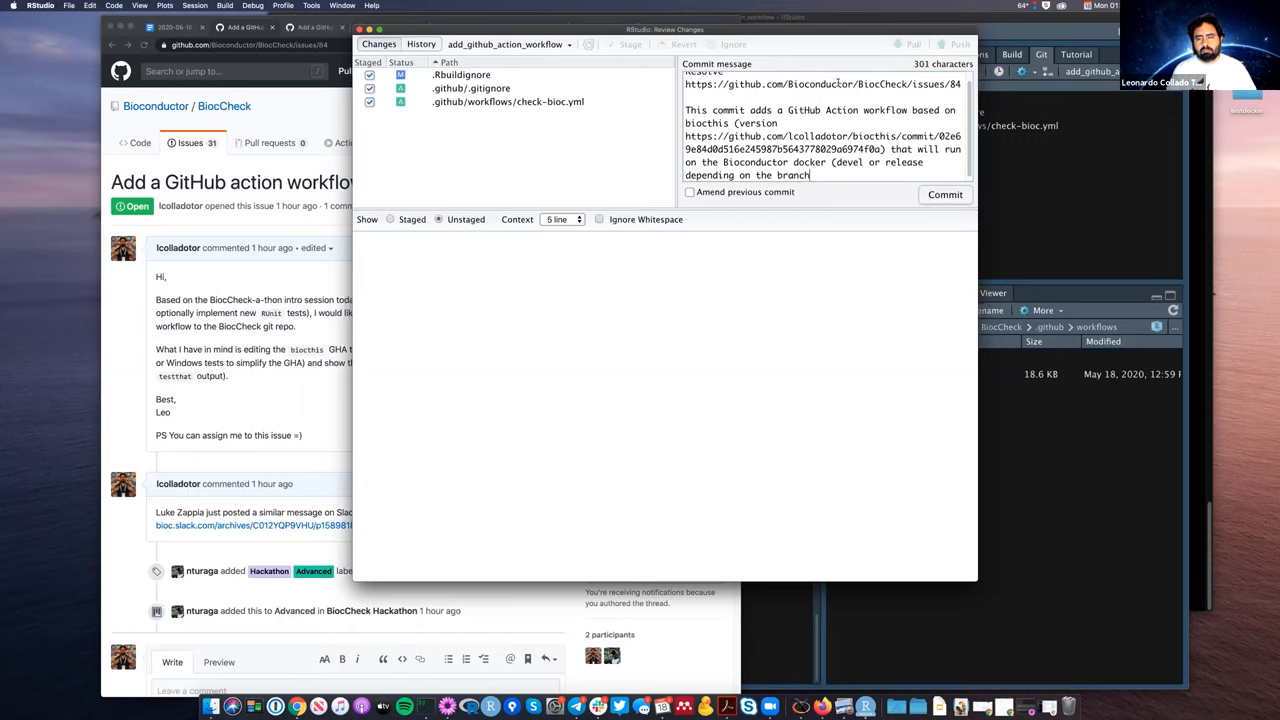
type("and show the output of")
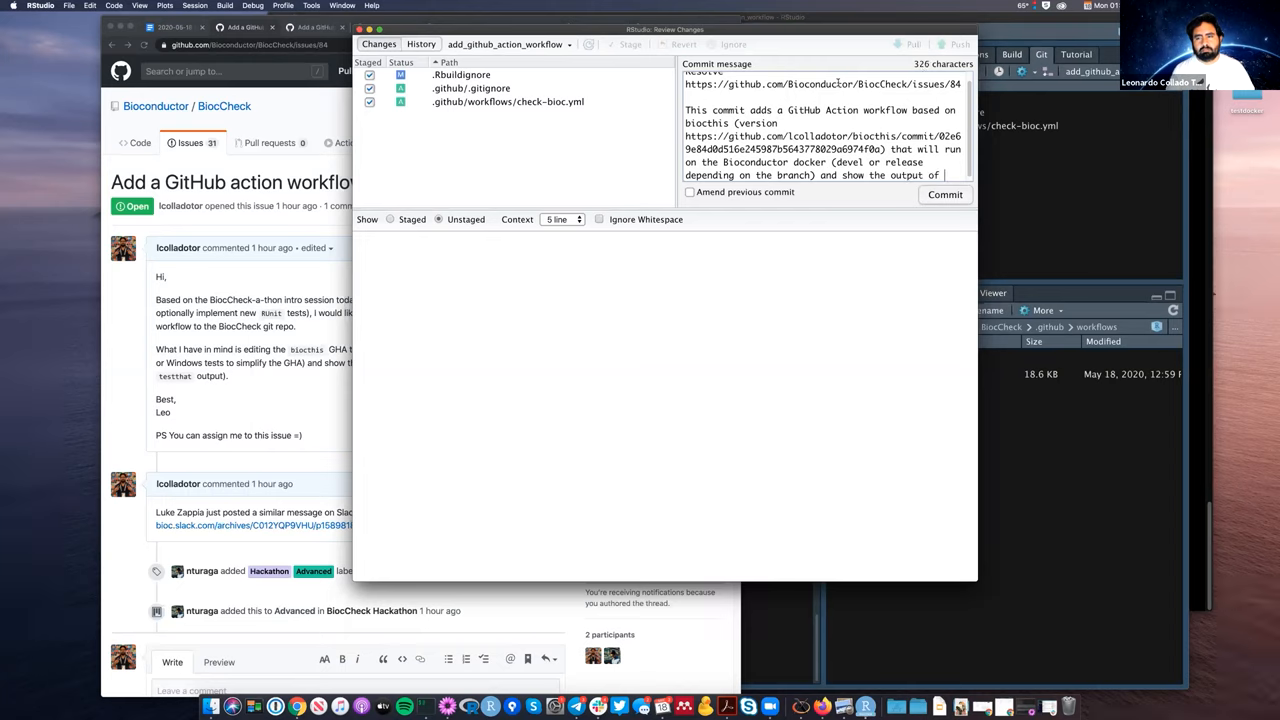
type("`")
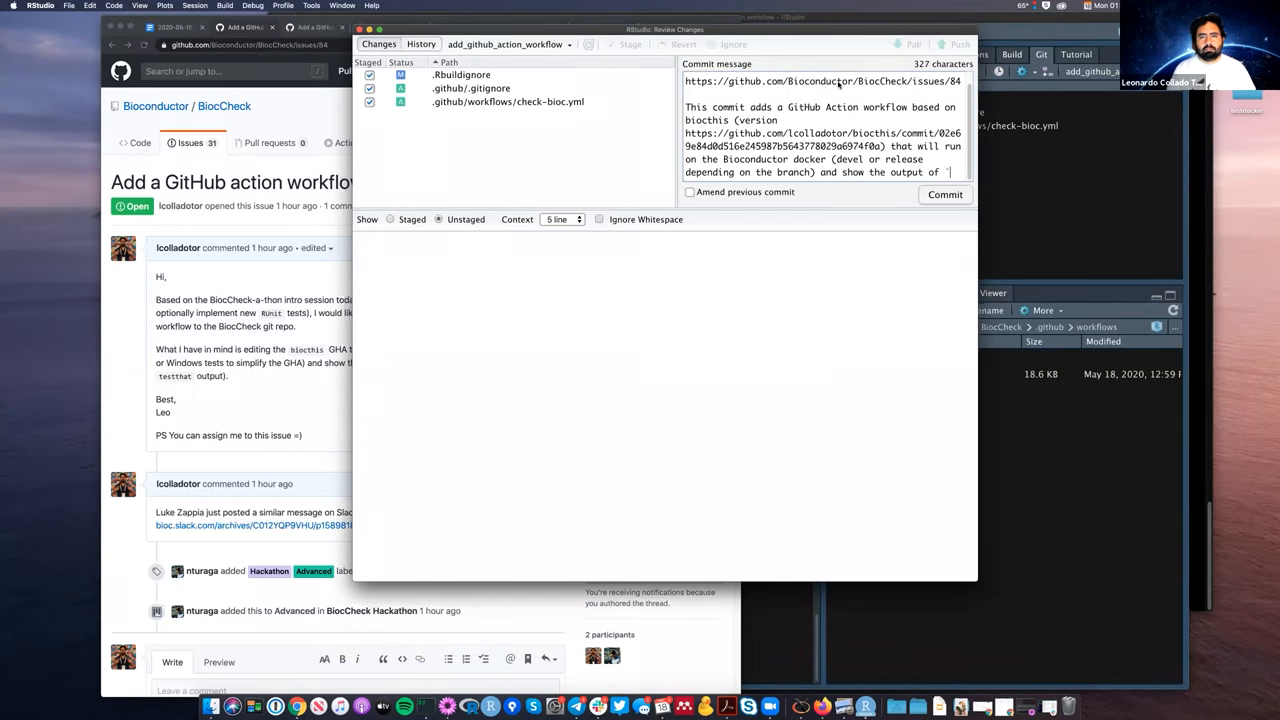
type("bioc")
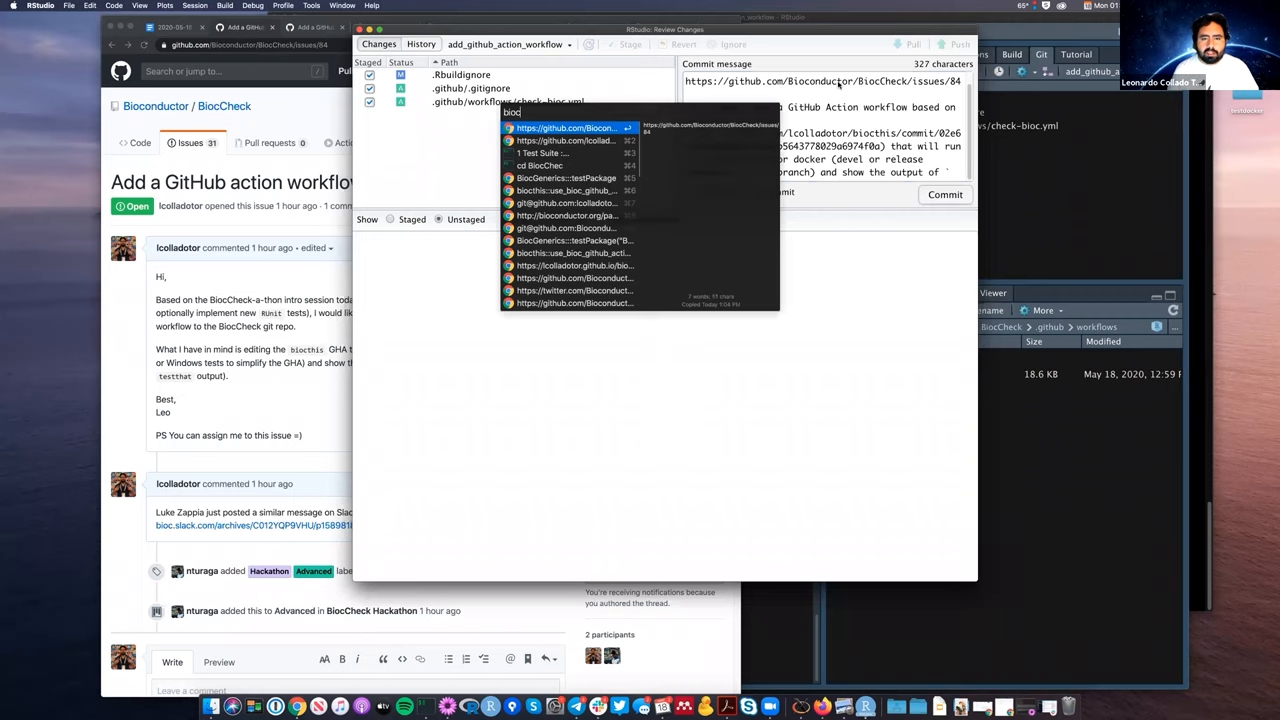
Paste BiocGenerics:::testPackage() into the message and commit the three staged workflow files.
left_click(568, 128)
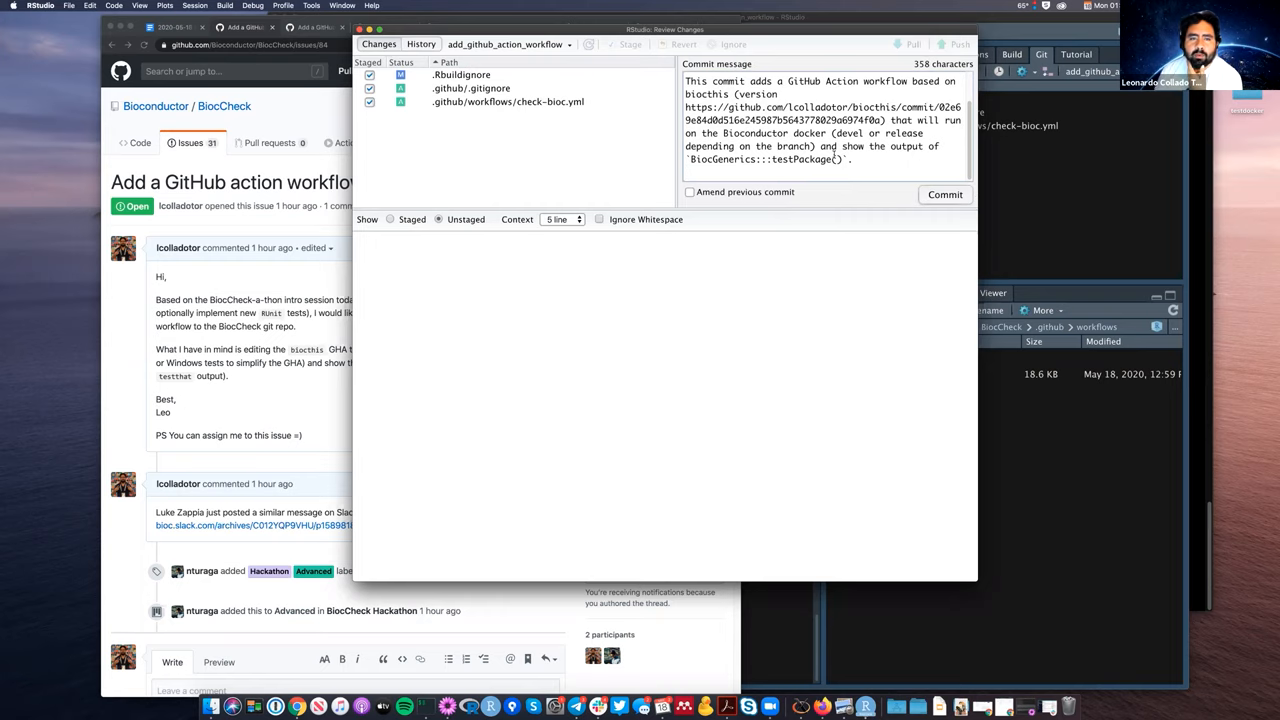
left_click(944, 194)
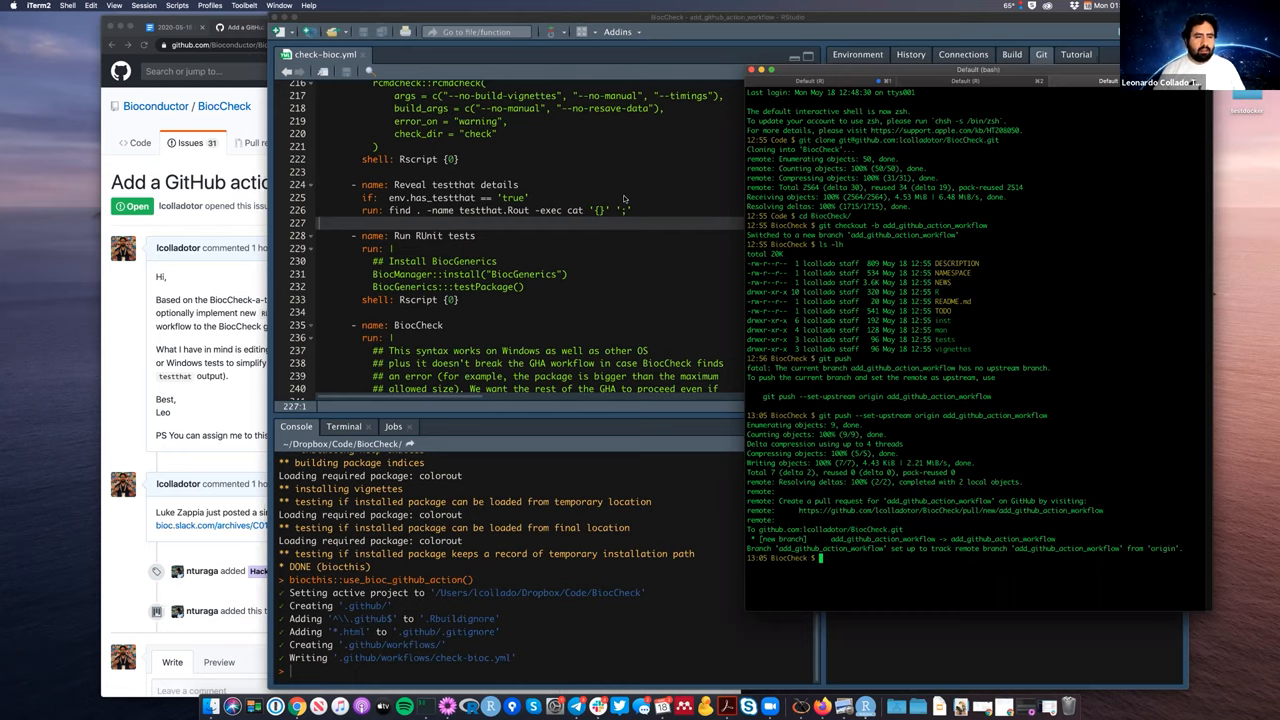
mouse_move(200, 292)
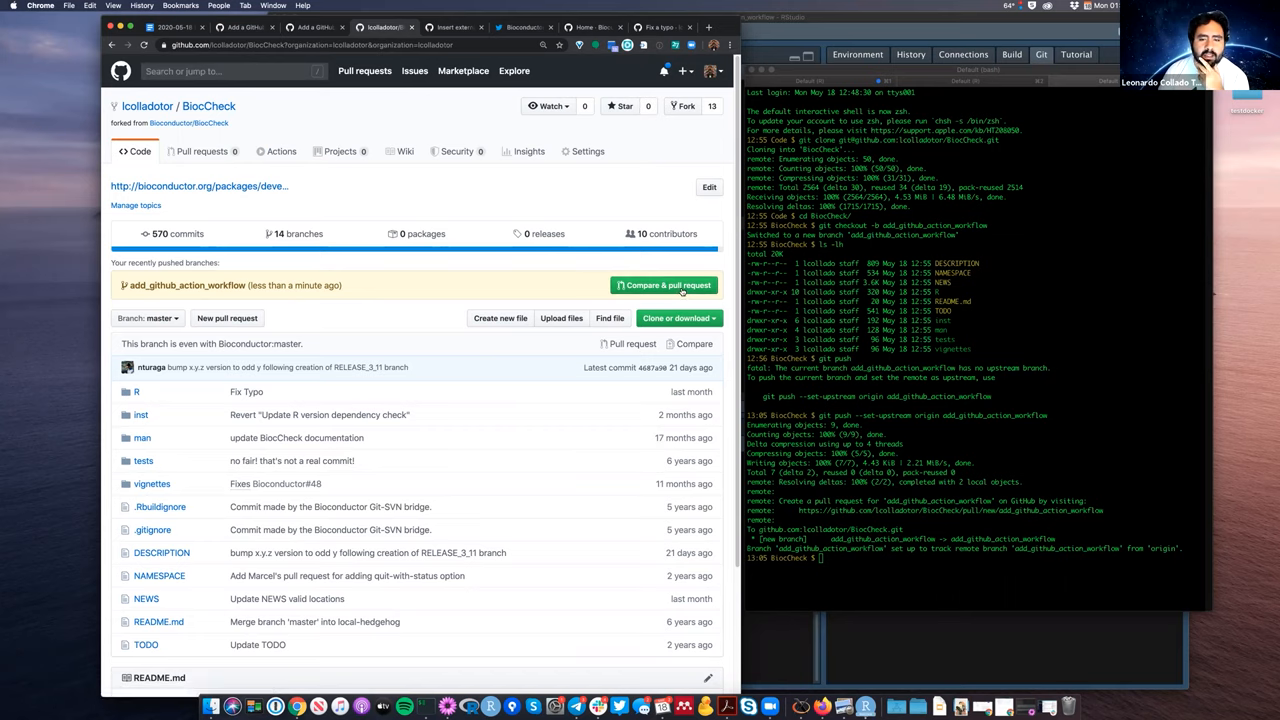
mouse_move(570, 276)
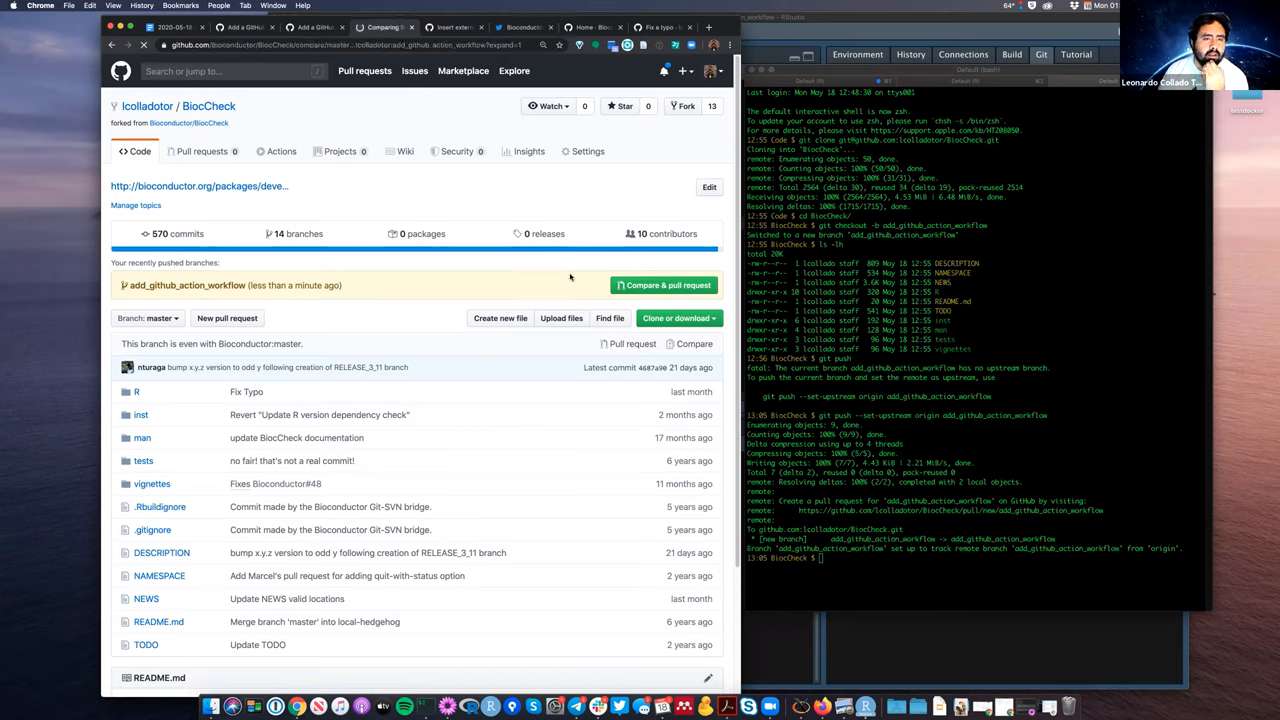
Start the pull request from add_github_action_workflow into Bioconductor/BiocCheck master and review the changed files.
left_click(664, 284)
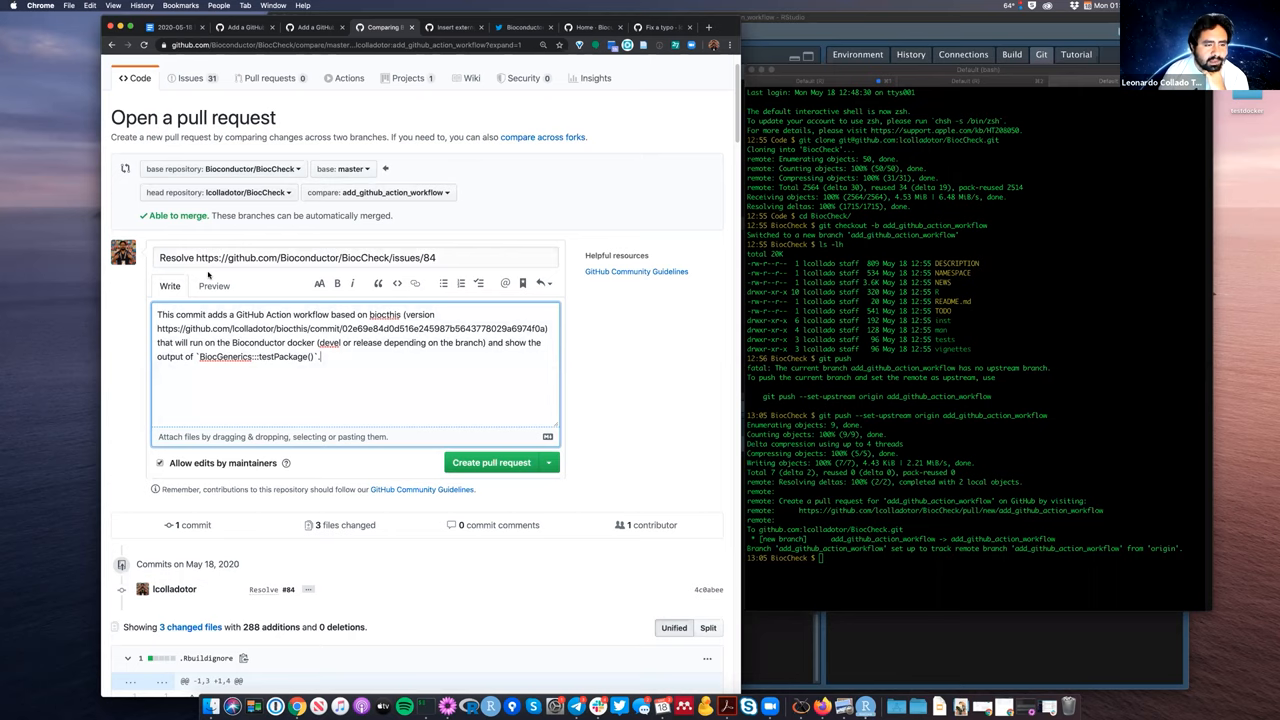
left_click(214, 286)
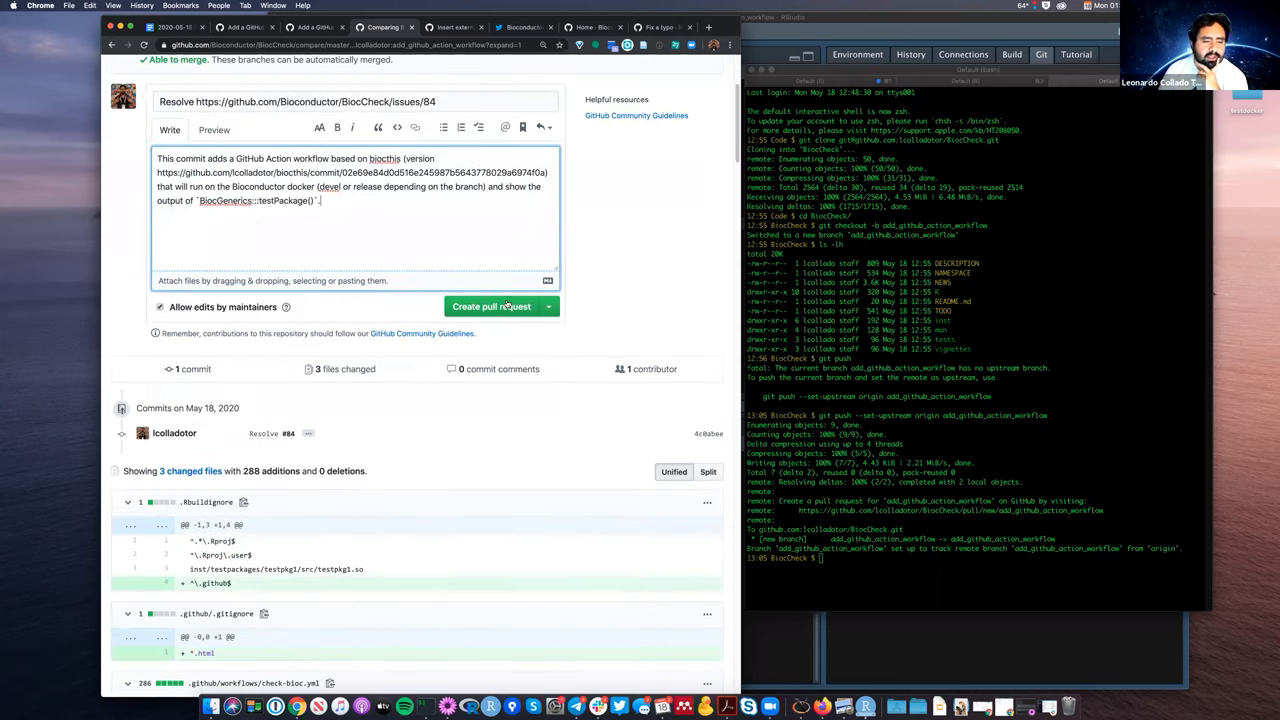
scroll("down", 3)
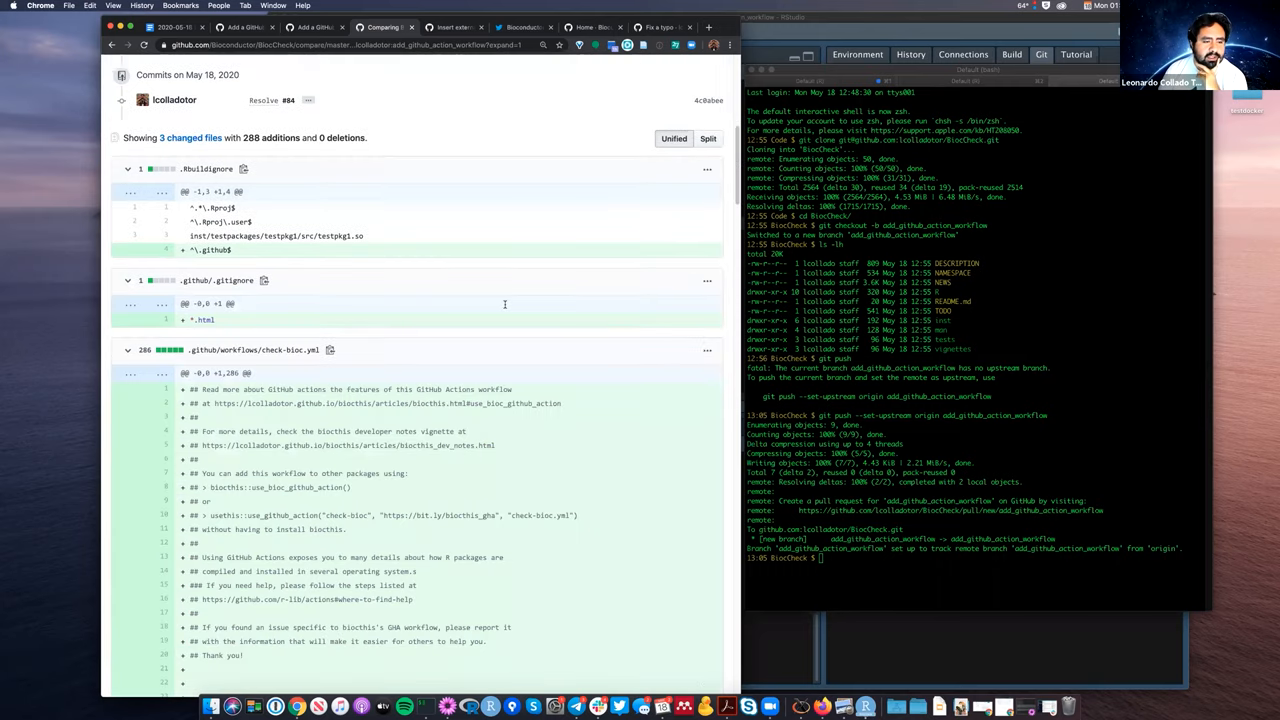
scroll("down", 3)
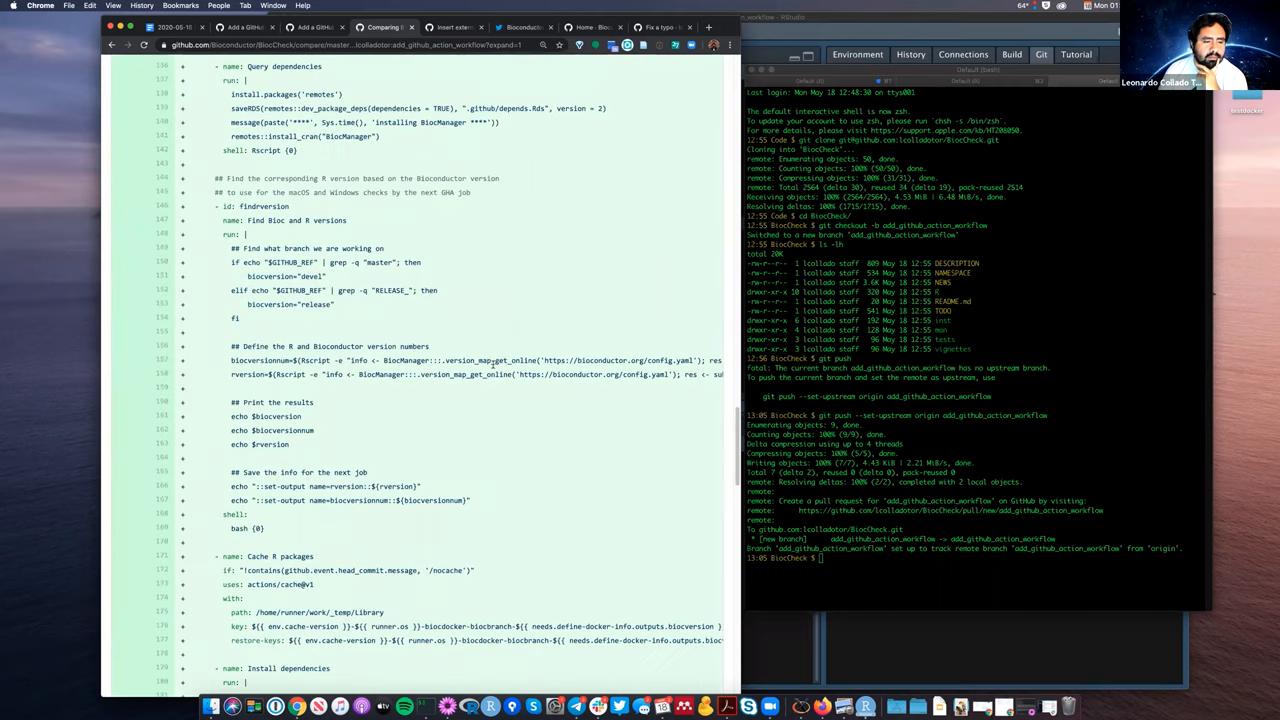
scroll("down", 3)
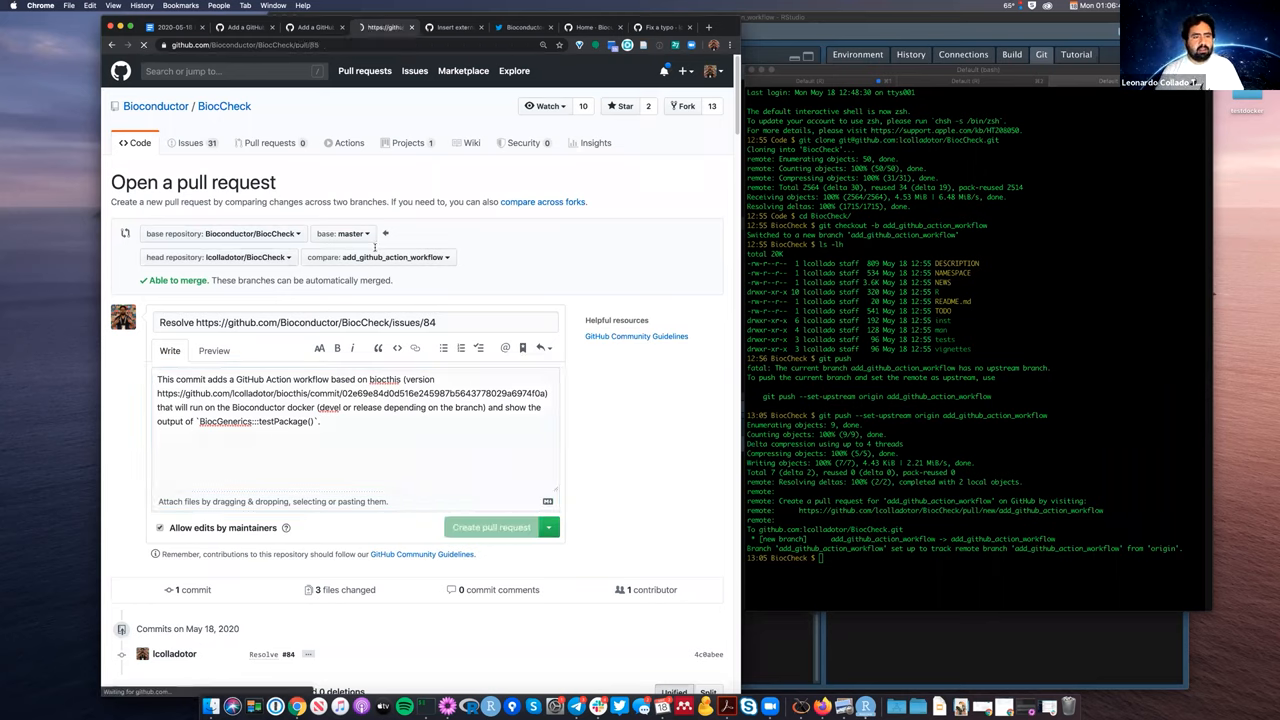
Submit the pull request, review issue #84's commit reference, and view PR #85's conversation page.
left_click(492, 528)
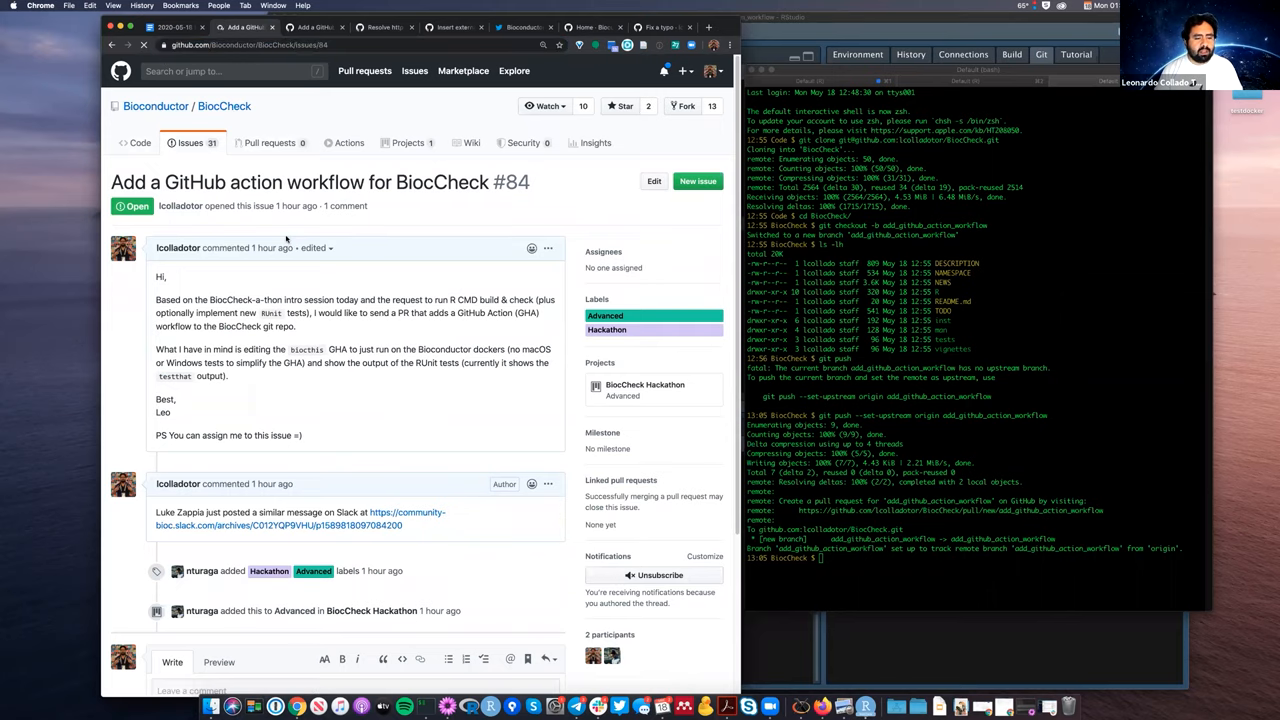
scroll("down", 3)
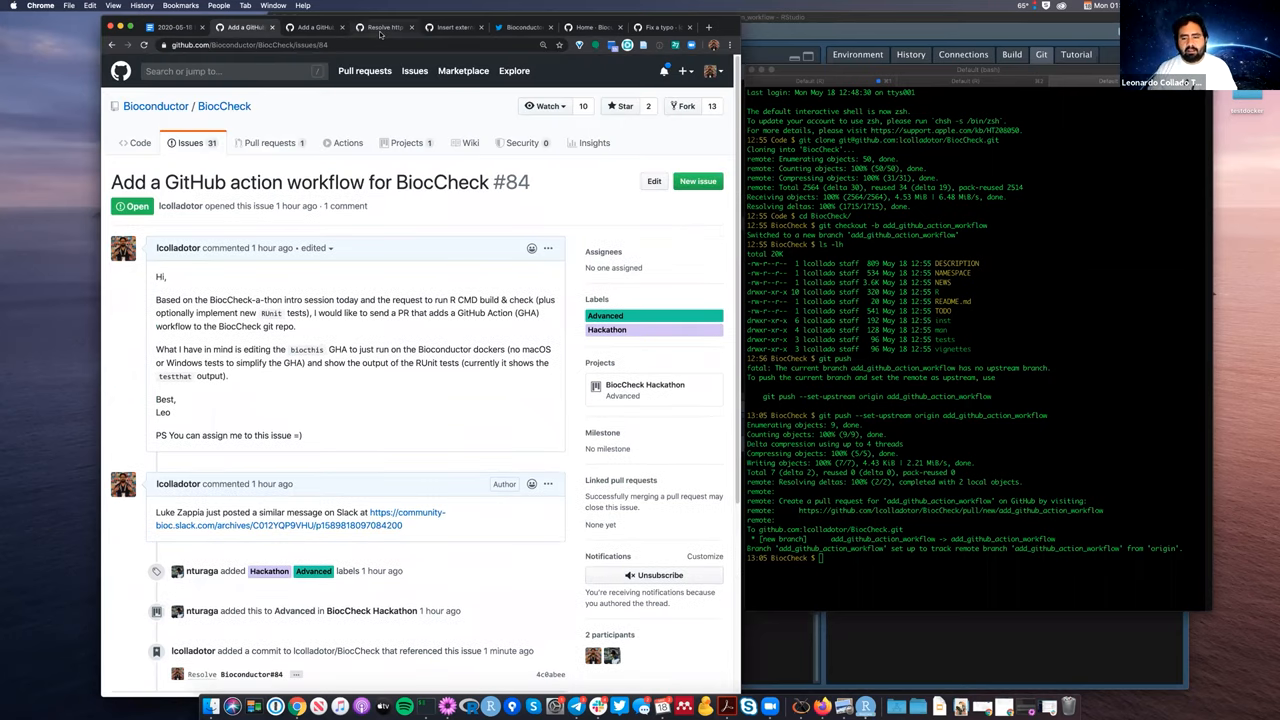
left_click(384, 28)
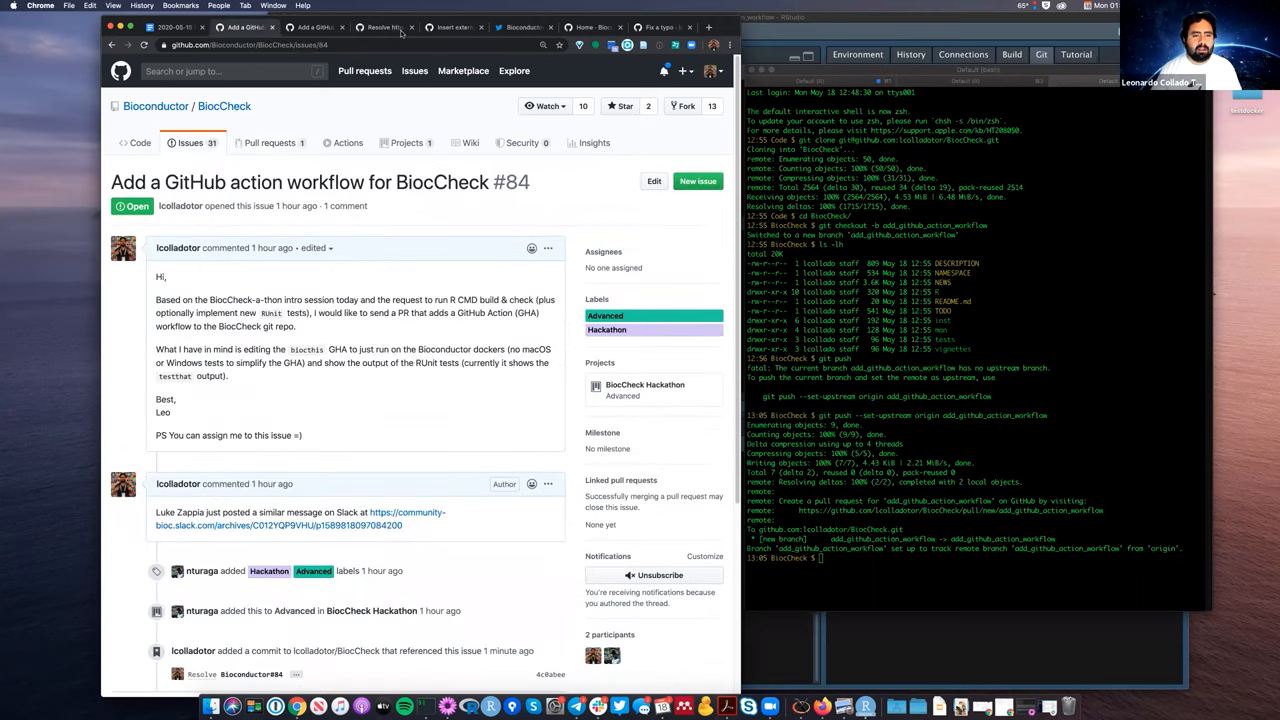
left_click(384, 28)
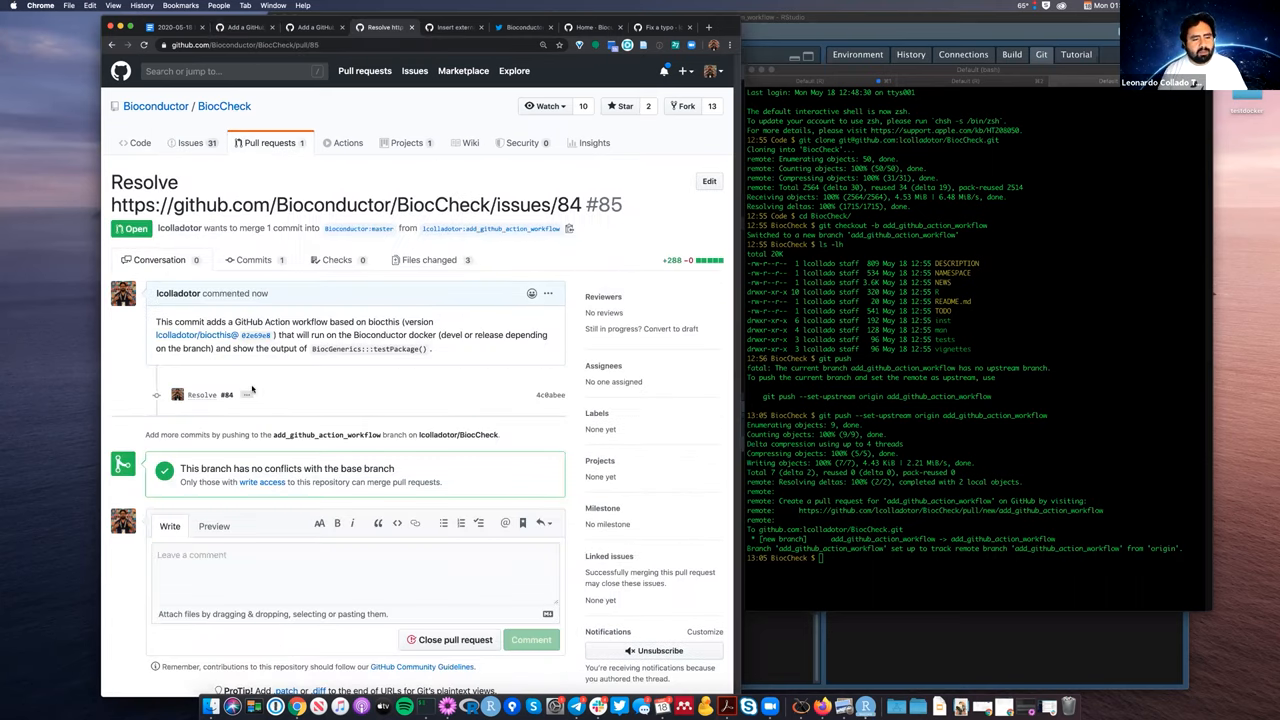
scroll("down", 3)
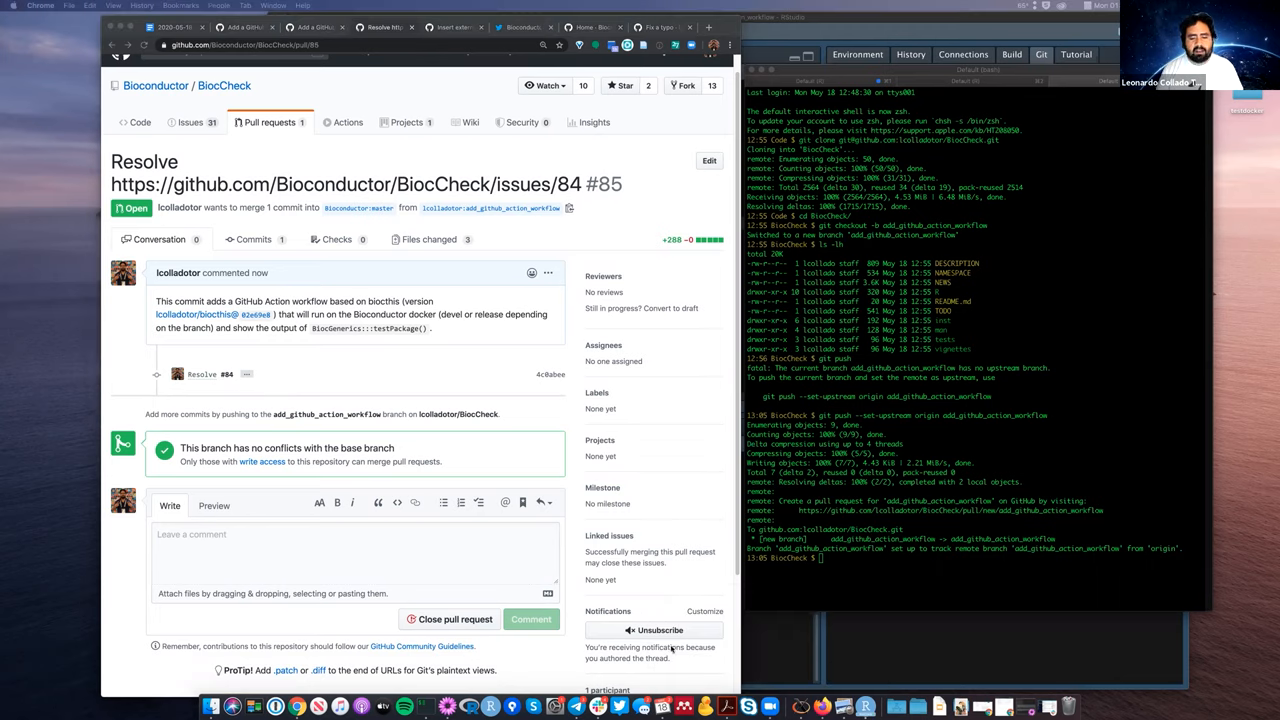
mouse_move(704, 608)
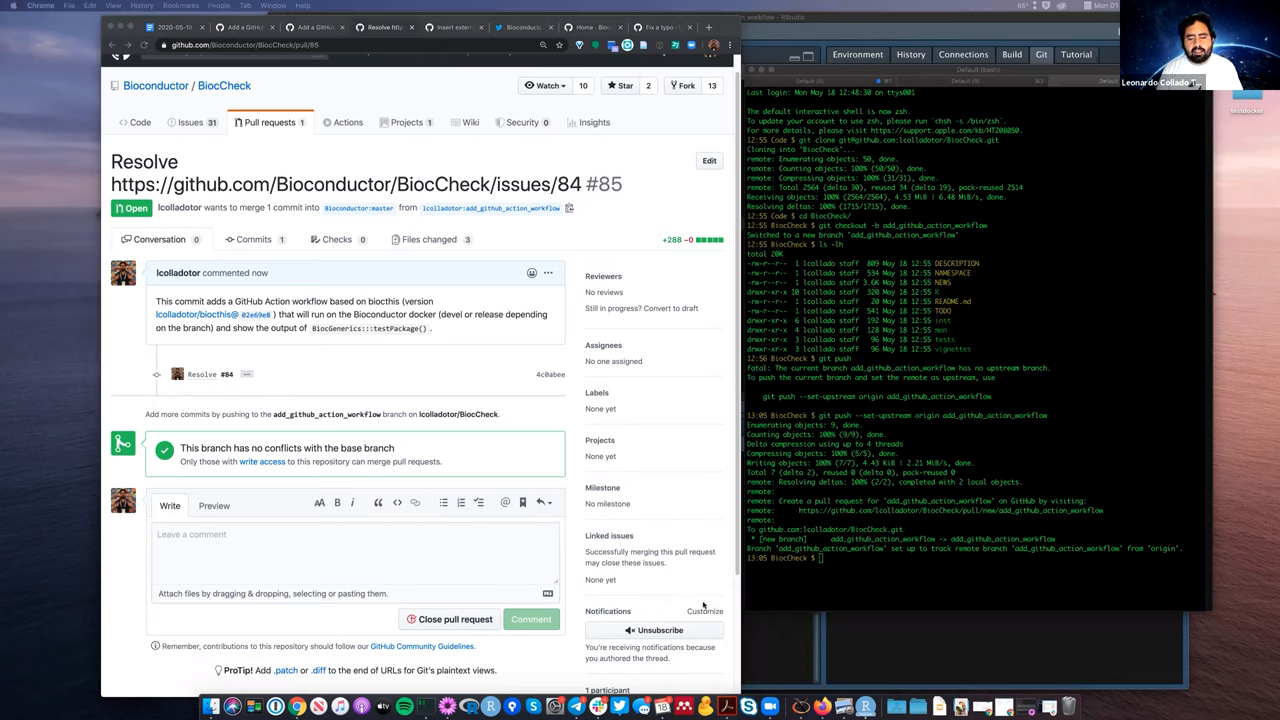